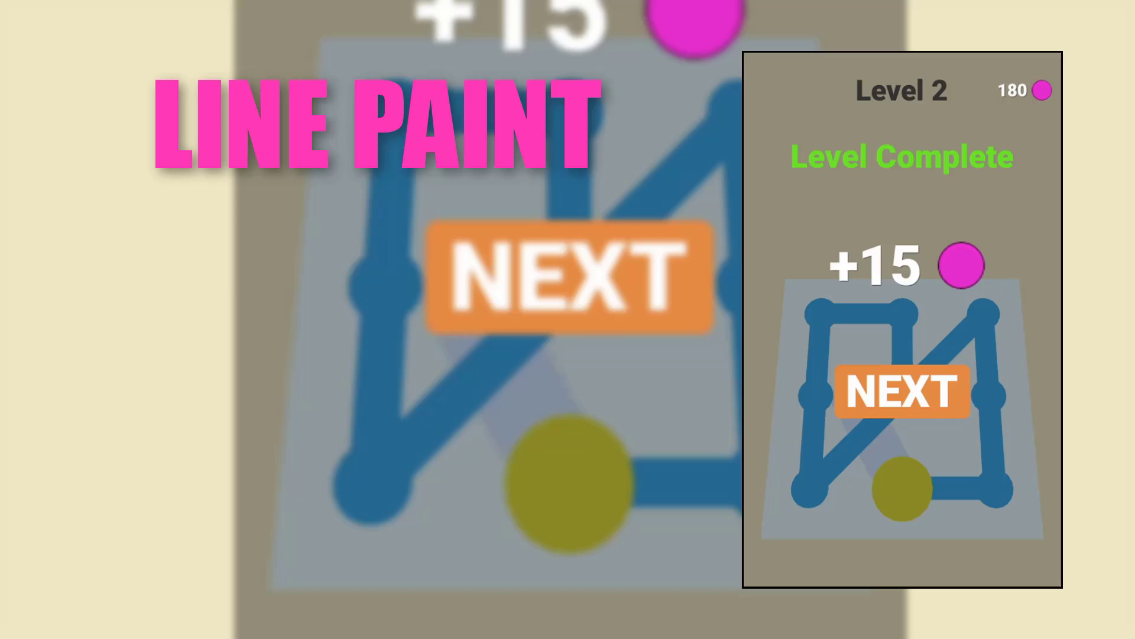
Browse the Project window and scroll up to locate the Script folder.
left_click(902, 391)
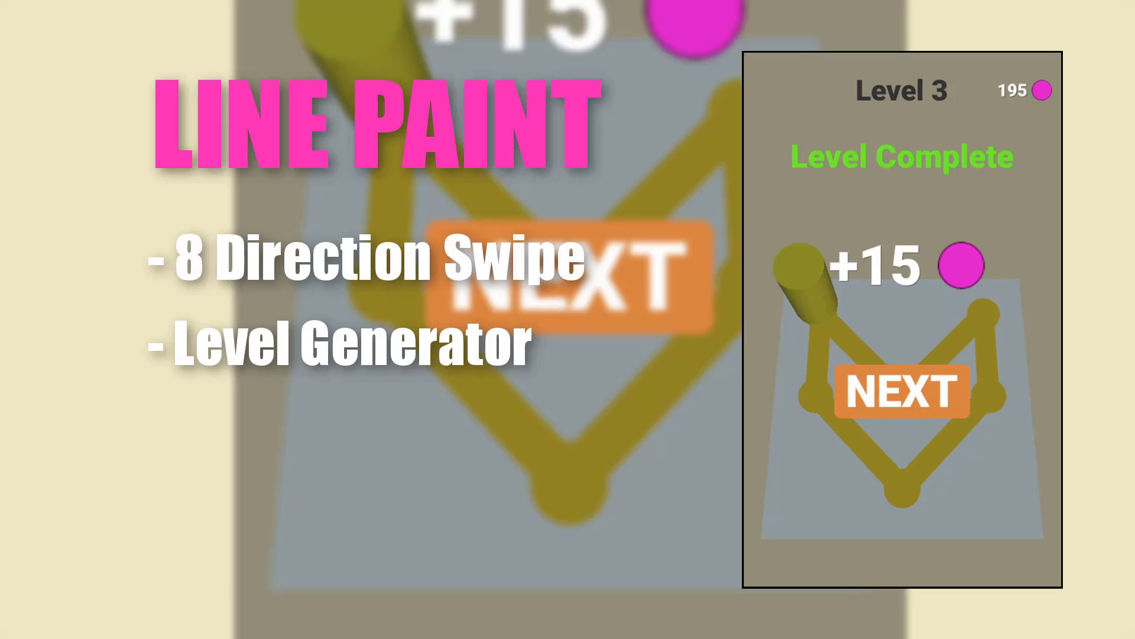
left_click(901, 393)
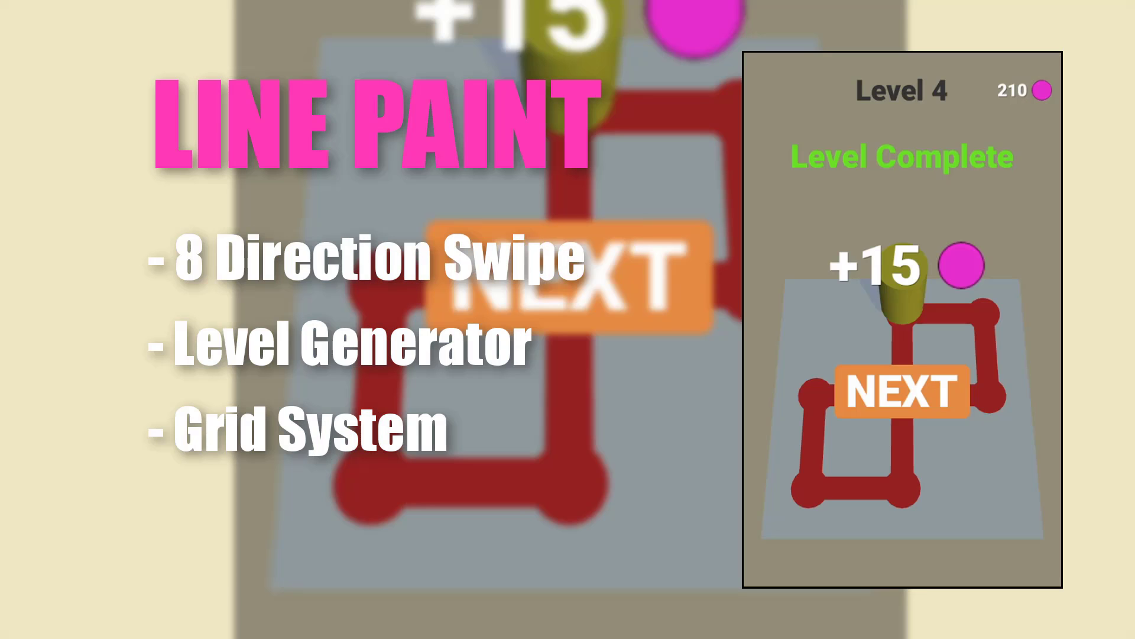
left_click(902, 392)
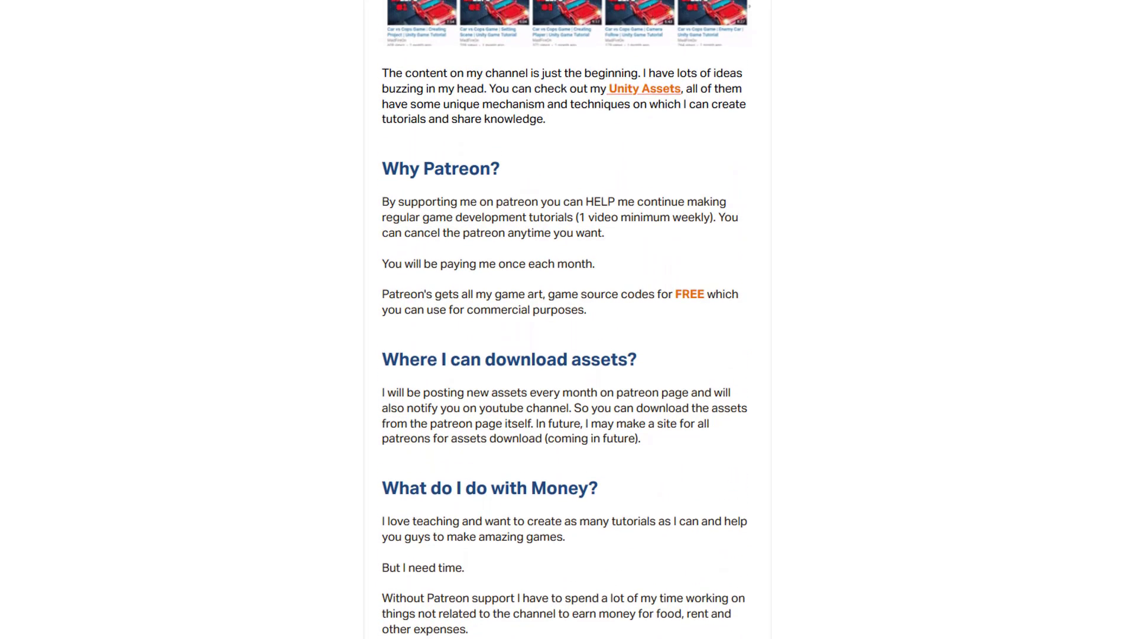
scroll("up", 3)
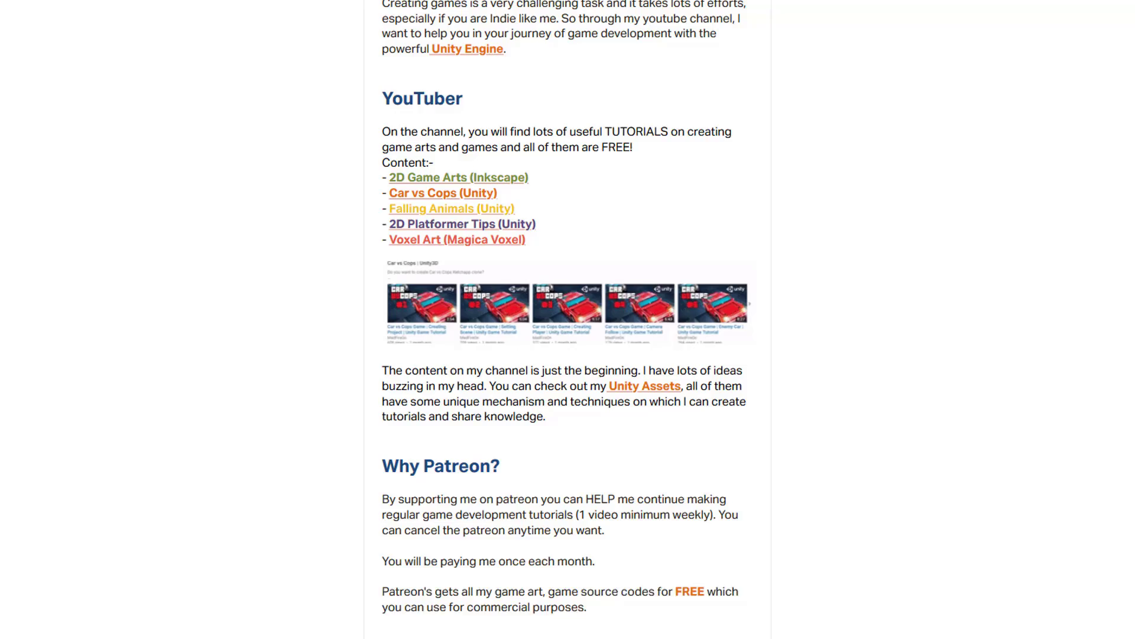
scroll("up", 3)
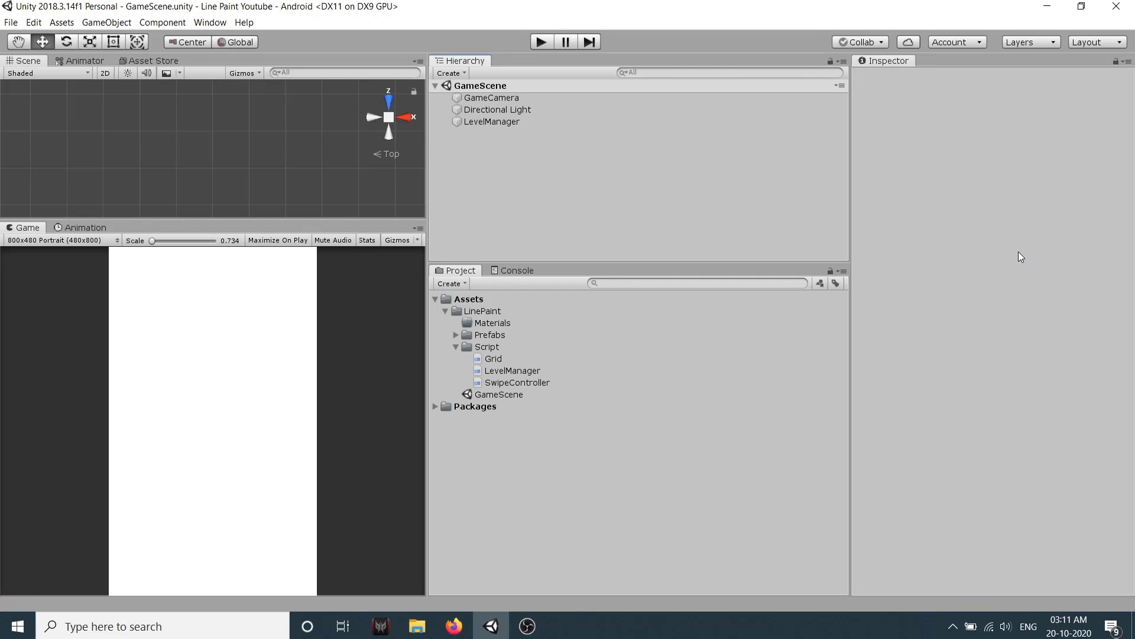
mouse_move(1034, 254)
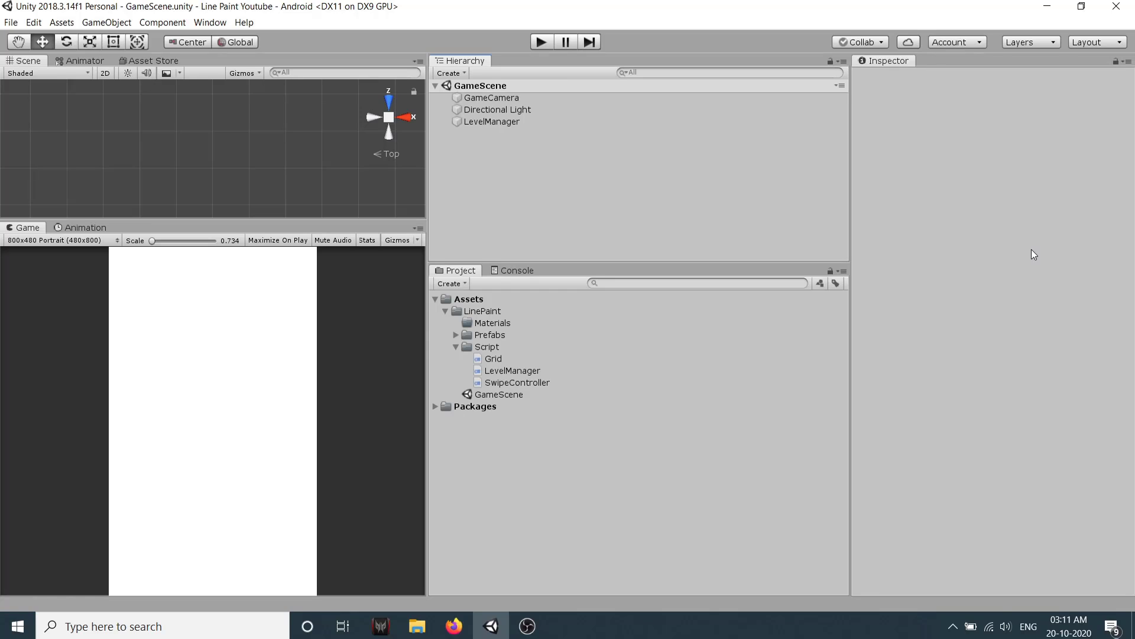
Create a C# script named CameraZoom in the Script folder and open it in Visual Studio.
left_click(486, 346)
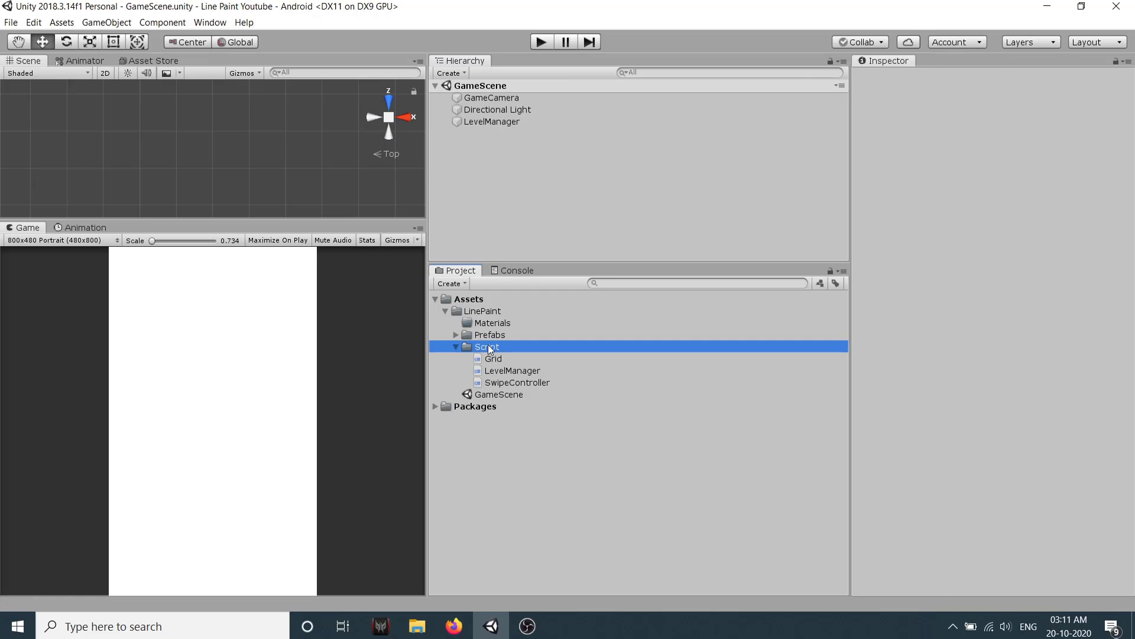
right_click(487, 347)
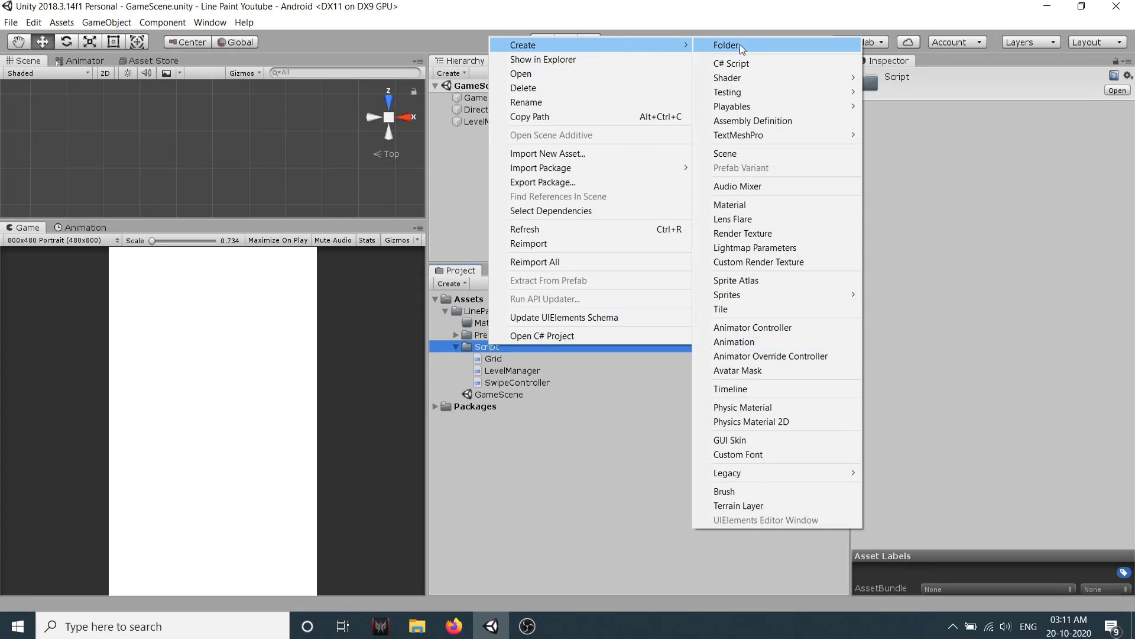
left_click(731, 63)
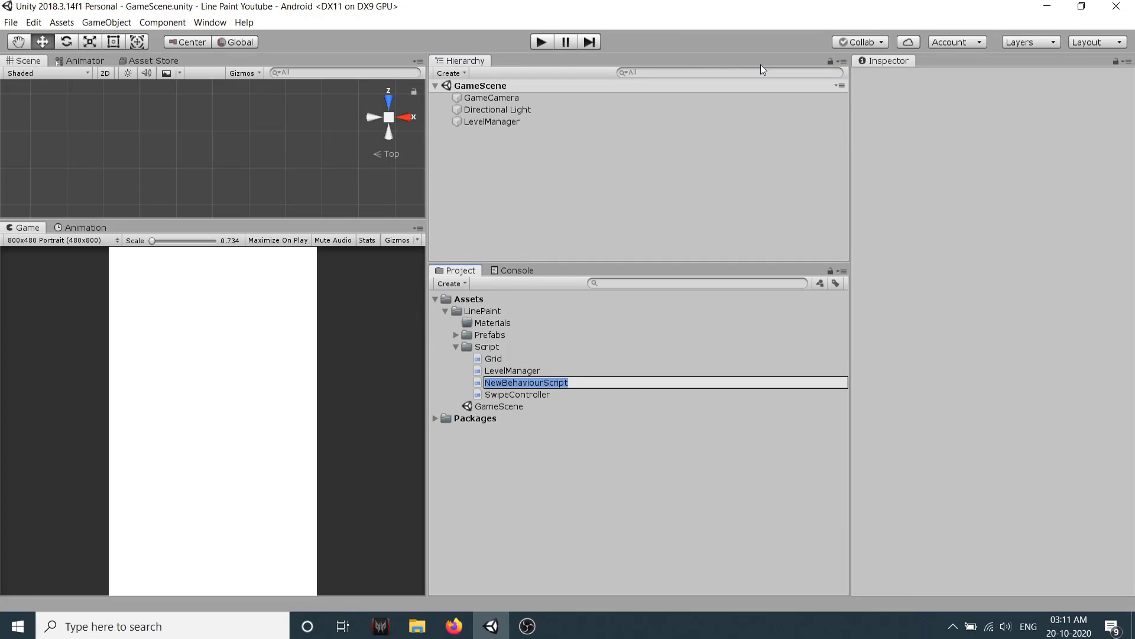
type("Cam")
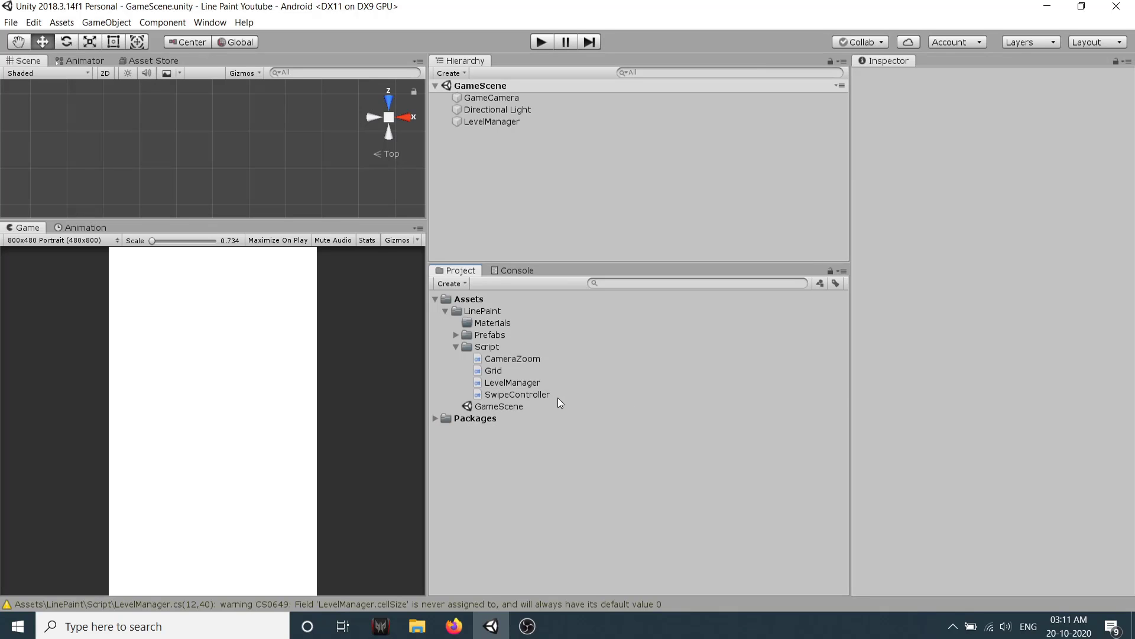
double_click(512, 358)
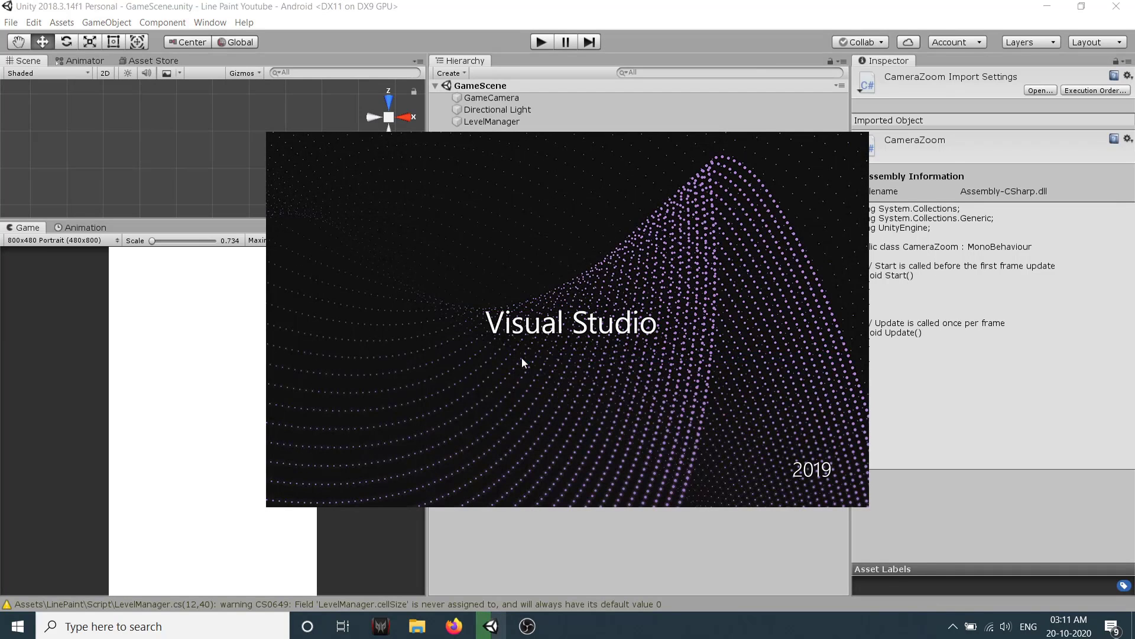
Wrap the CameraZoom class in the LinePaint namespace.
left_click(563, 626)
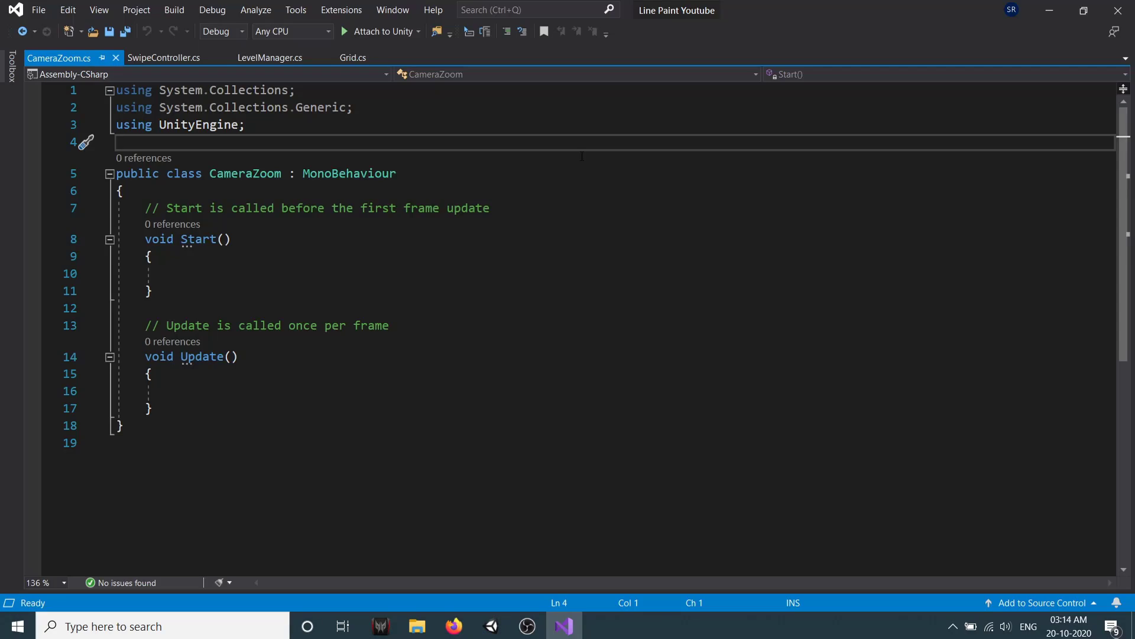
type("namespace")
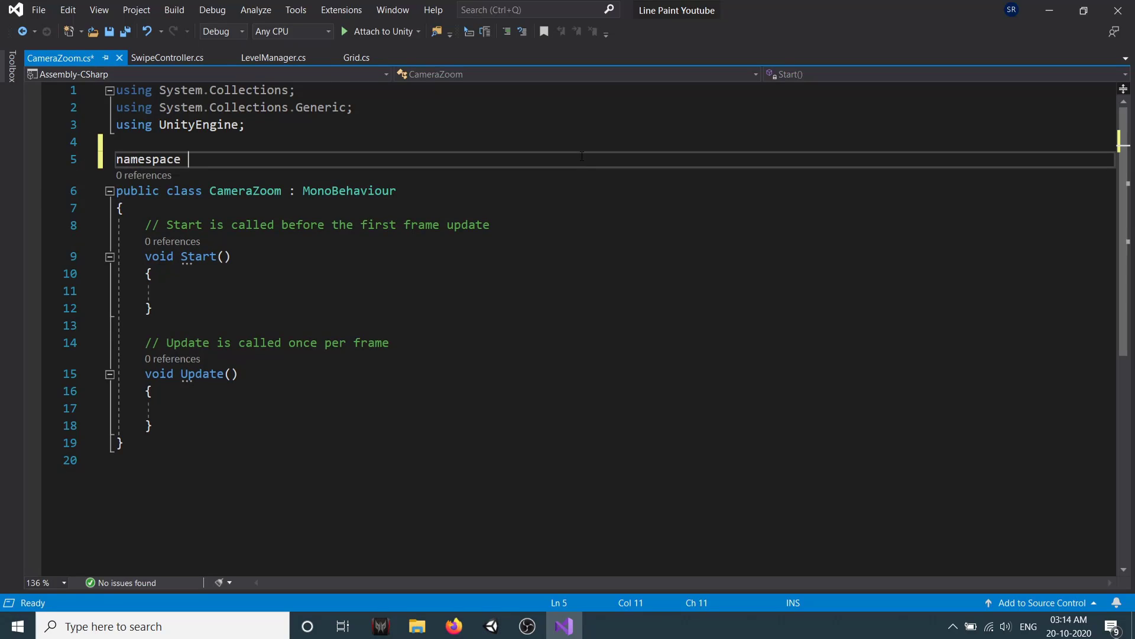
type("LinePaint")
type("{")
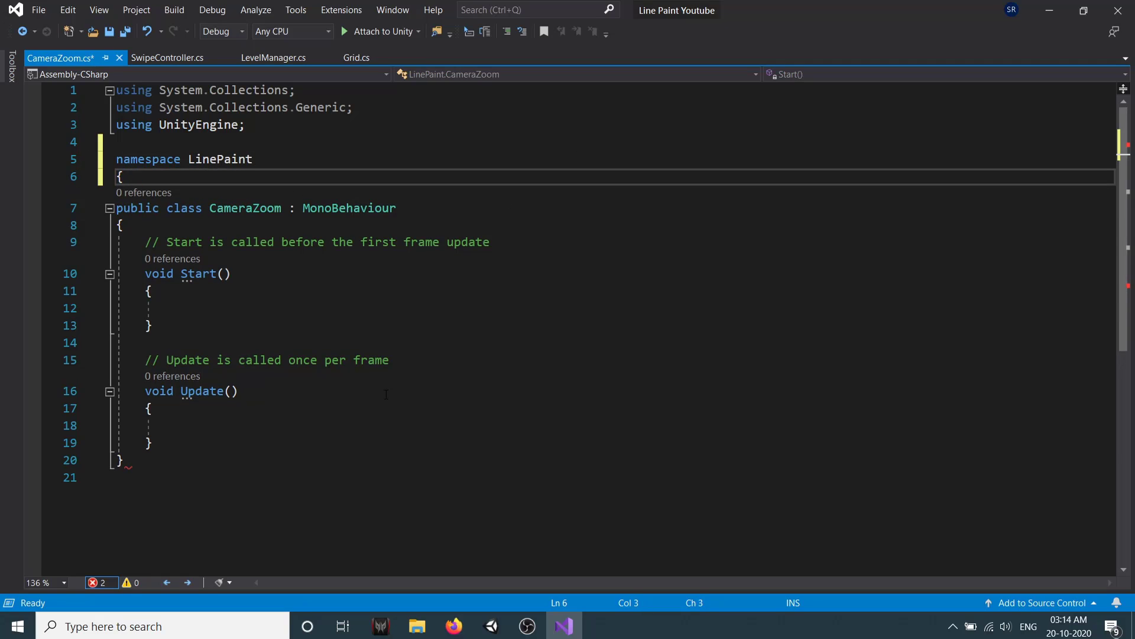
type("}")
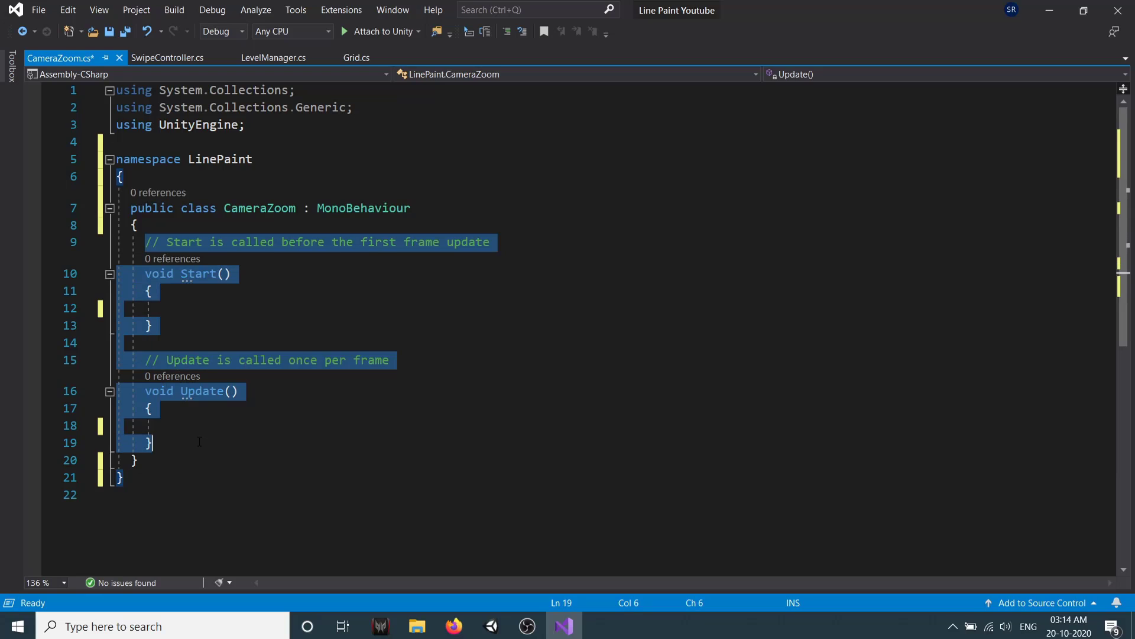
Add a private Camera myCam field cached via GetComponent<Camera>() in Awake.
type("p")
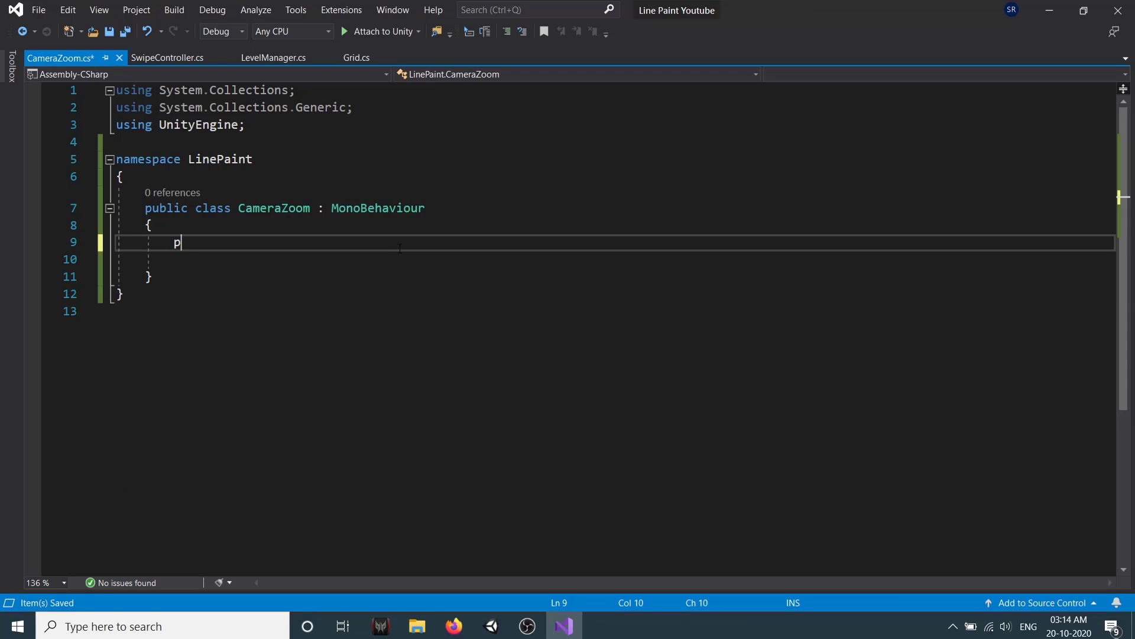
type("rivate Camera m")
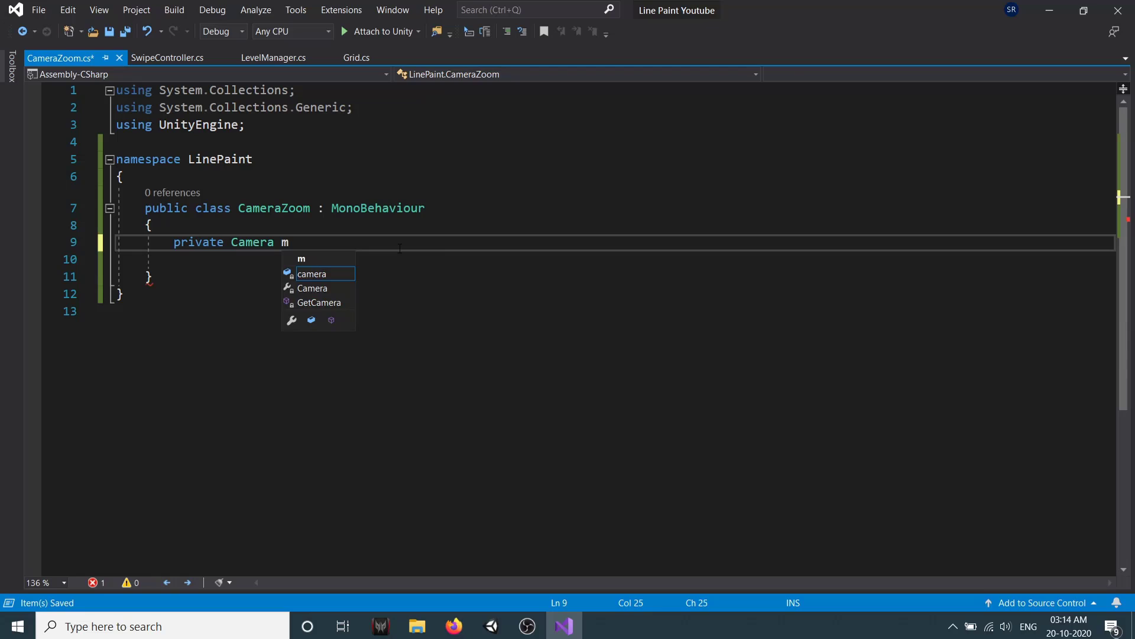
type("yCam;")
type("myCam = GetComponent<C>")
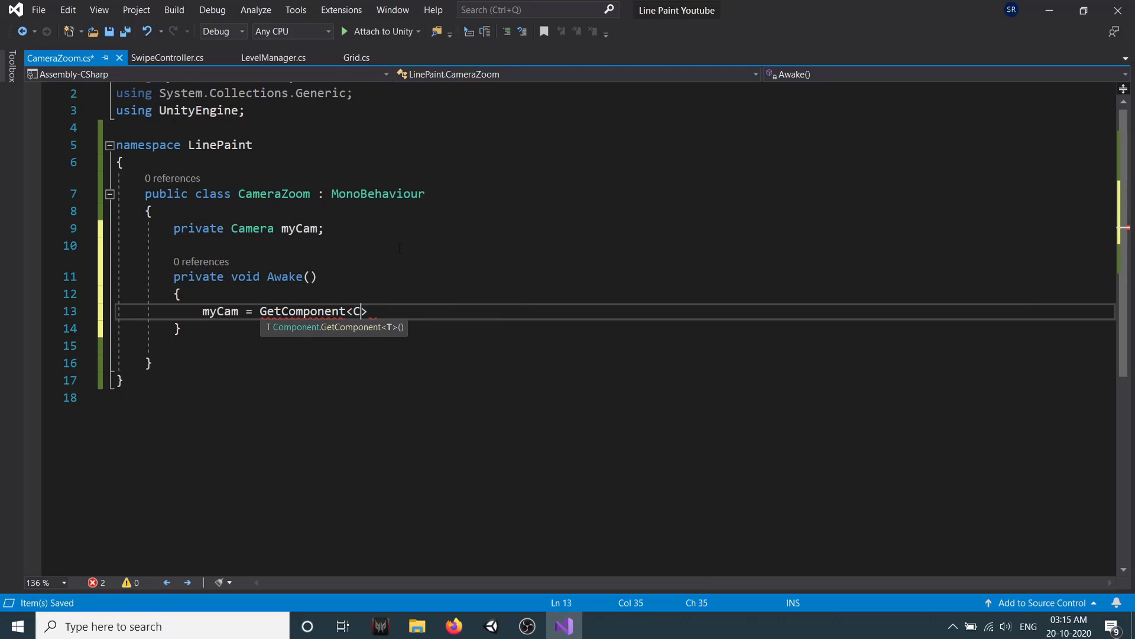
type("amera>();")
type("public void")
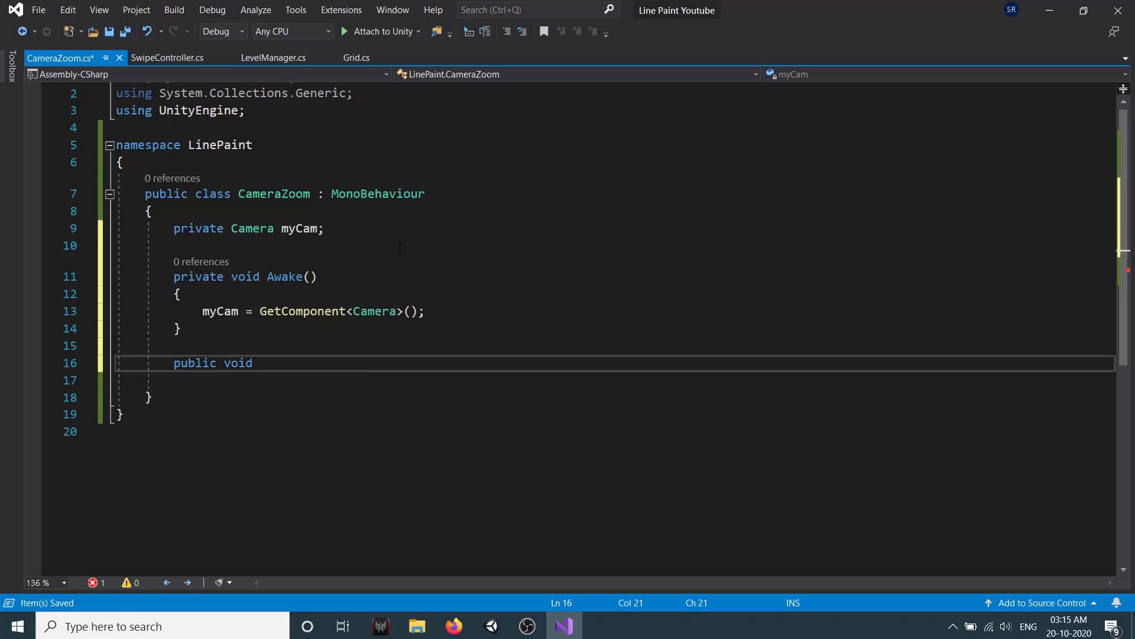
Declare the ZoomPerspectiveCamera(float width, float height) method with an empty body.
type("ZoomPerspe")
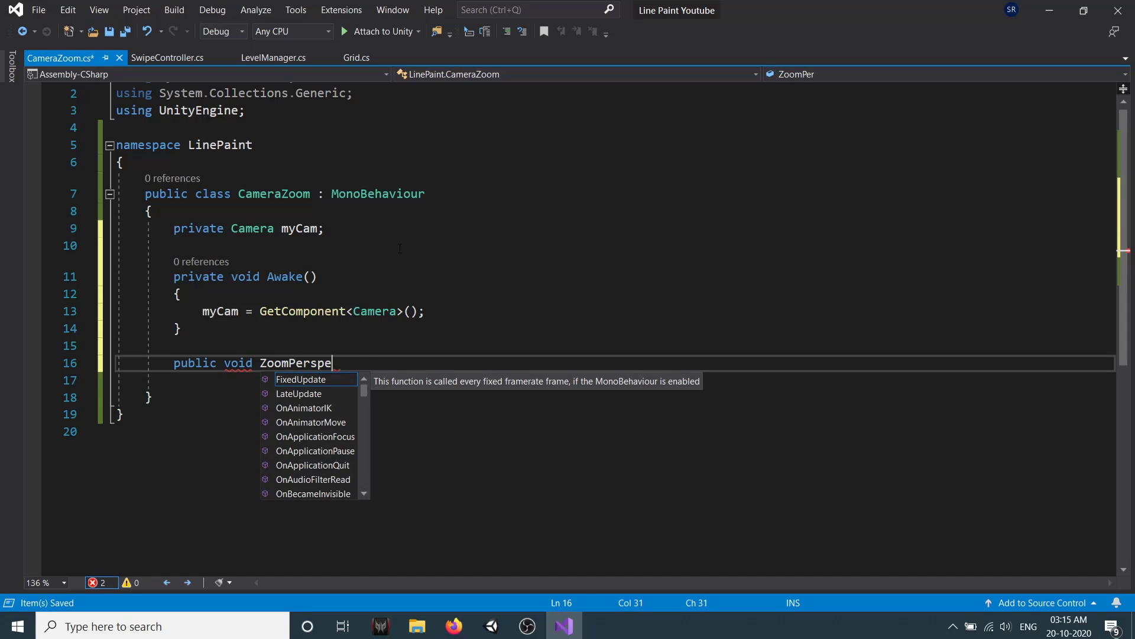
type("ctiveCamera()")
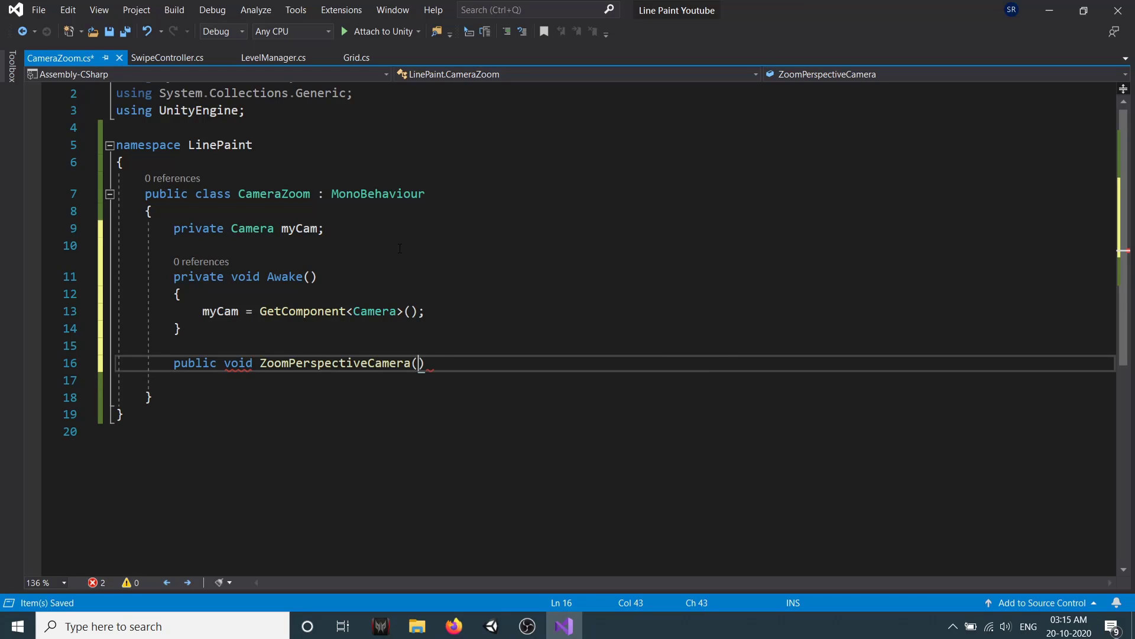
type("float width, float height")
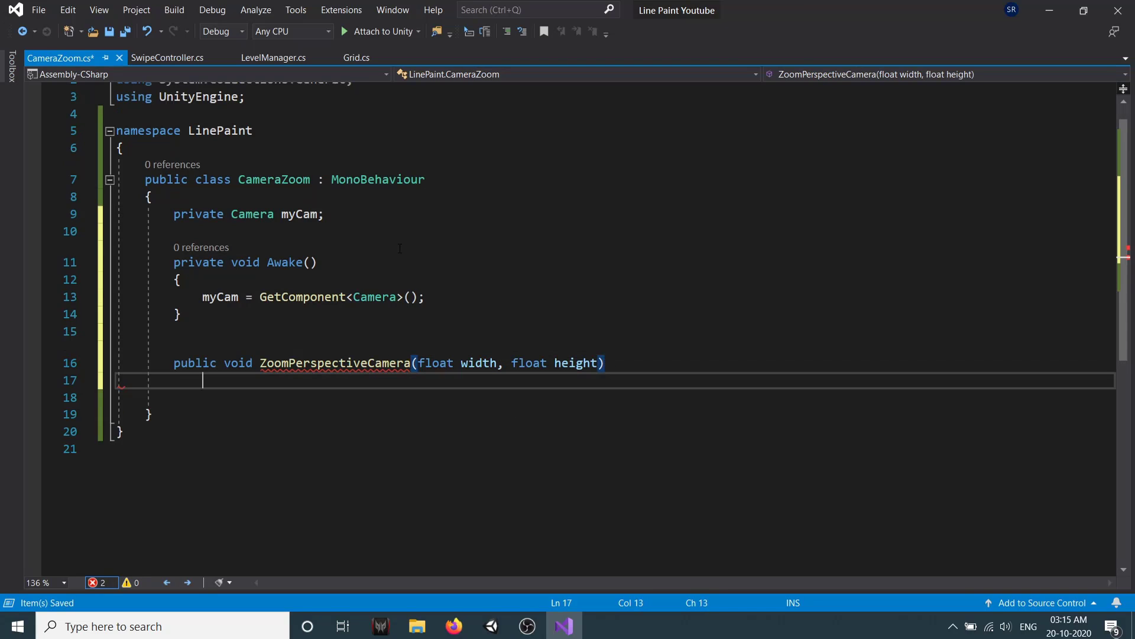
Compute _height from 2.0f * (larger of width/height + 0.5f) / 2 using Mathf.Atan and myCam's field of view.
type("float _height =")
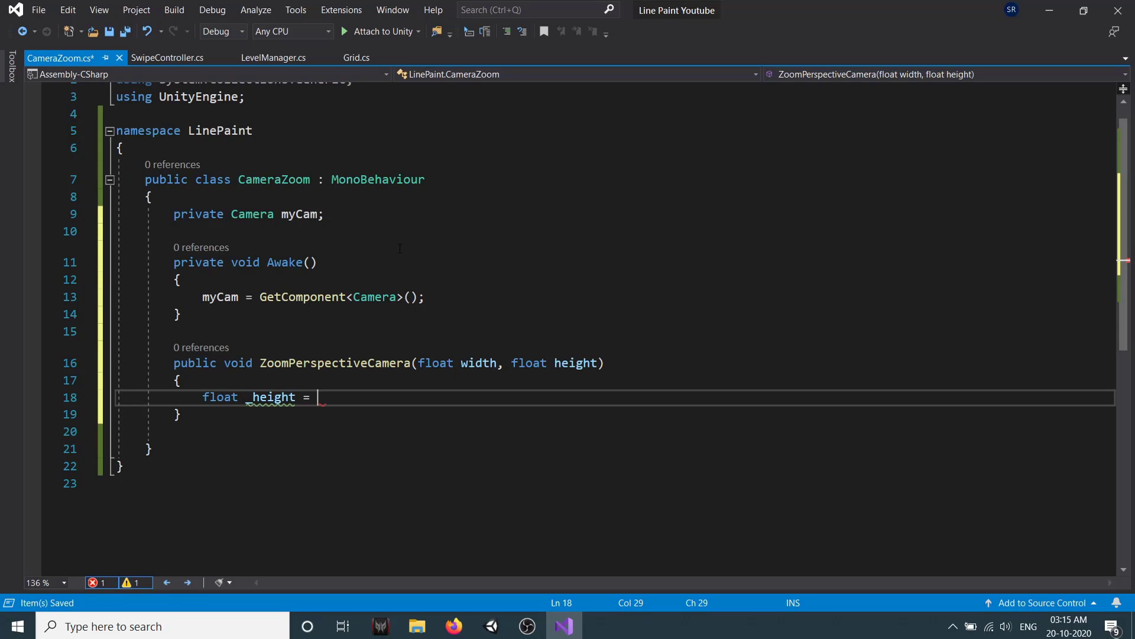
type("2.0f *")
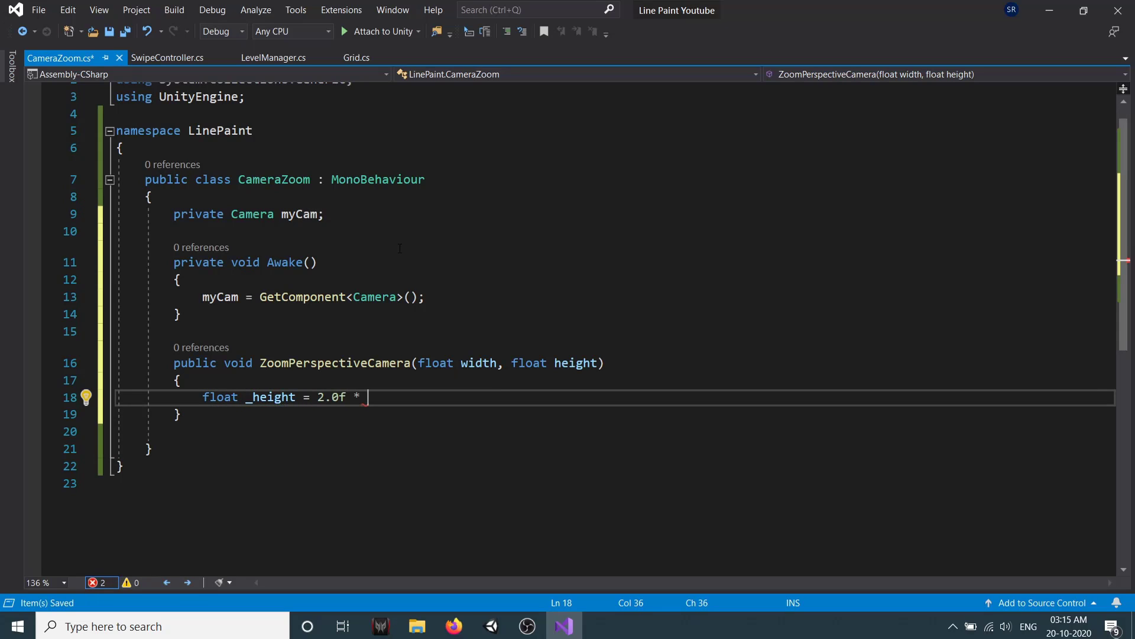
type("(width > )")
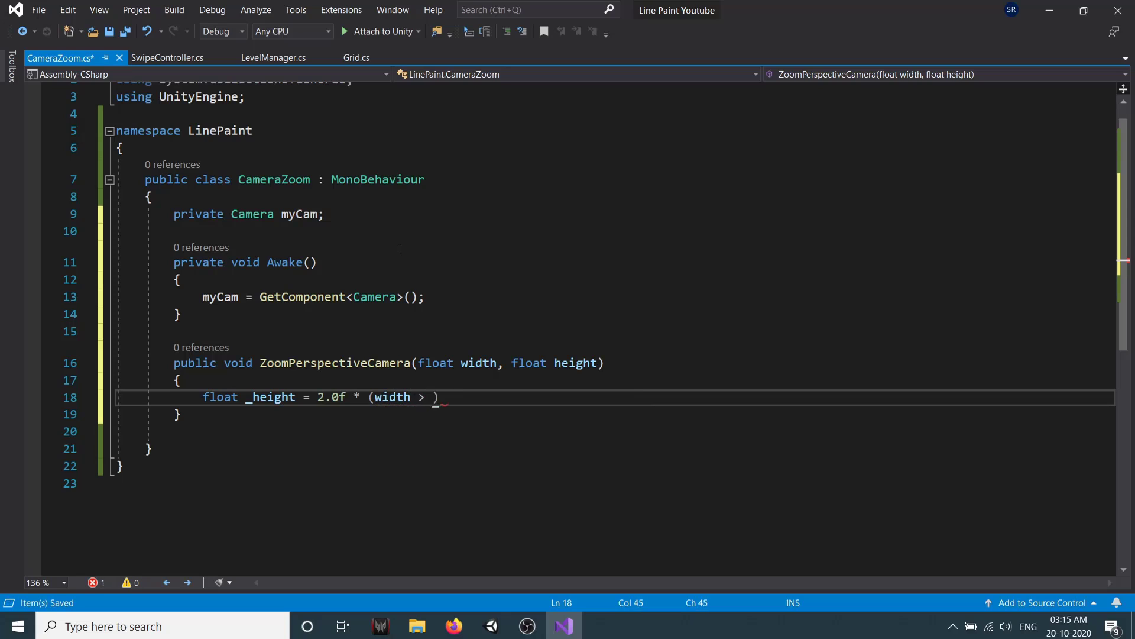
type("height ? width : height")
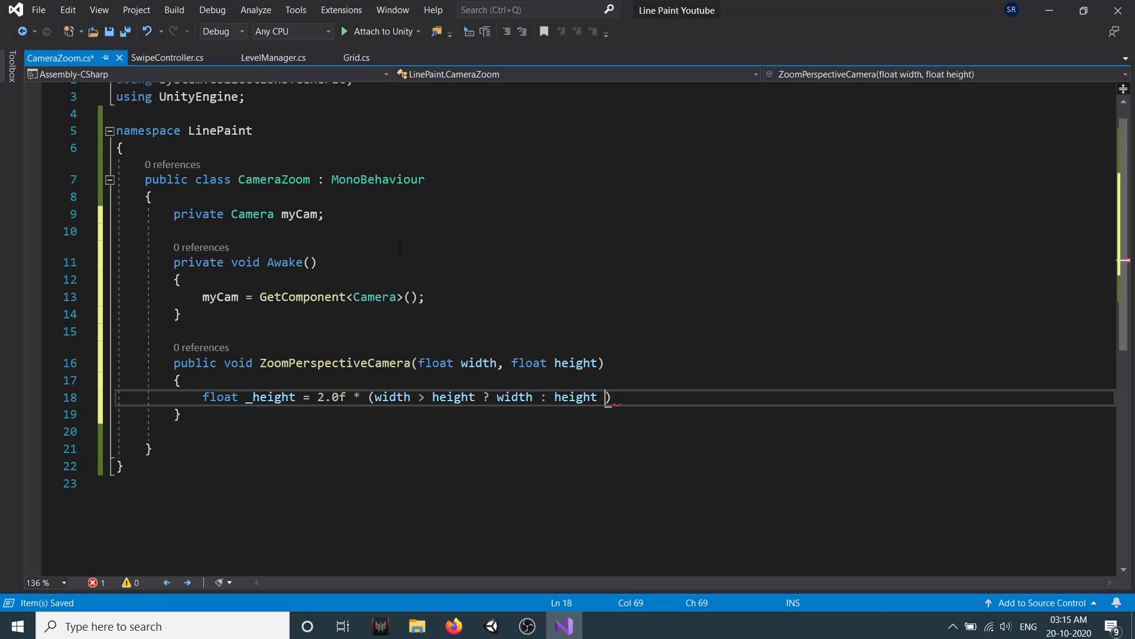
type("+ 0.5f")
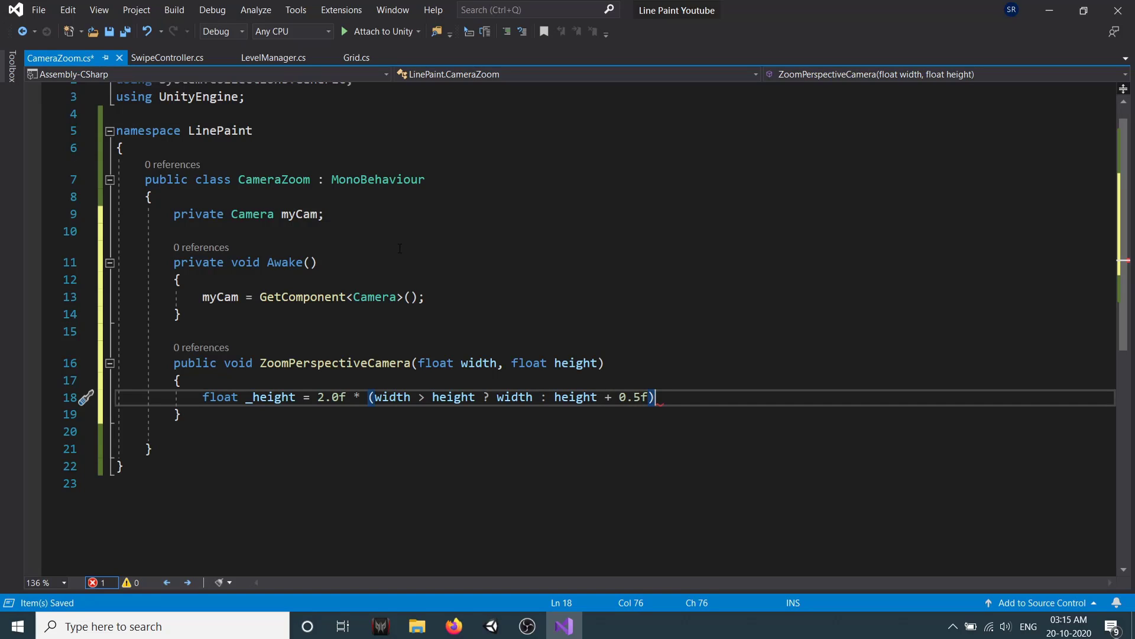
type("/ 2")
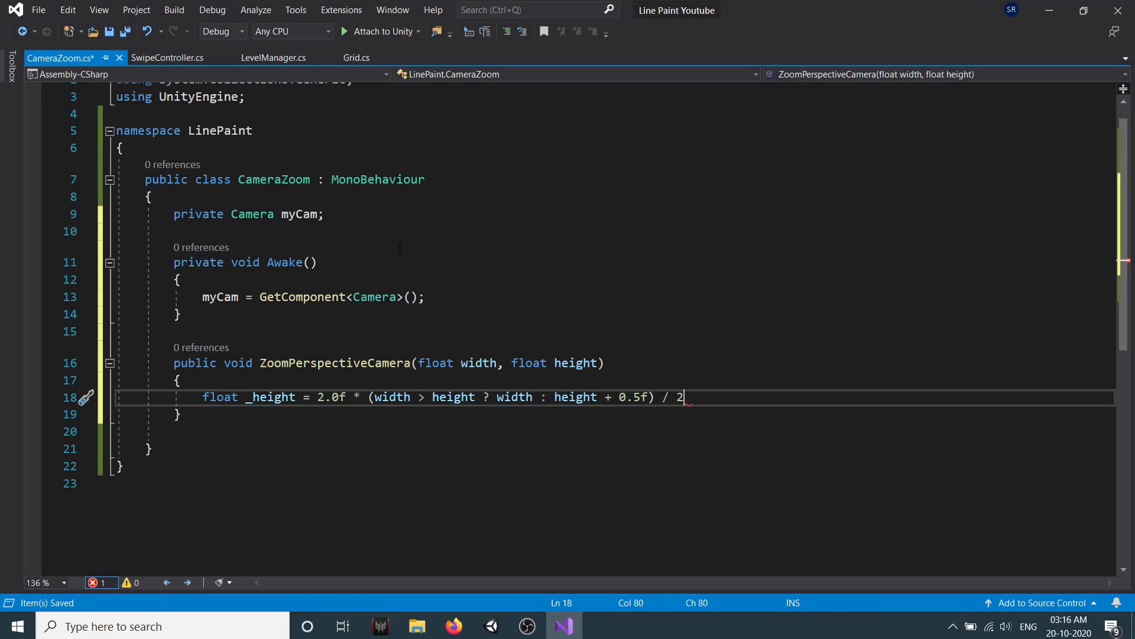
type("(")
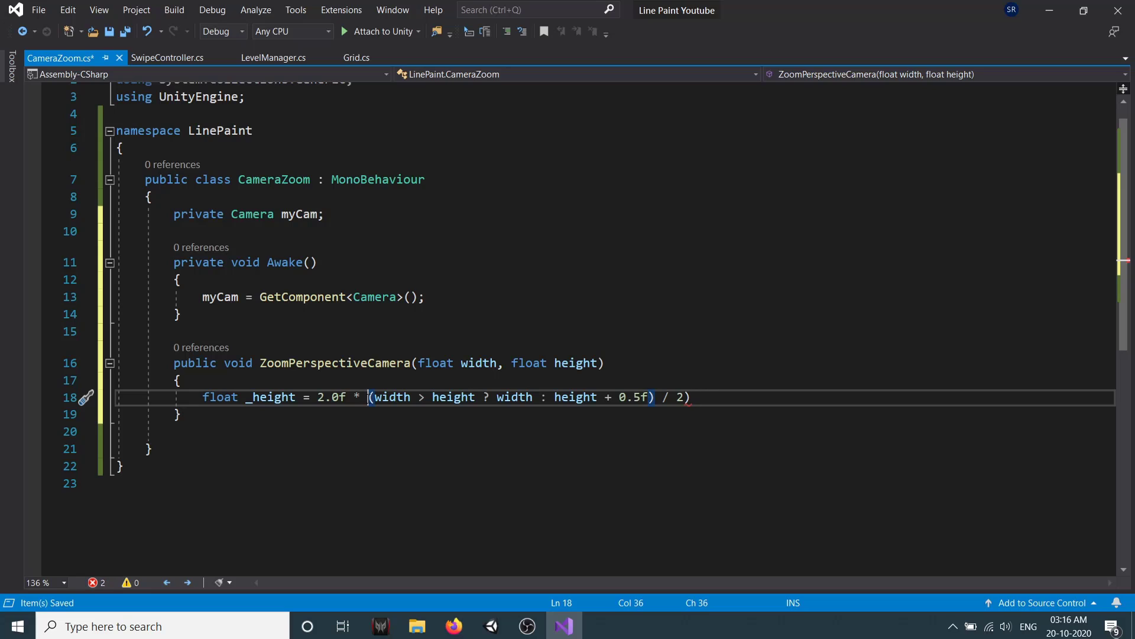
type("( *")
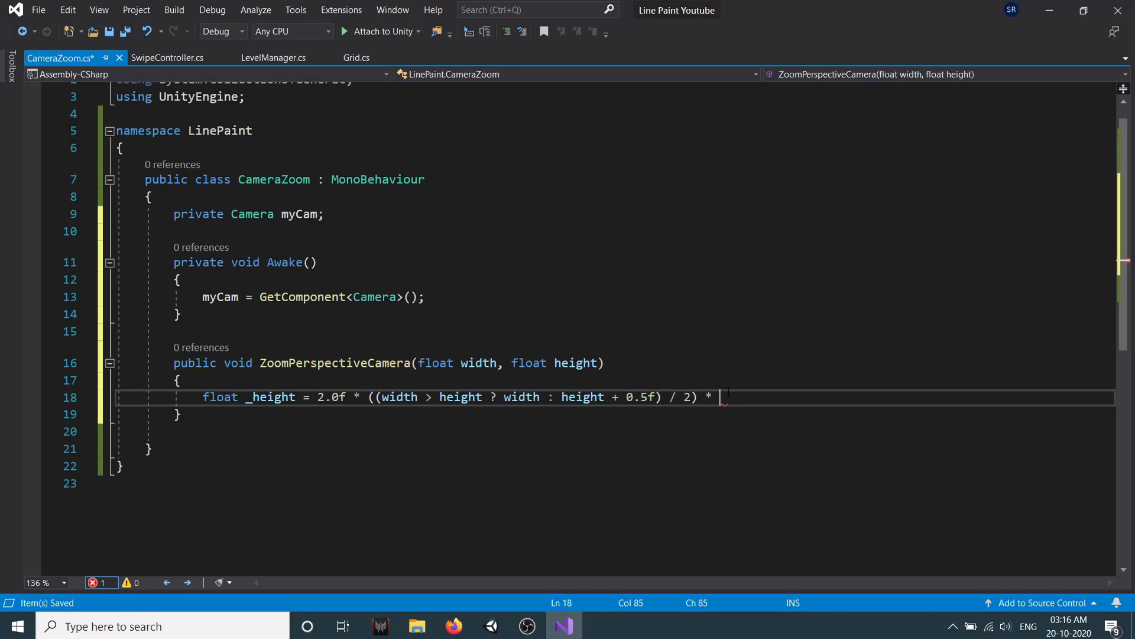
type("Mathf.At")
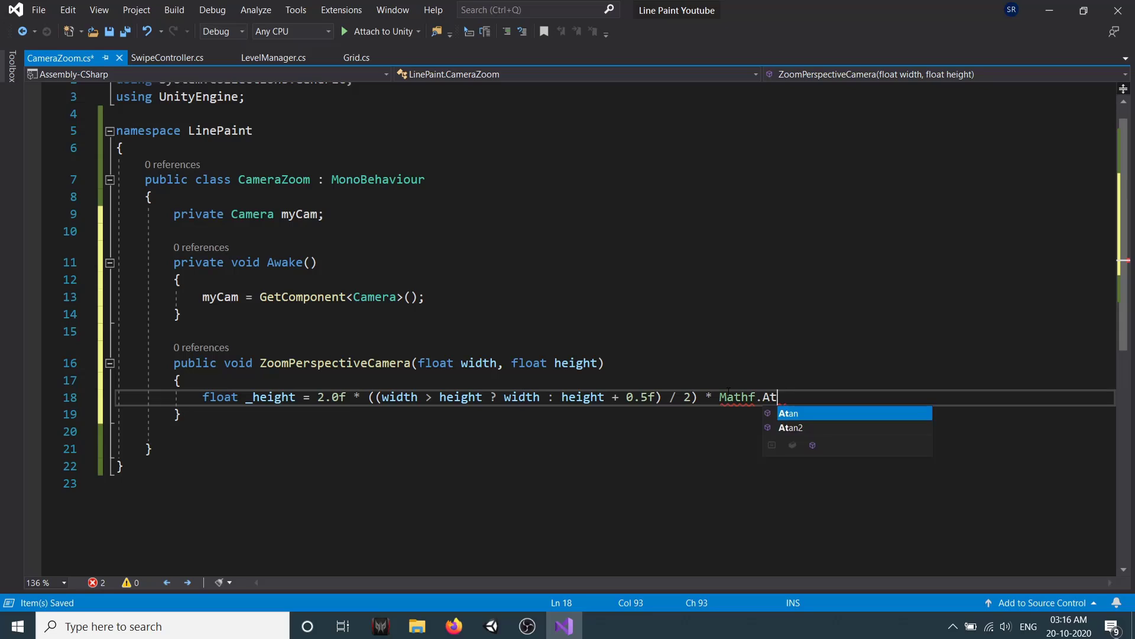
type("an(myCam.fieldOfView);")
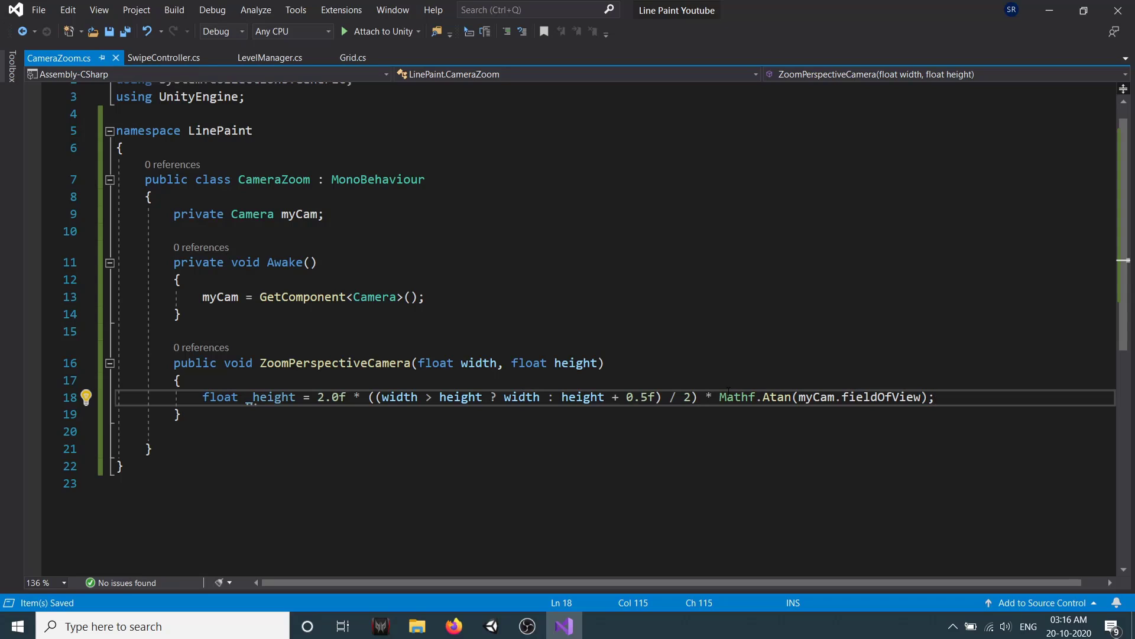
Clamp _height to at least 5.5f with an if check.
type("if(he)")
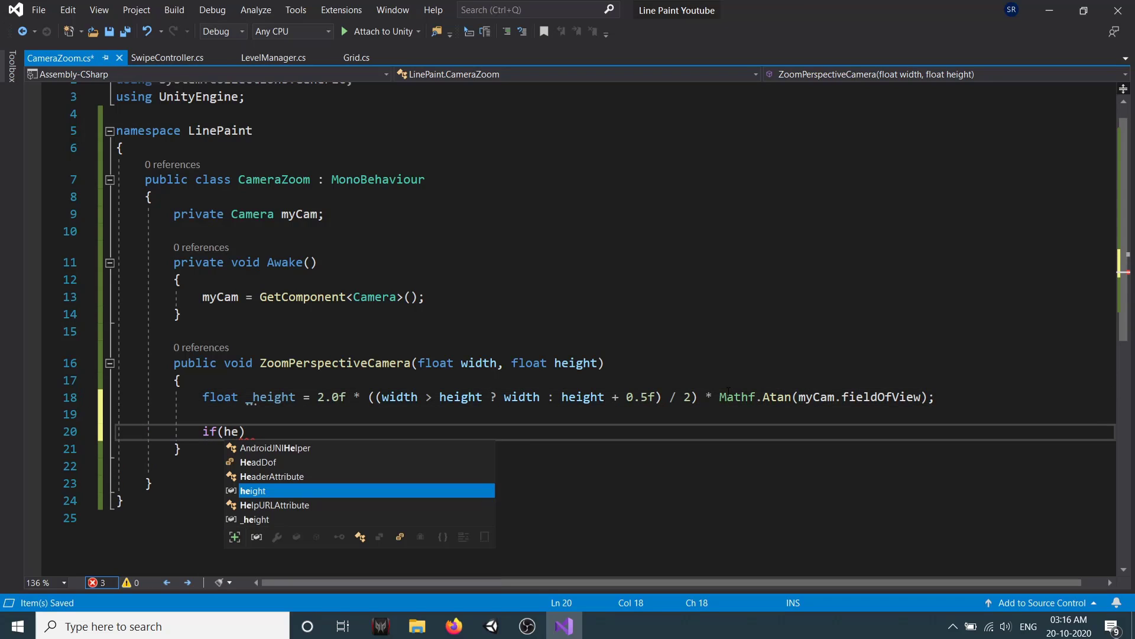
type("_height < 5.5")
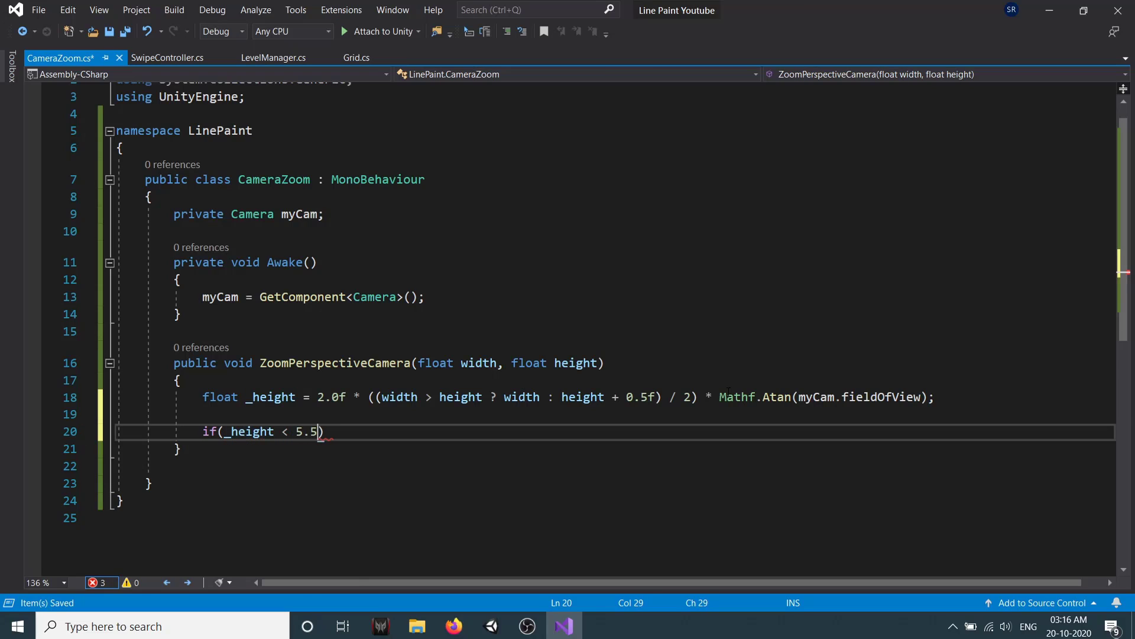
type("f")
type("_height = 5.5f;")
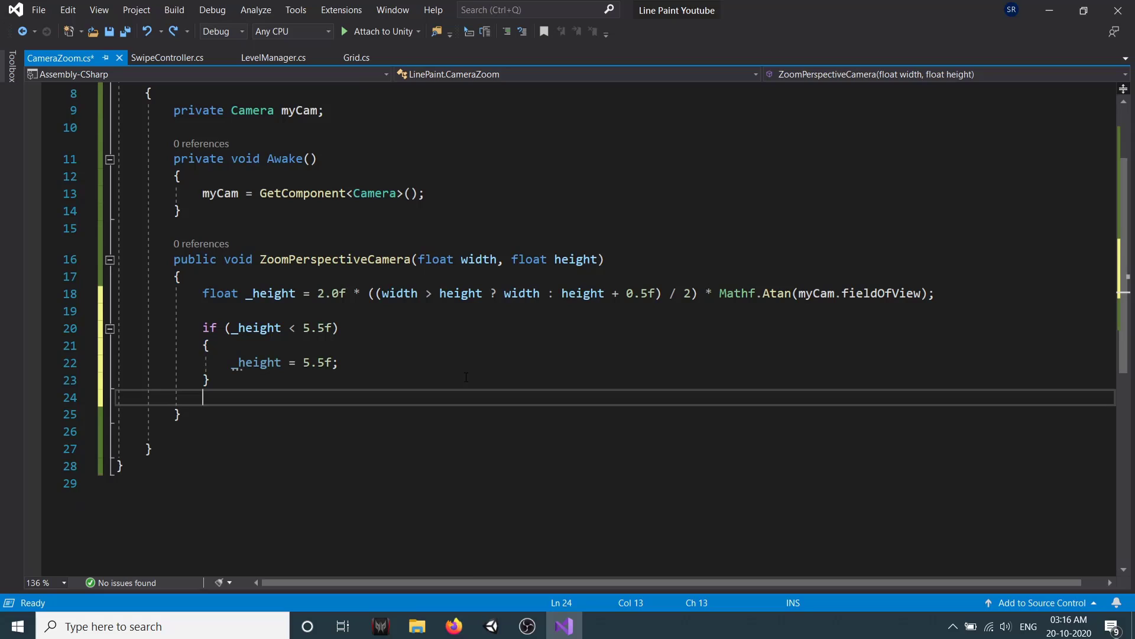
Set transform.position to new Vector3((width - 1) / 2f, _height, myCam.transform.position.z).
type("transform.position")
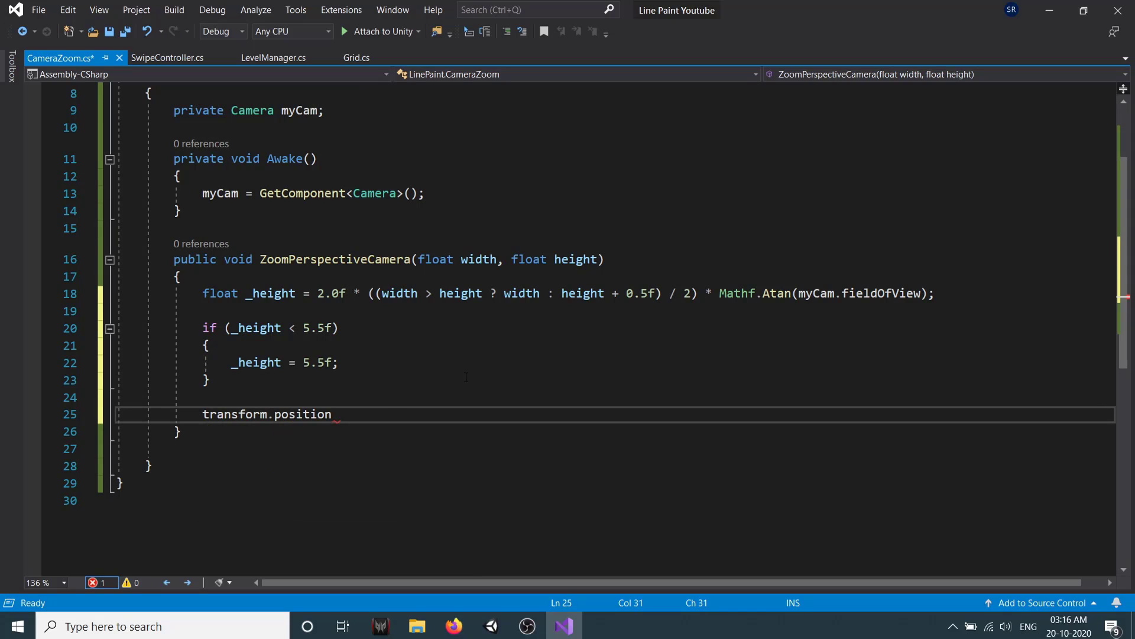
type("= new Vector3")
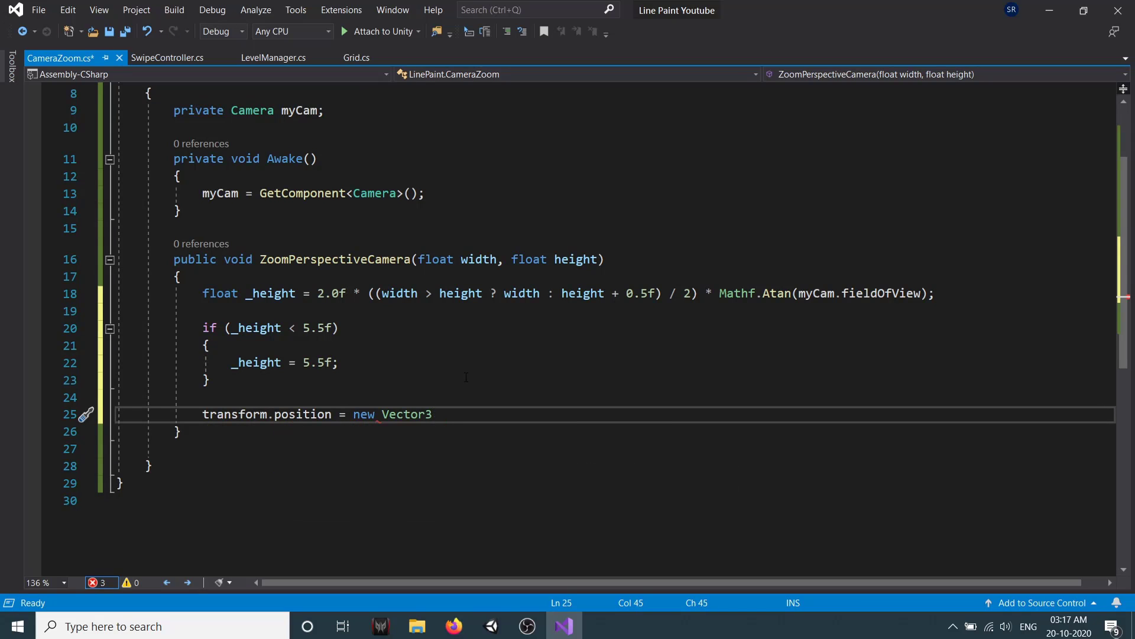
type("((width - 1))")
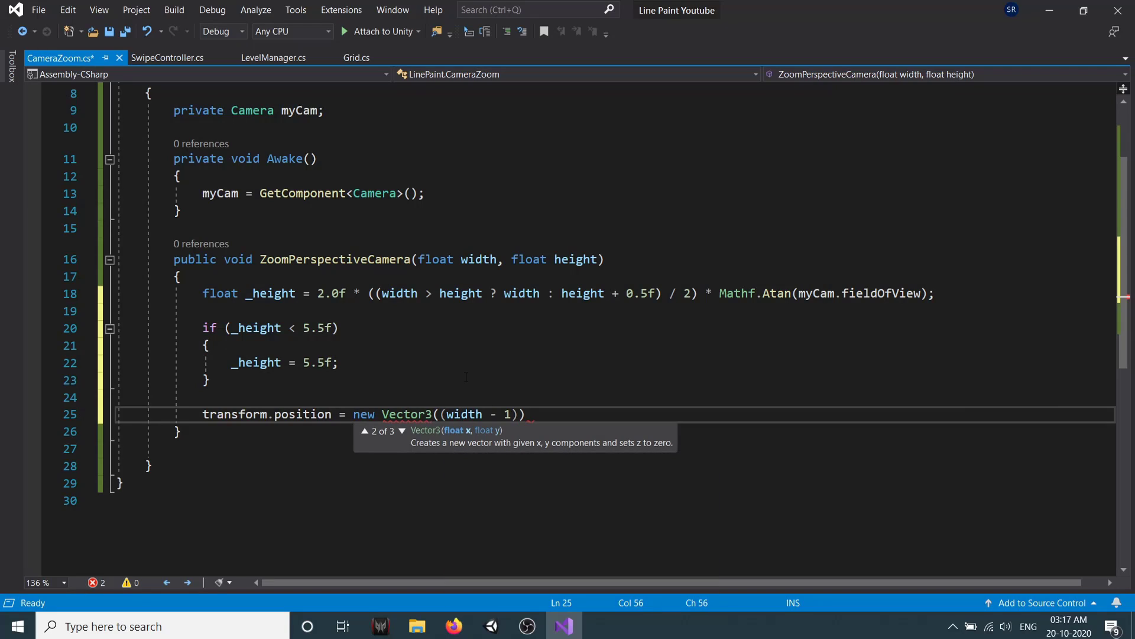
type("/")
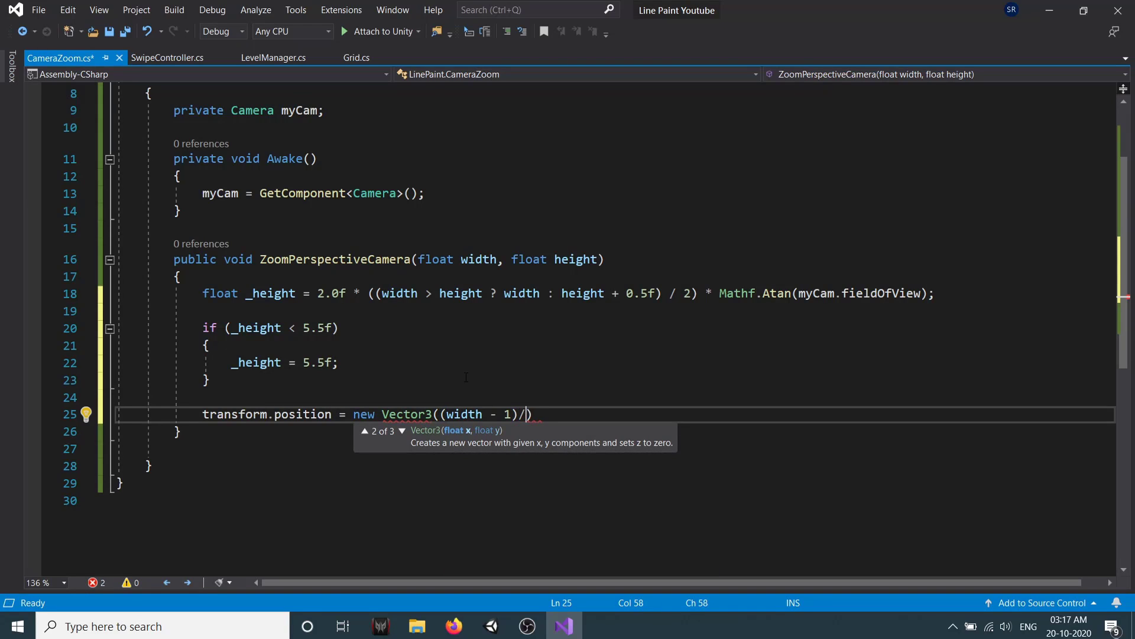
type("2f)")
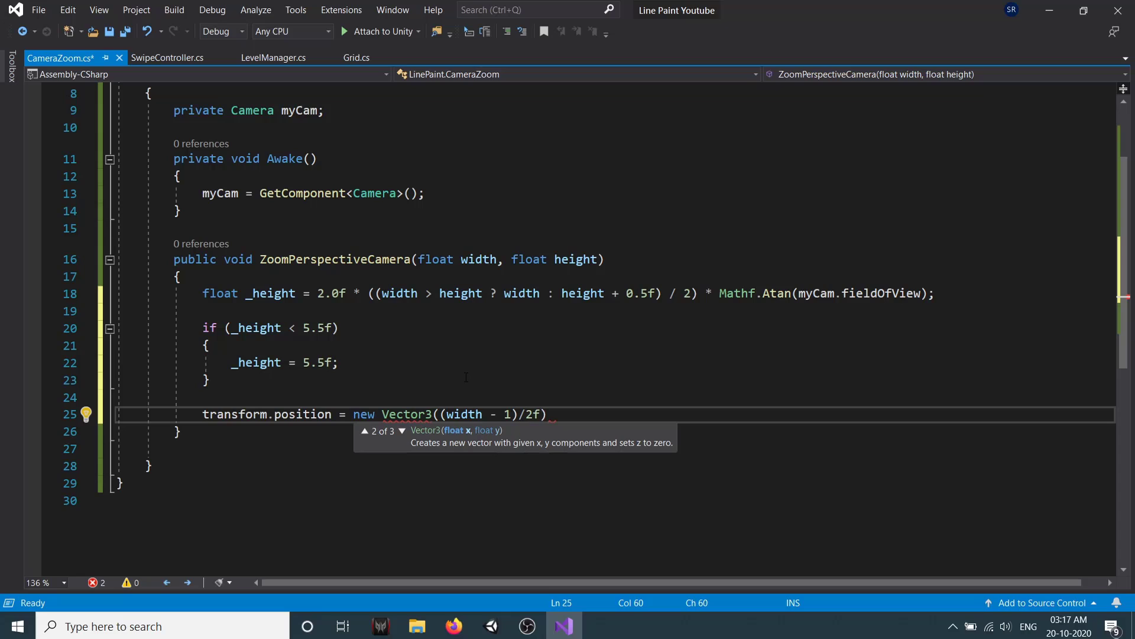
type(",_height)")
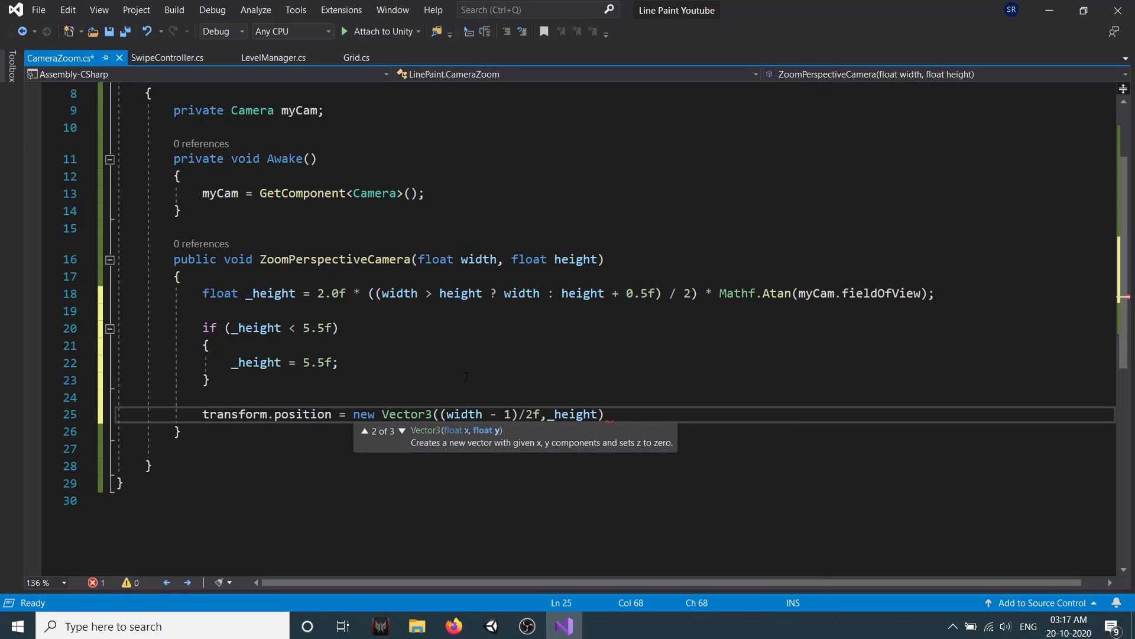
type("myca")
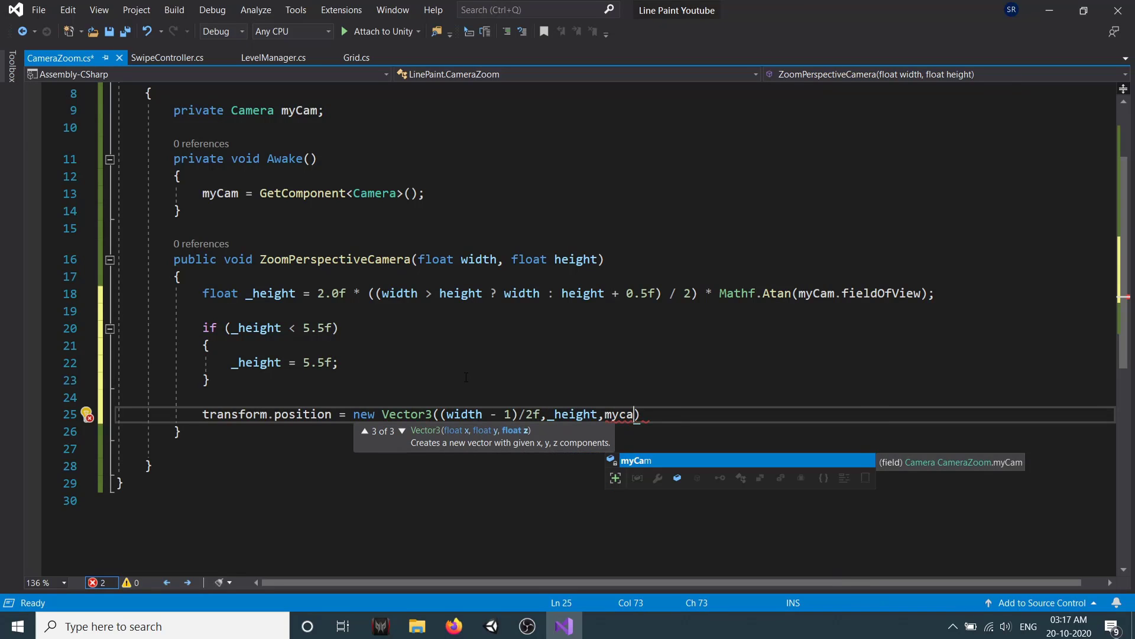
type("m.transform.position.z")
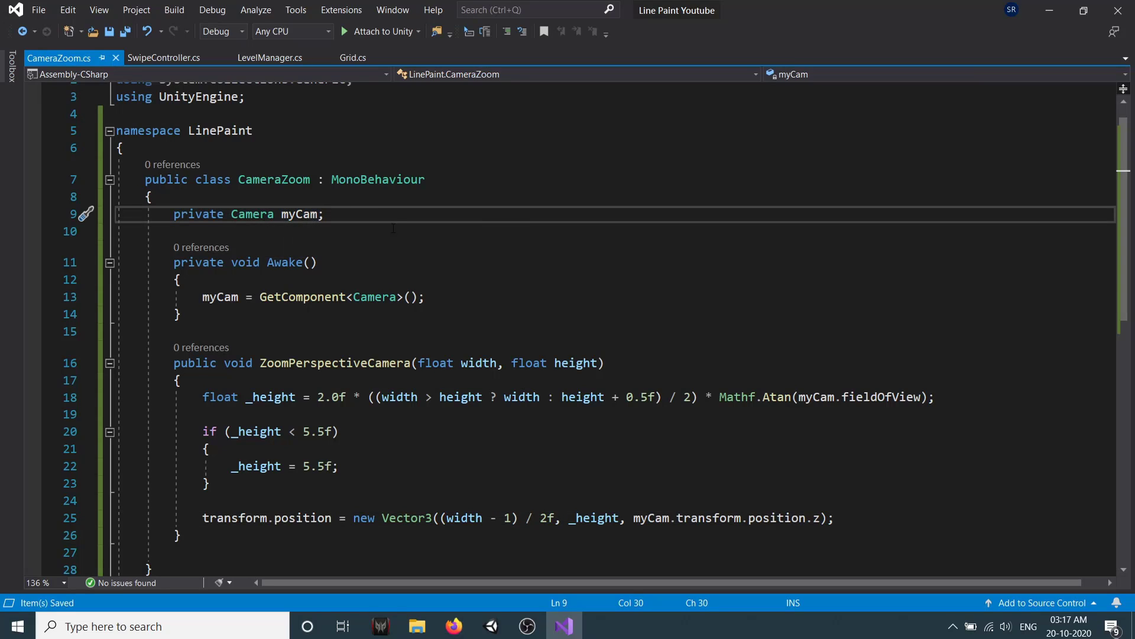
mouse_move(303, 320)
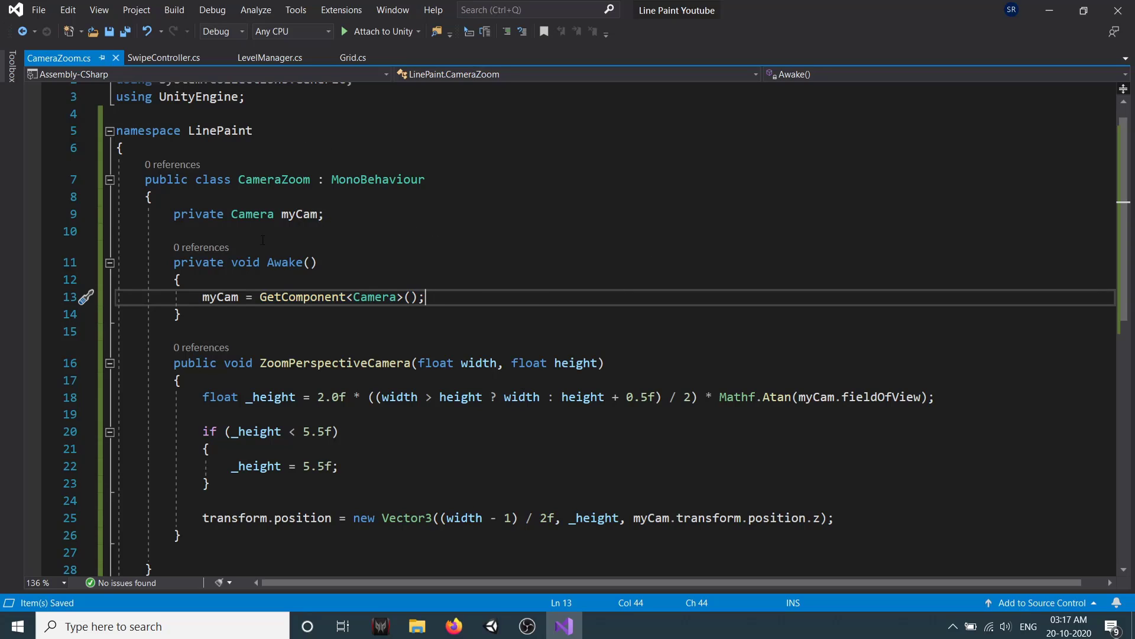
scroll("down", 3)
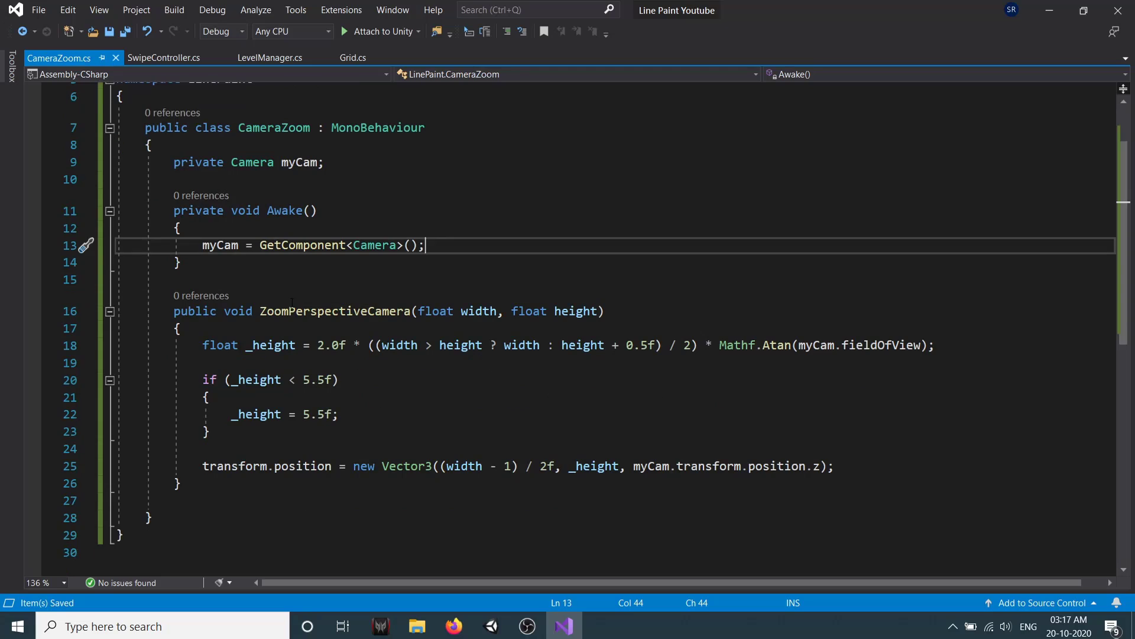
double_click(186, 311)
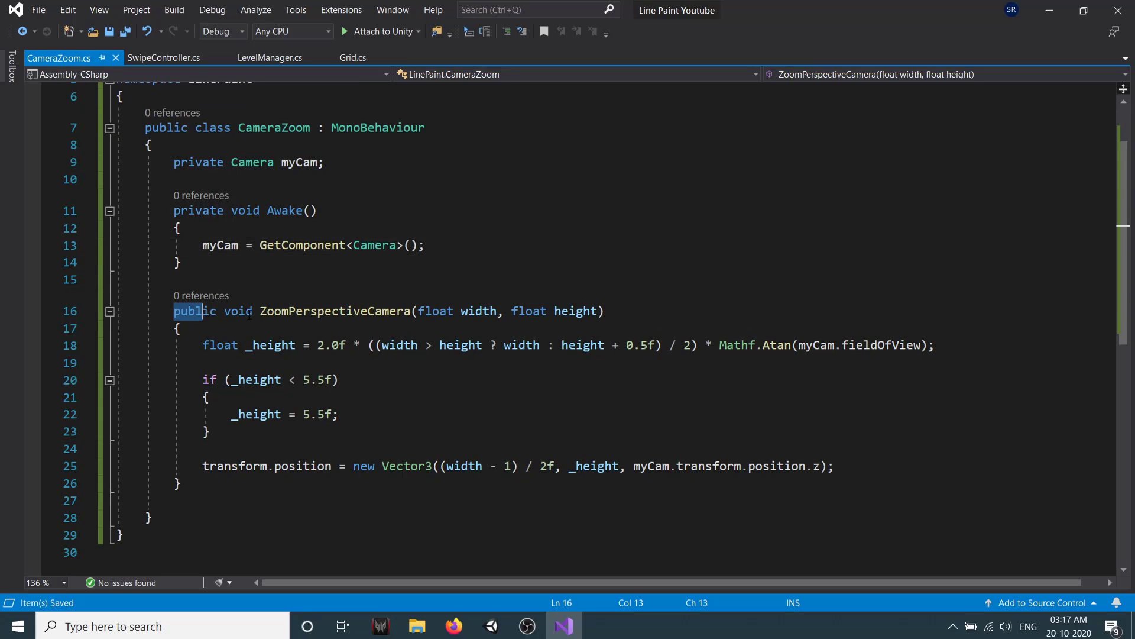
double_click(334, 259)
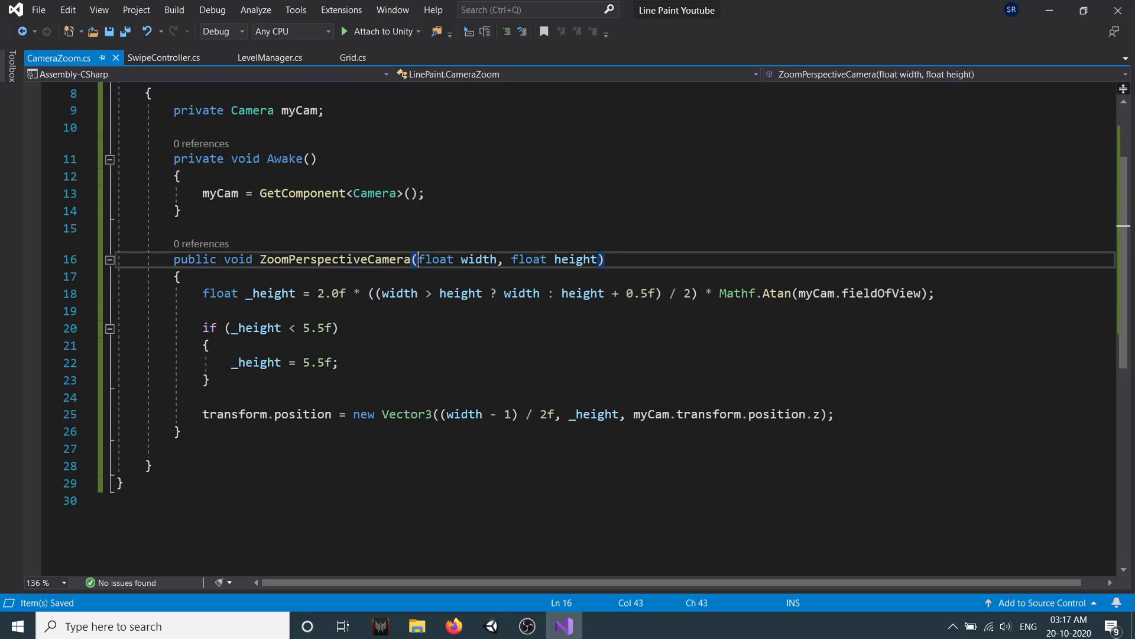
left_click_drag(419, 259, 592, 259)
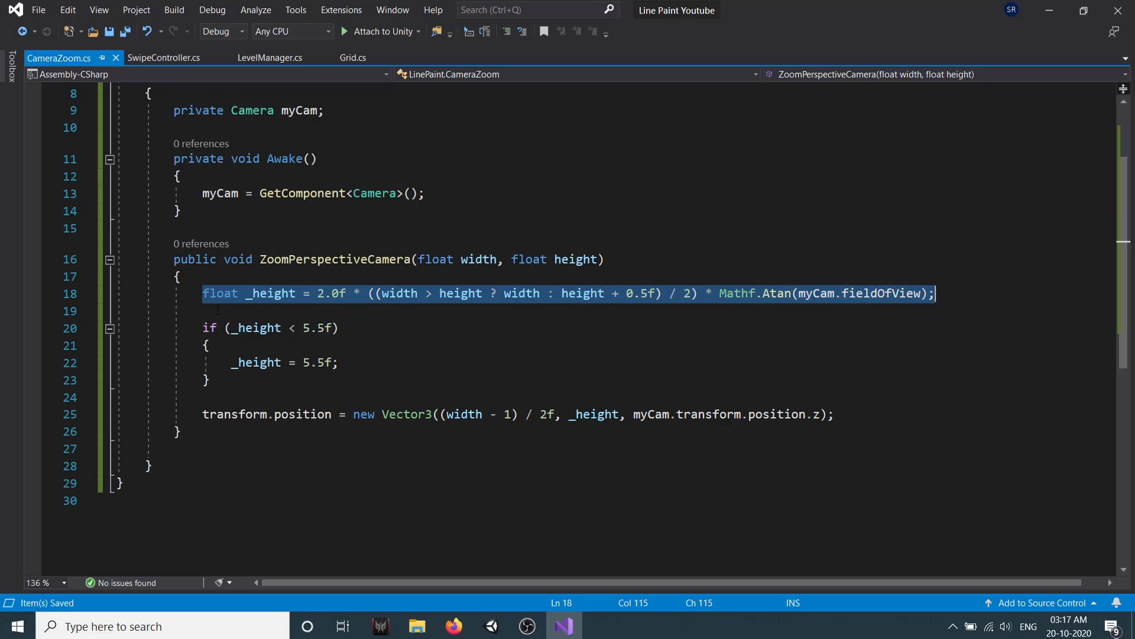
double_click(270, 293)
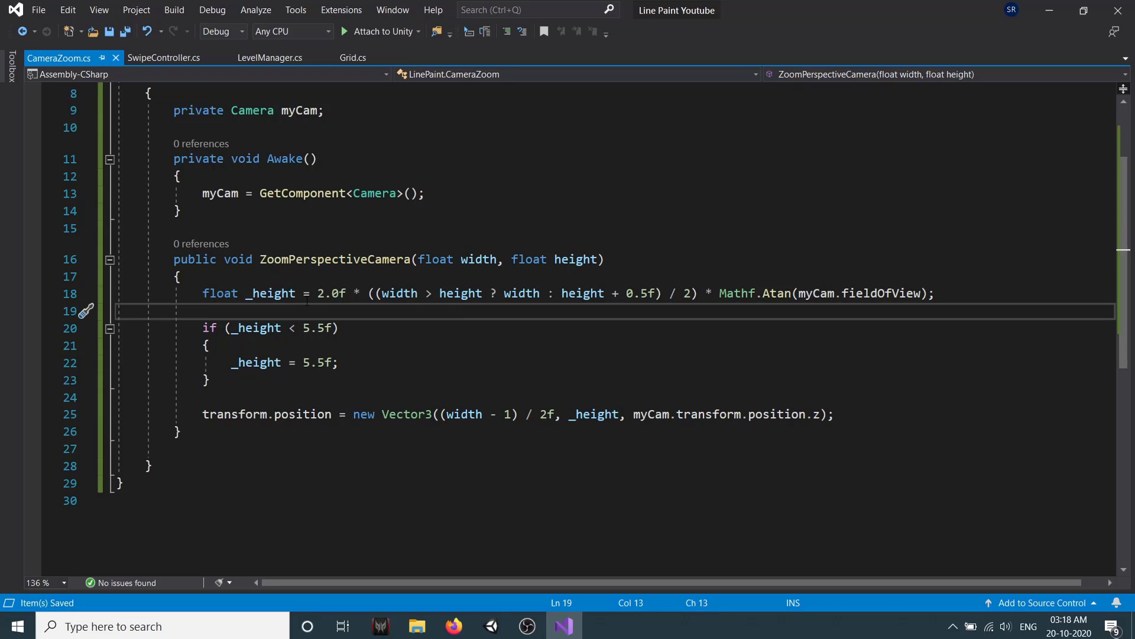
double_click(331, 293)
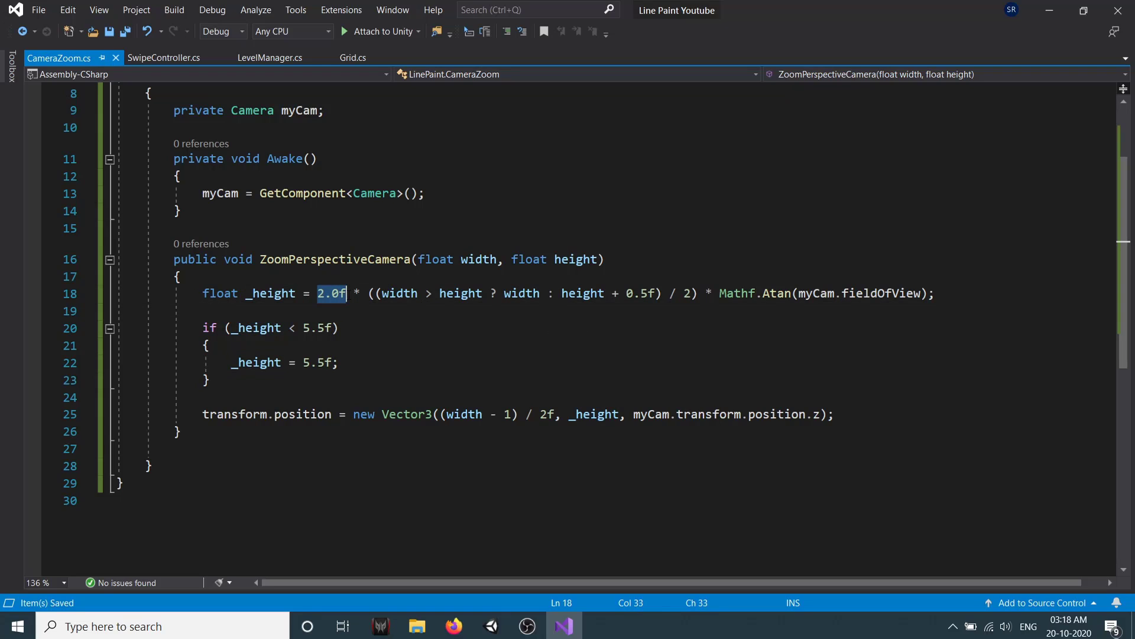
left_click(375, 293)
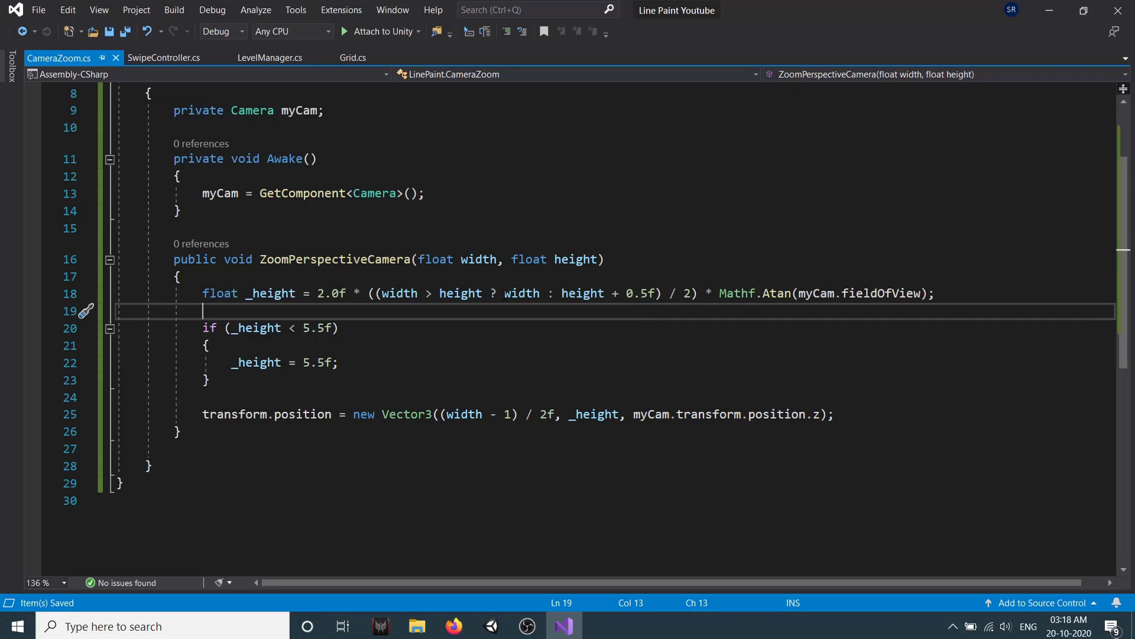
double_click(582, 293)
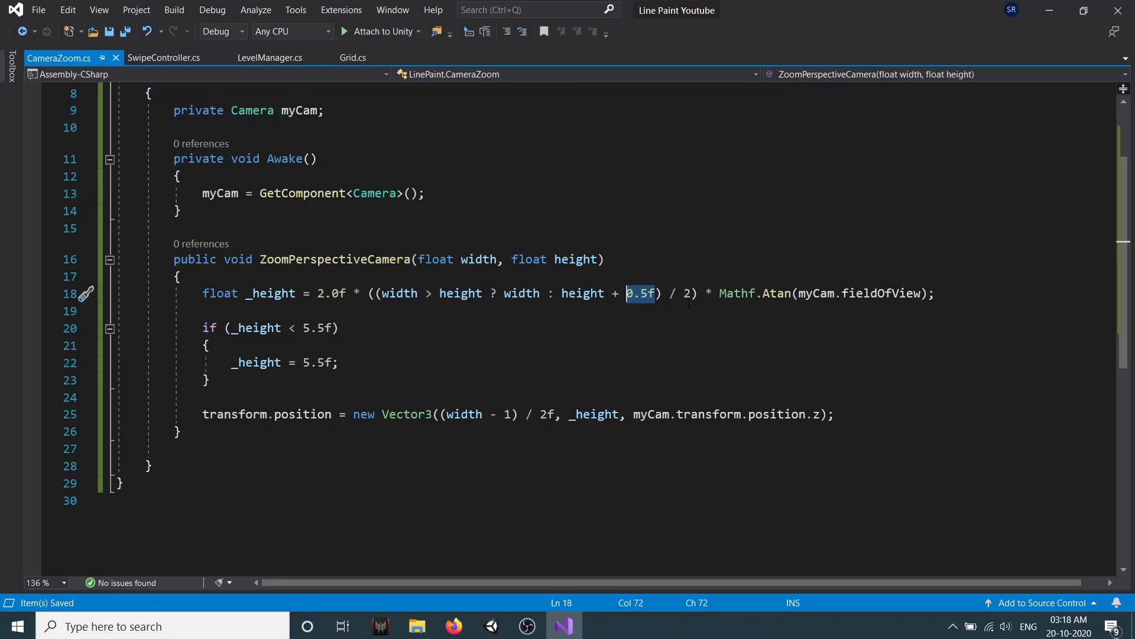
left_click_drag(641, 294, 698, 293)
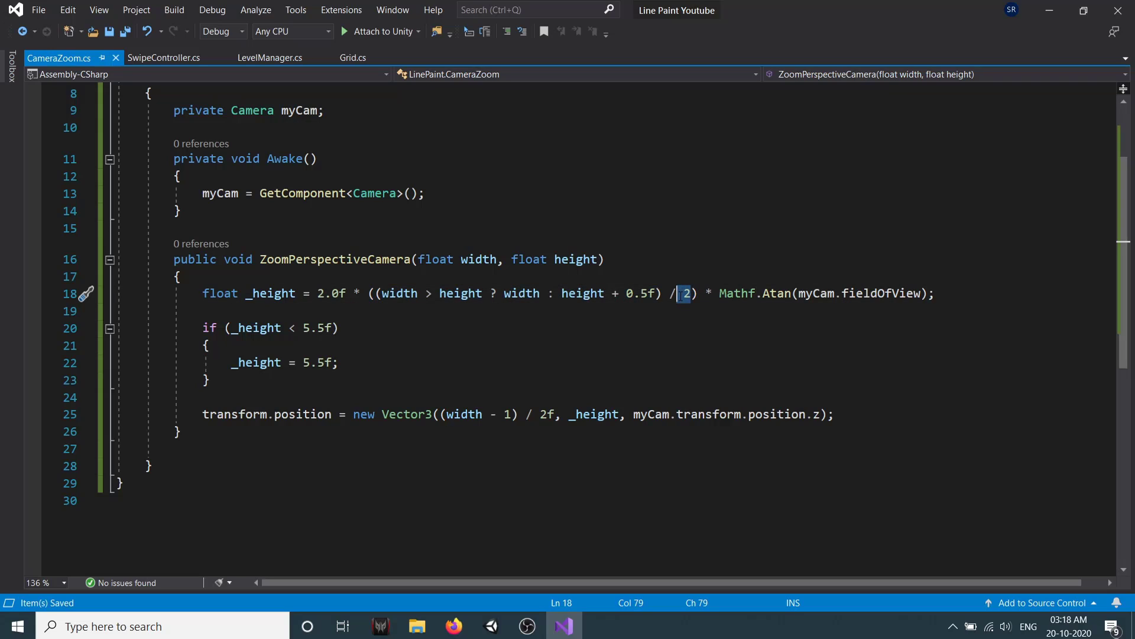
left_click(700, 293)
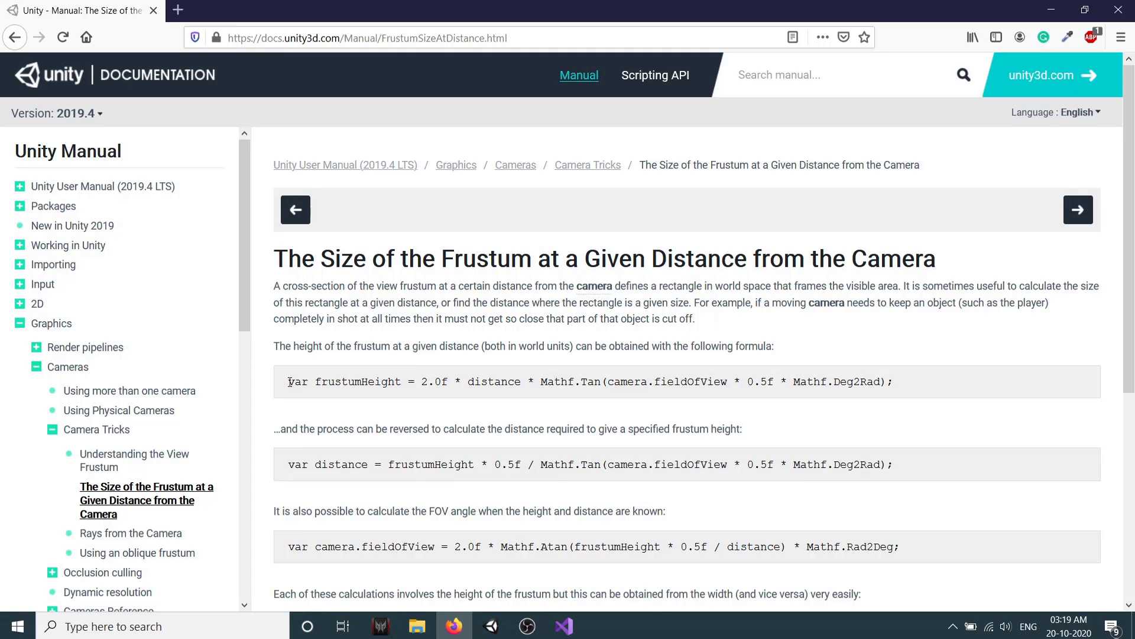
Read the frustum height formula on the Unity manual page and return to the CameraZoom code.
double_click(427, 382)
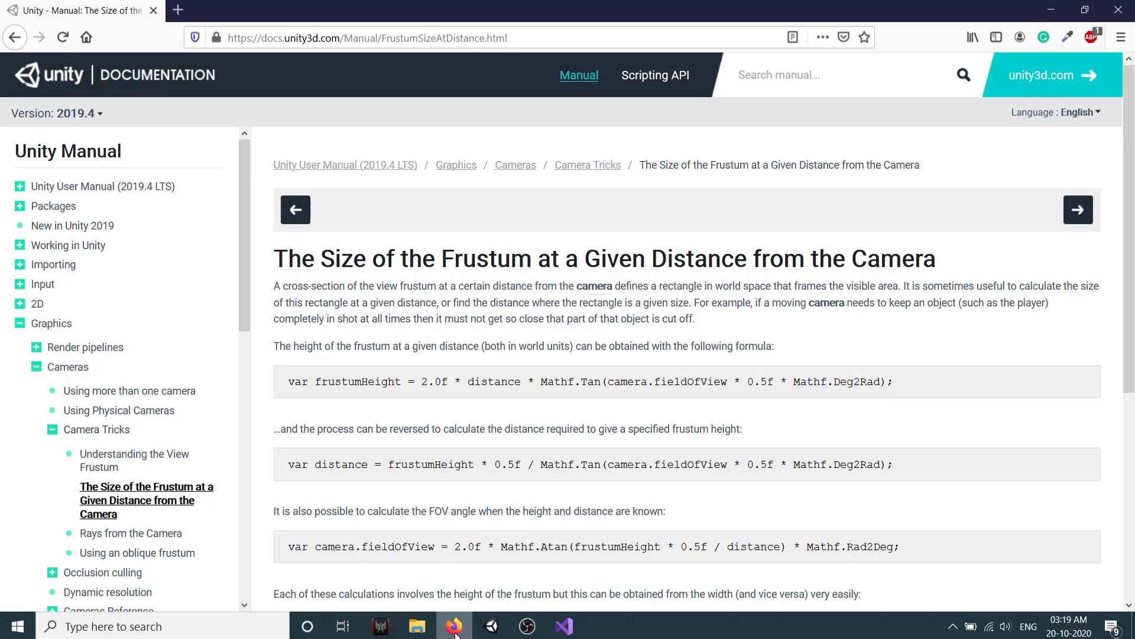
left_click(563, 625)
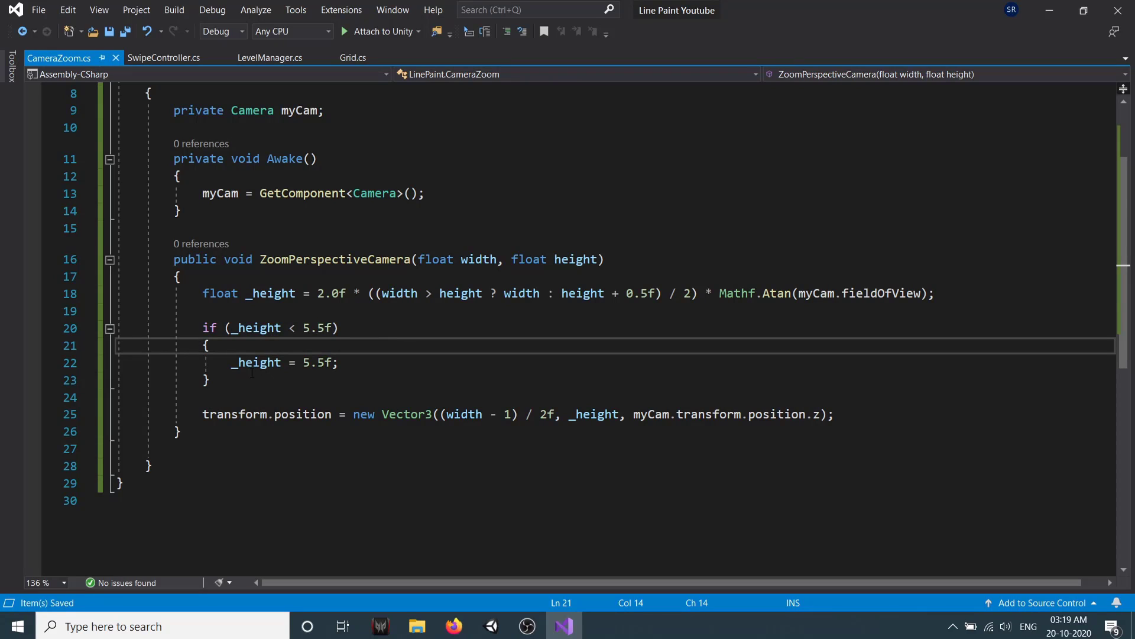
Highlight the minimum-height if condition in CameraZoom, then switch to LevelManager.cs.
left_click_drag(205, 328, 340, 327)
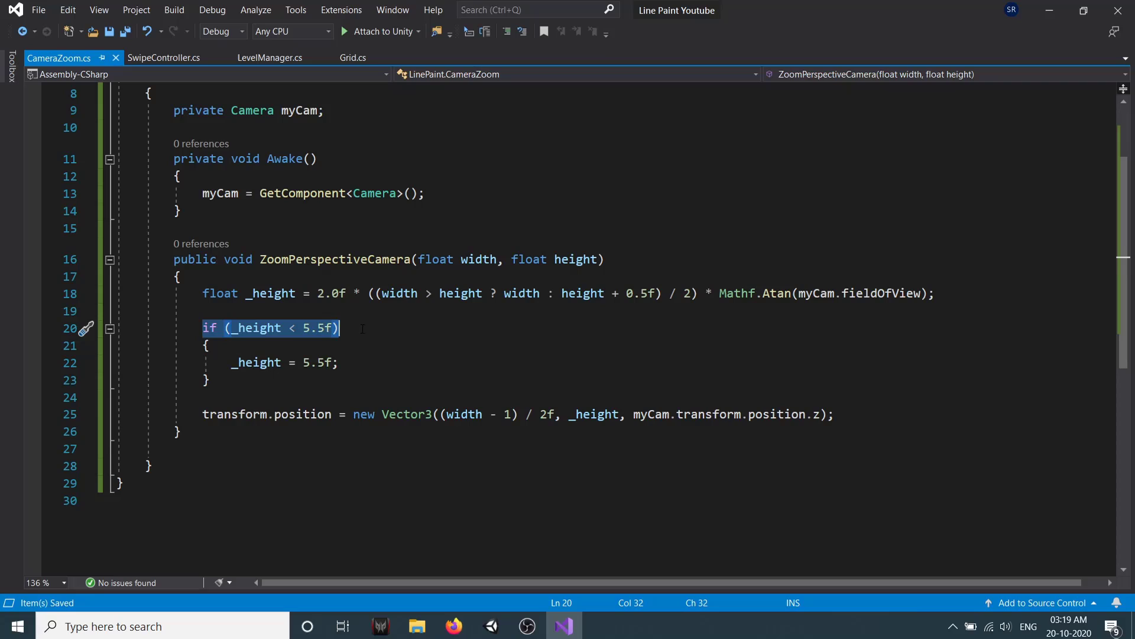
double_click(313, 327)
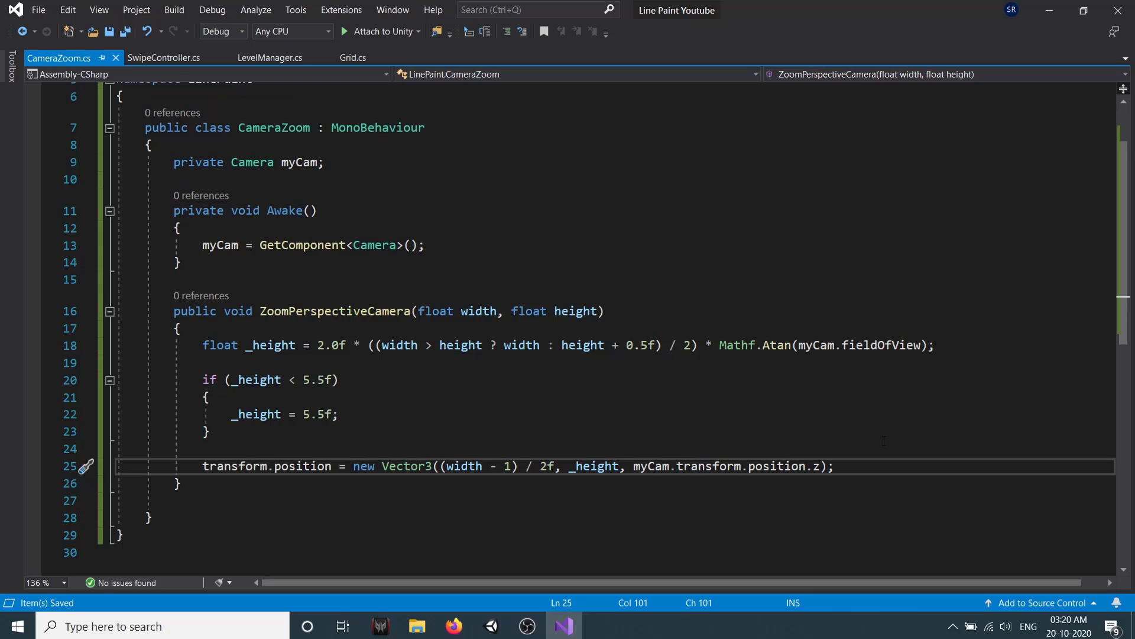
left_click(269, 57)
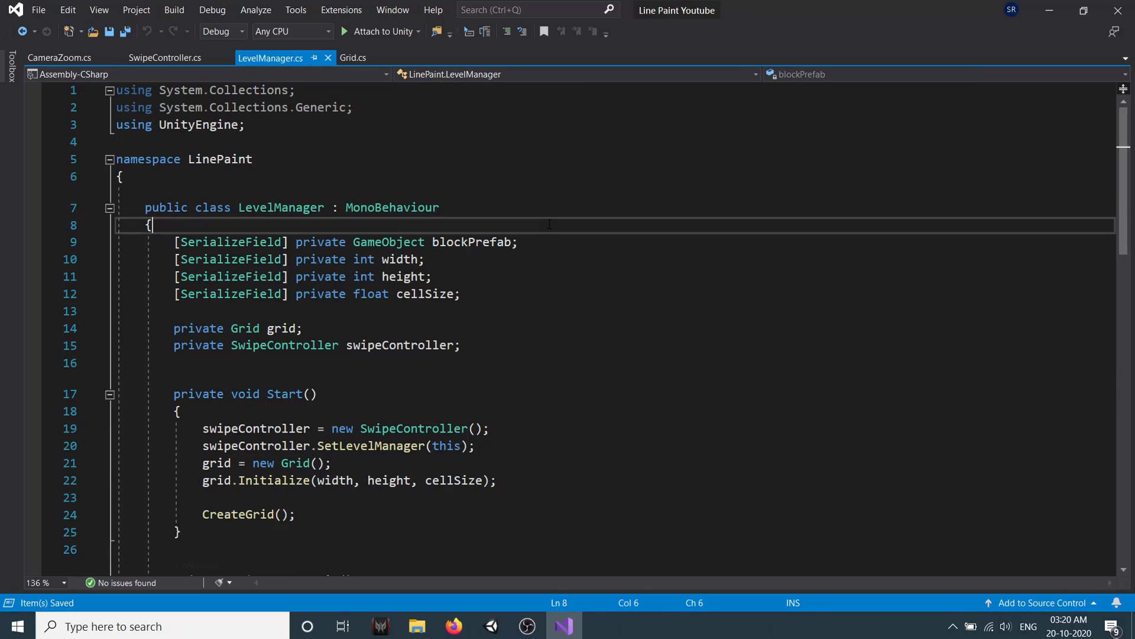
Add a [SerializeField] private CameraZoom gameCamera field to LevelManager.
type("[]")
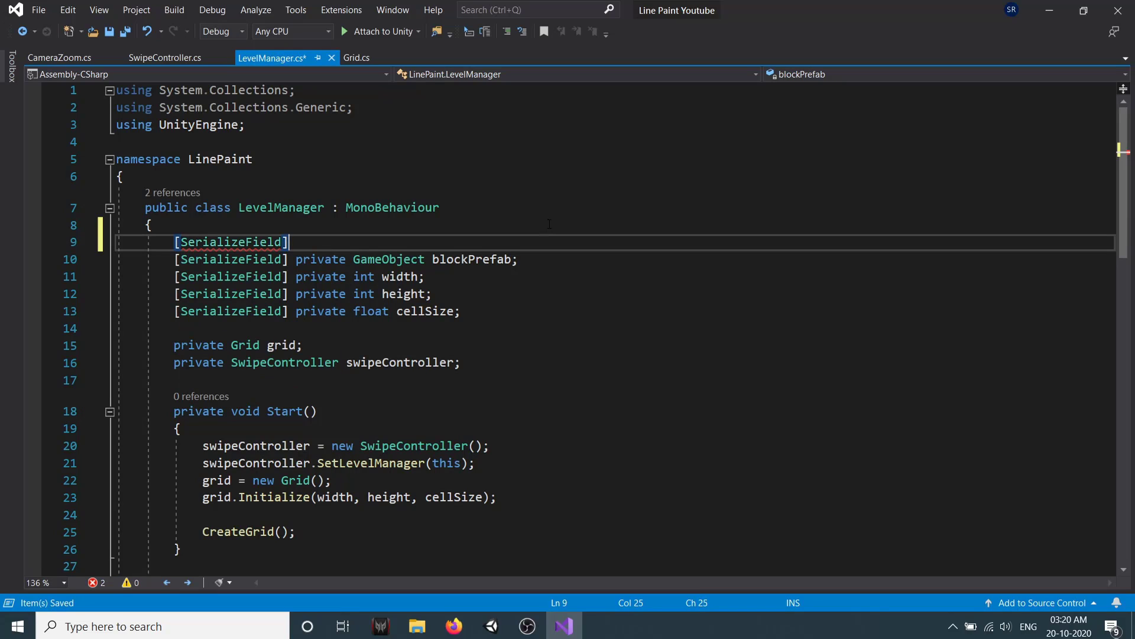
type("private")
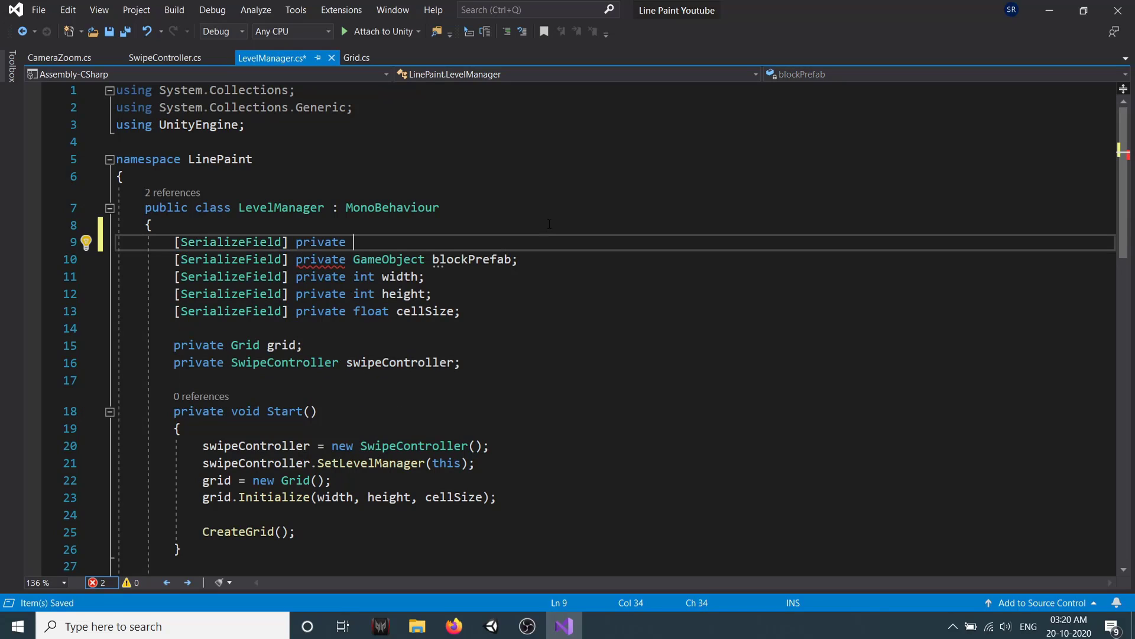
type("CameraZoom")
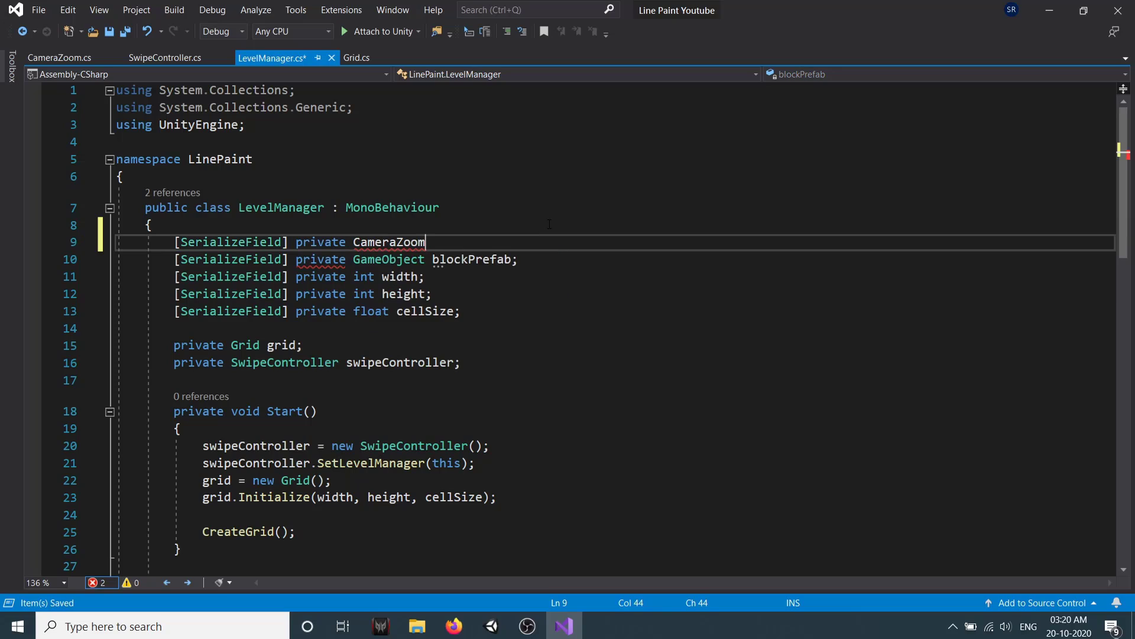
type("ga")
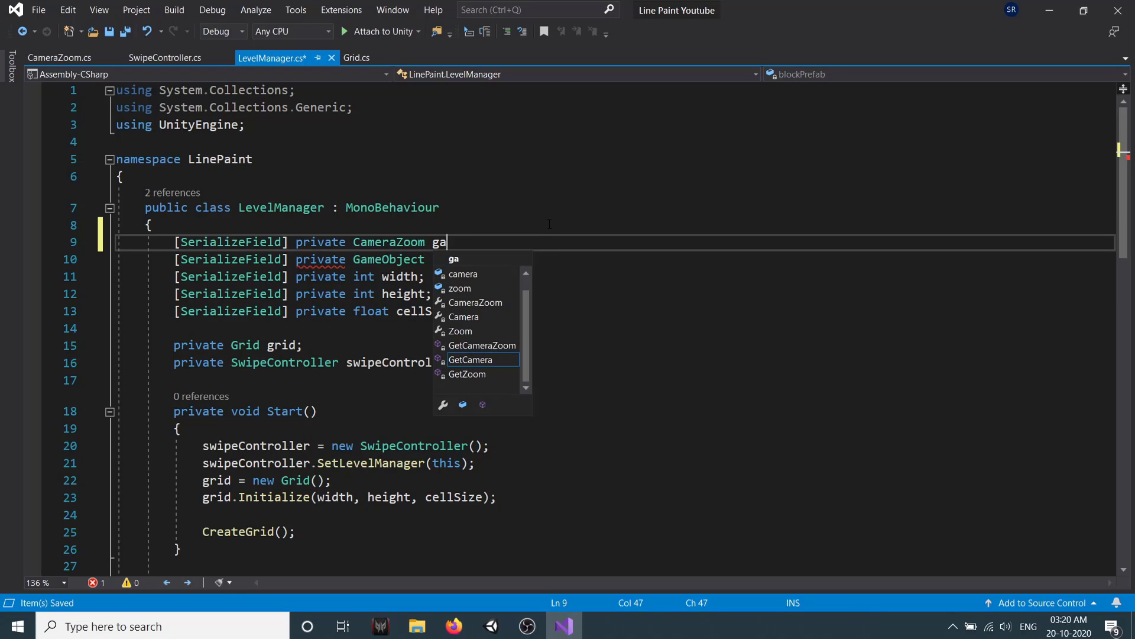
type("meCamera;")
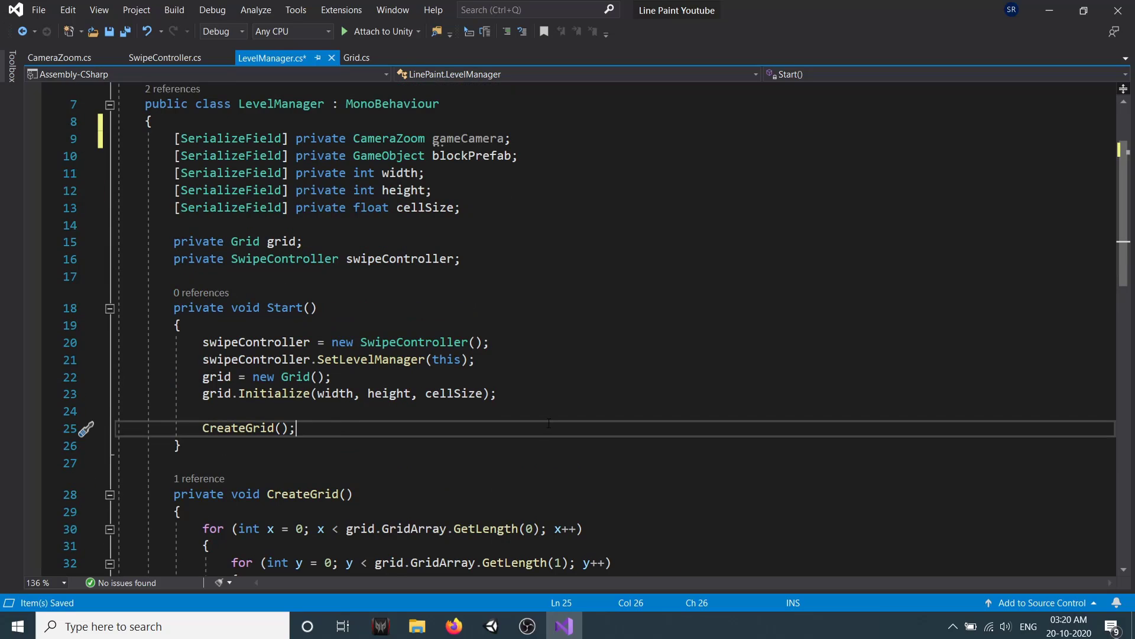
Call gameCamera.ZoomPerspectiveCamera(width, height) in Start after CreateGrid().
type("gameCamera.ZoomPerspectiveCamera")
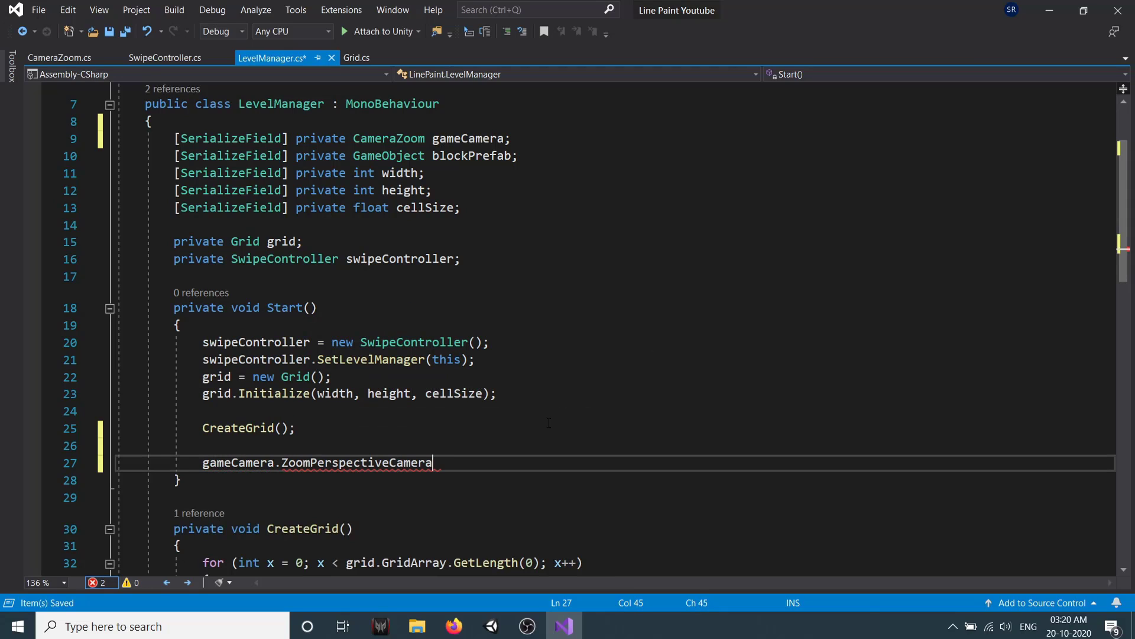
type("(width")
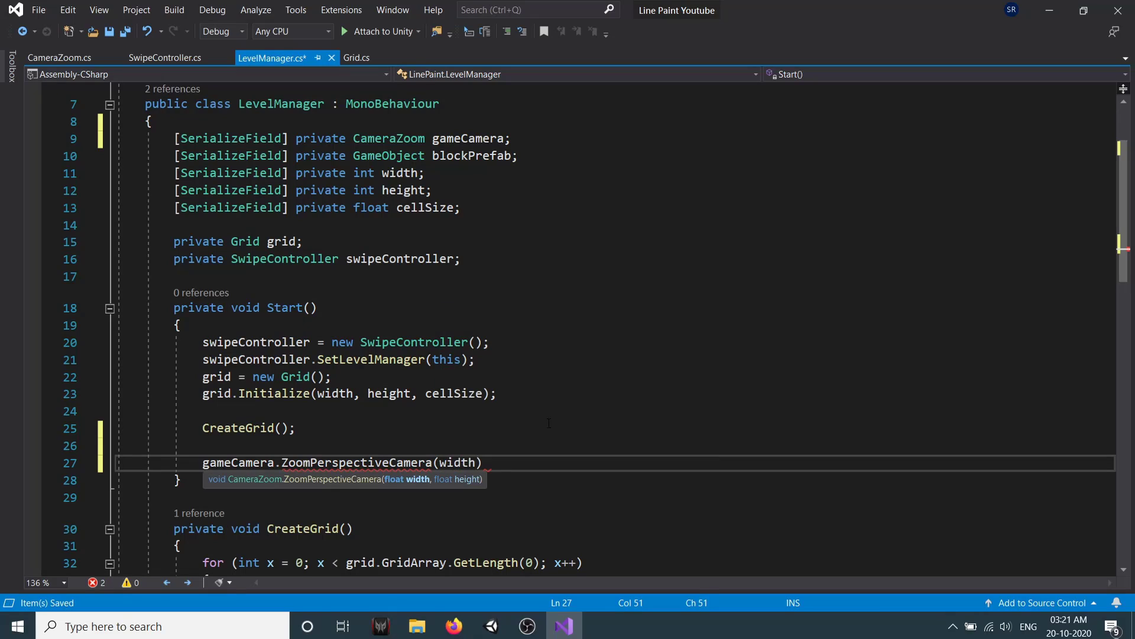
type(", height);")
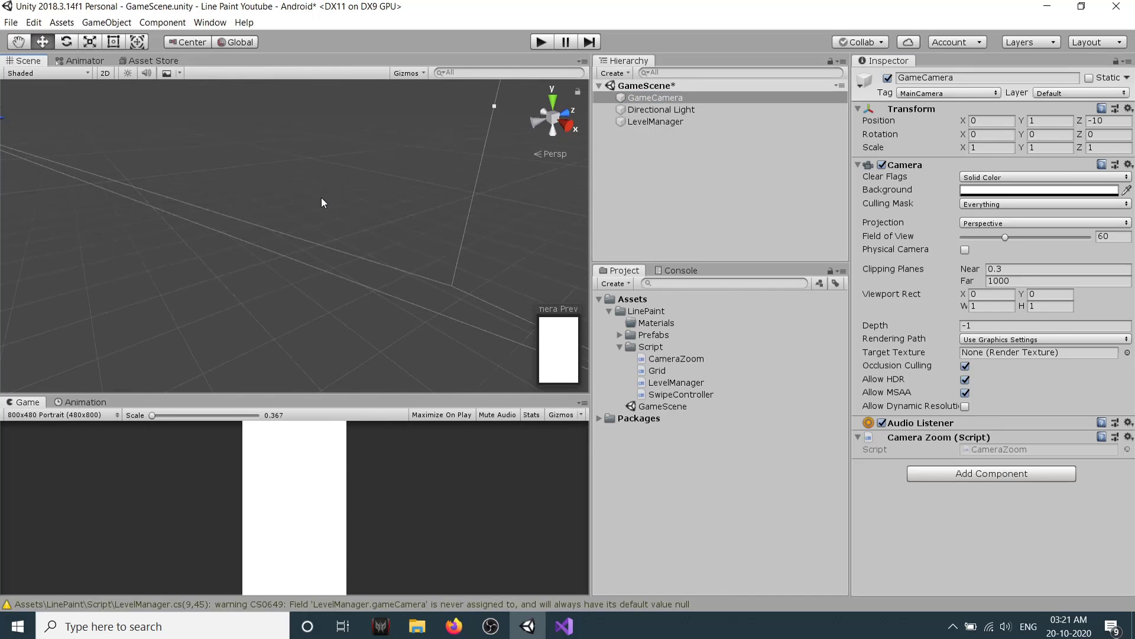
Assign GameCamera to LevelManager's Game Camera field and play the scene, spawning nine Block clones.
left_click(654, 121)
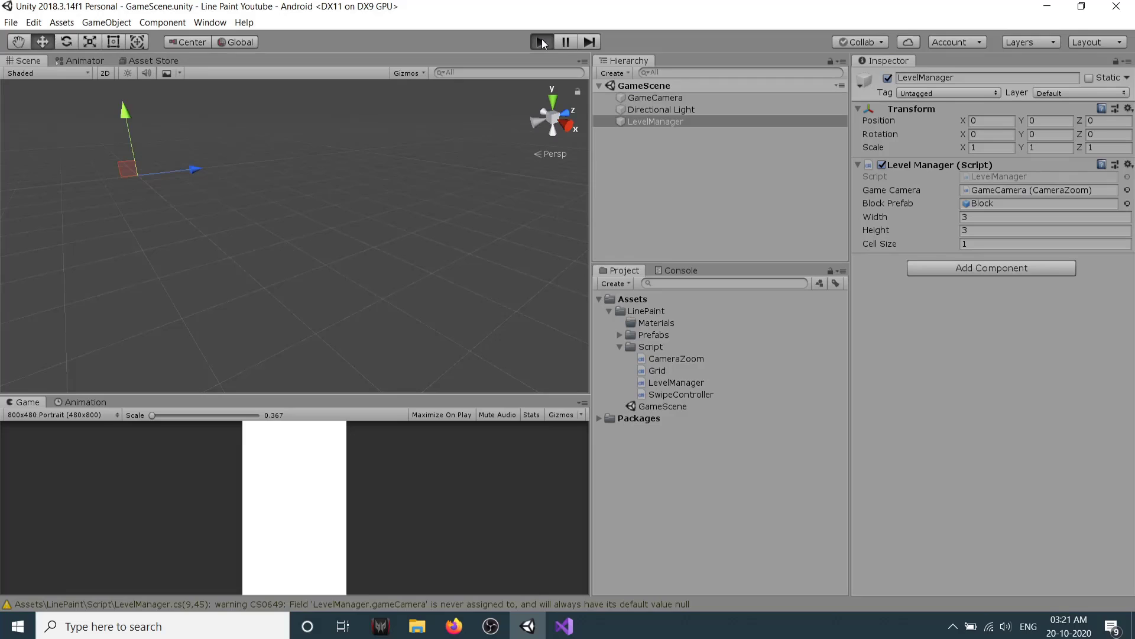
left_click(542, 42)
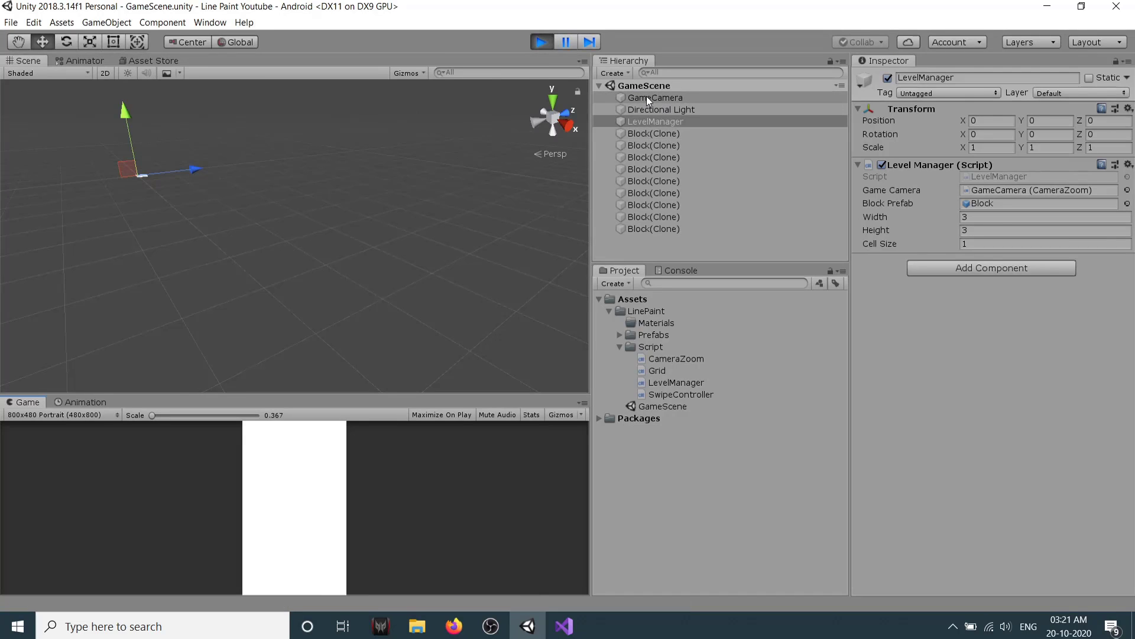
left_click(656, 97)
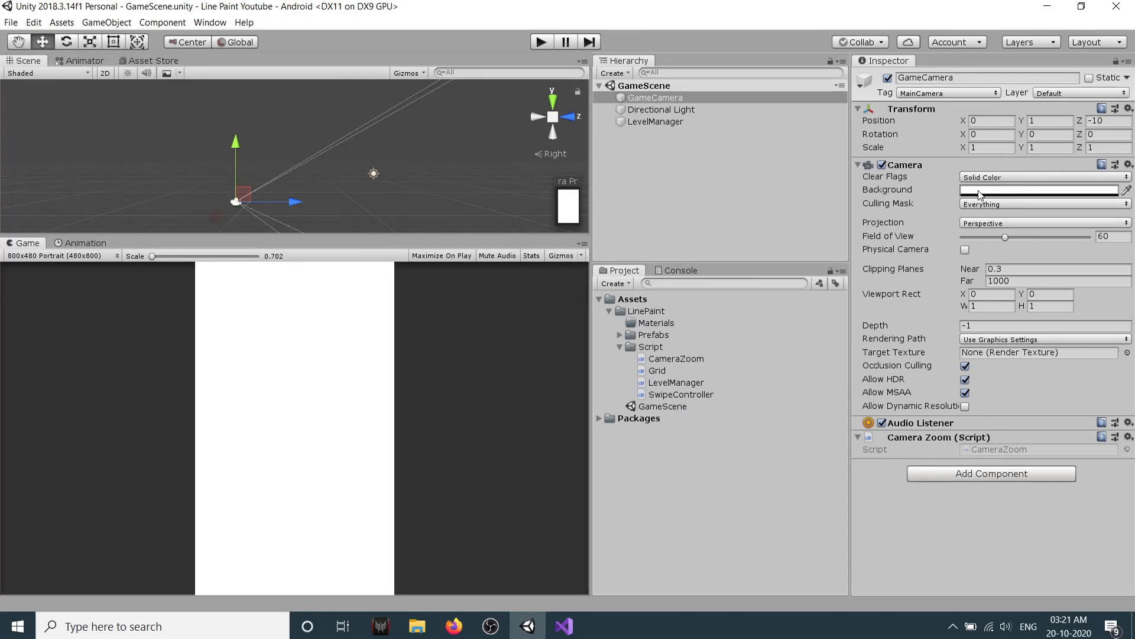
Set GameCamera's Background colour to a pale cream (FBF7CF) in the colour picker.
left_click(1040, 189)
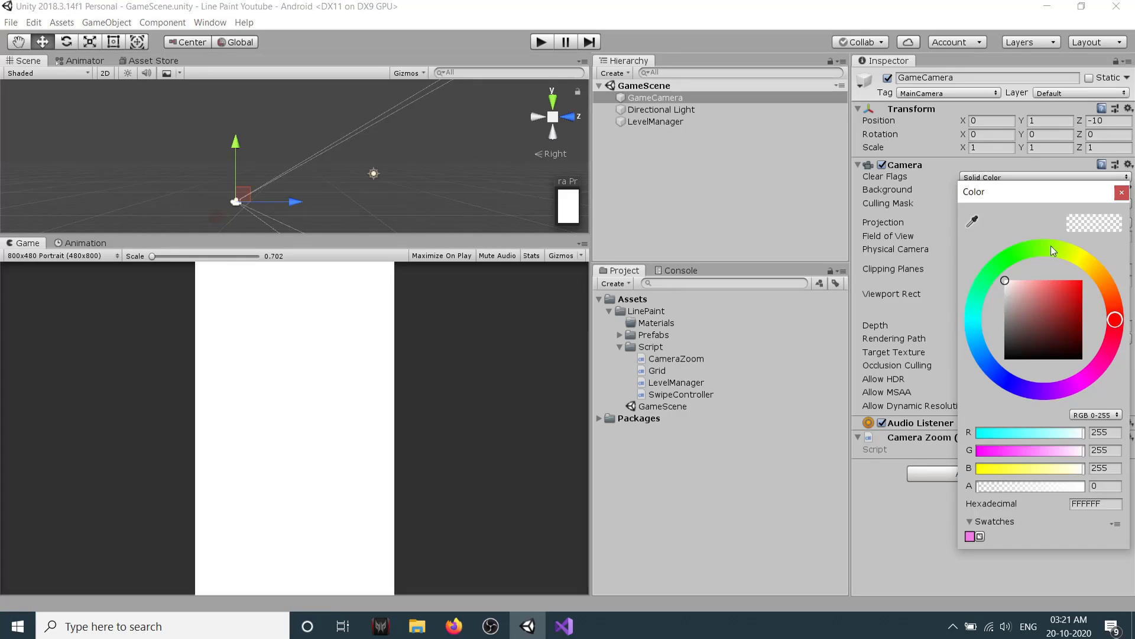
left_click(1018, 283)
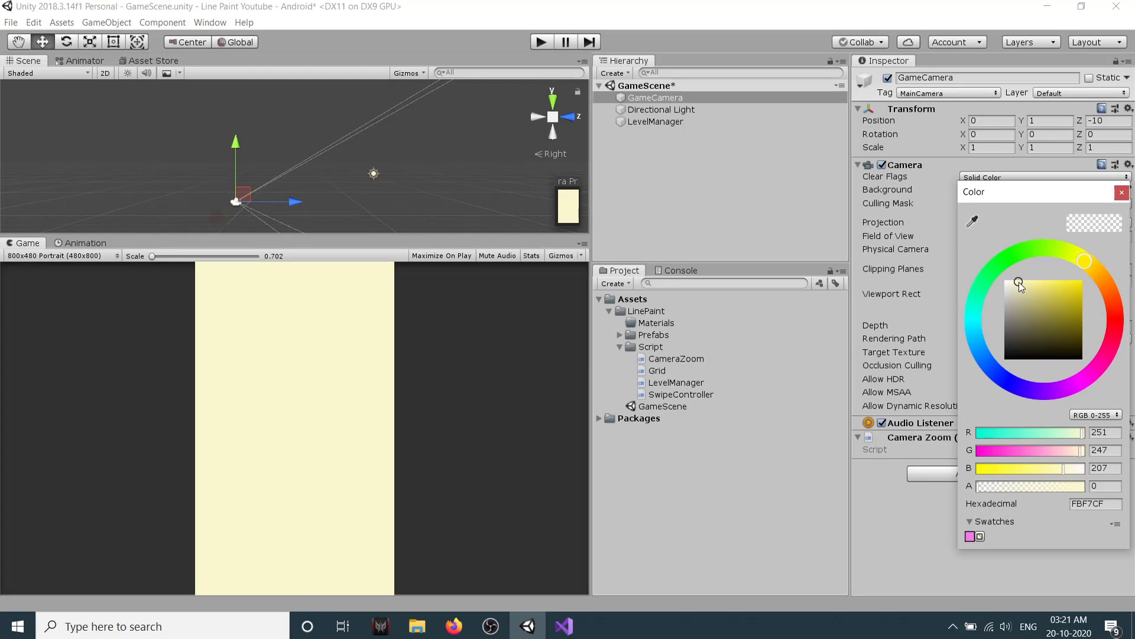
left_click(1016, 281)
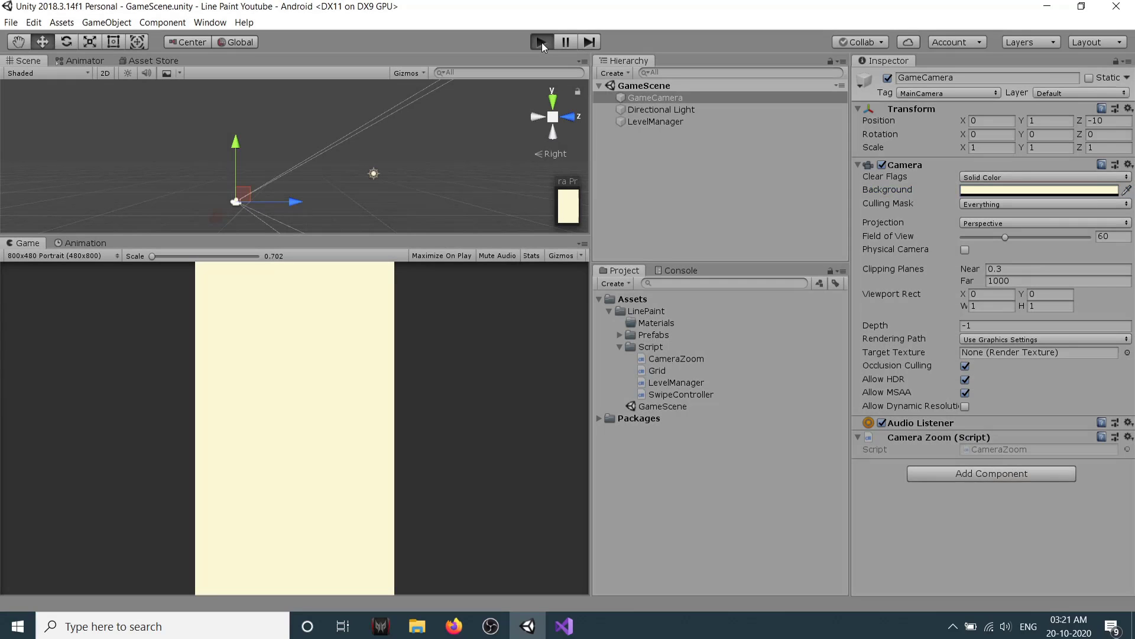
Preview the grid in Play mode and drag Rotation X to test camera tilt angles.
left_click(541, 41)
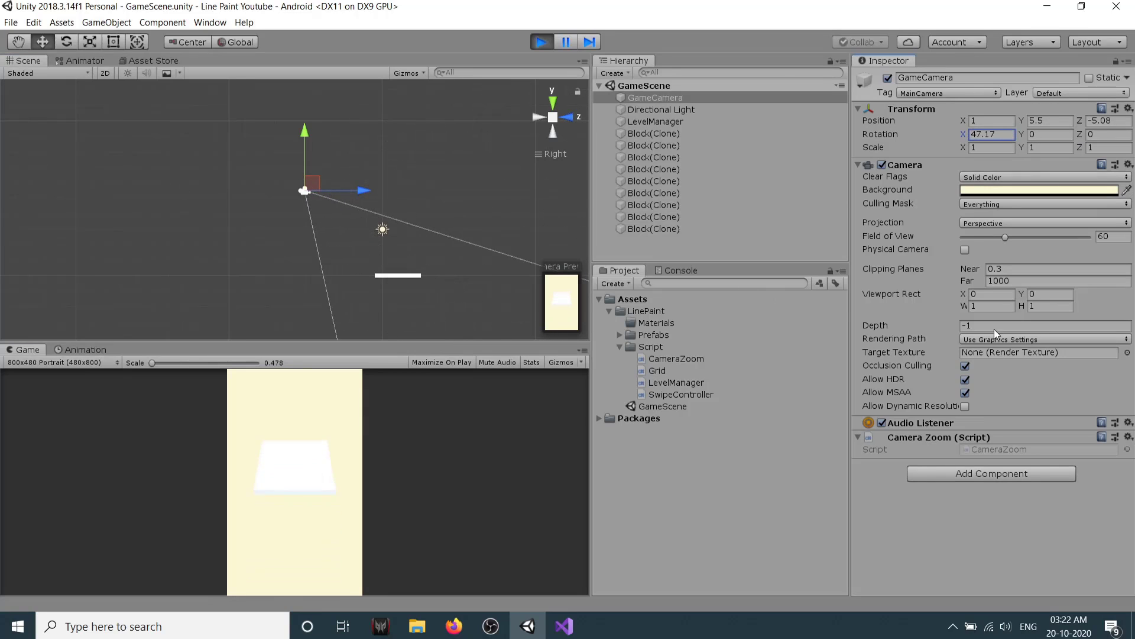
left_click_drag(362, 189, 389, 192)
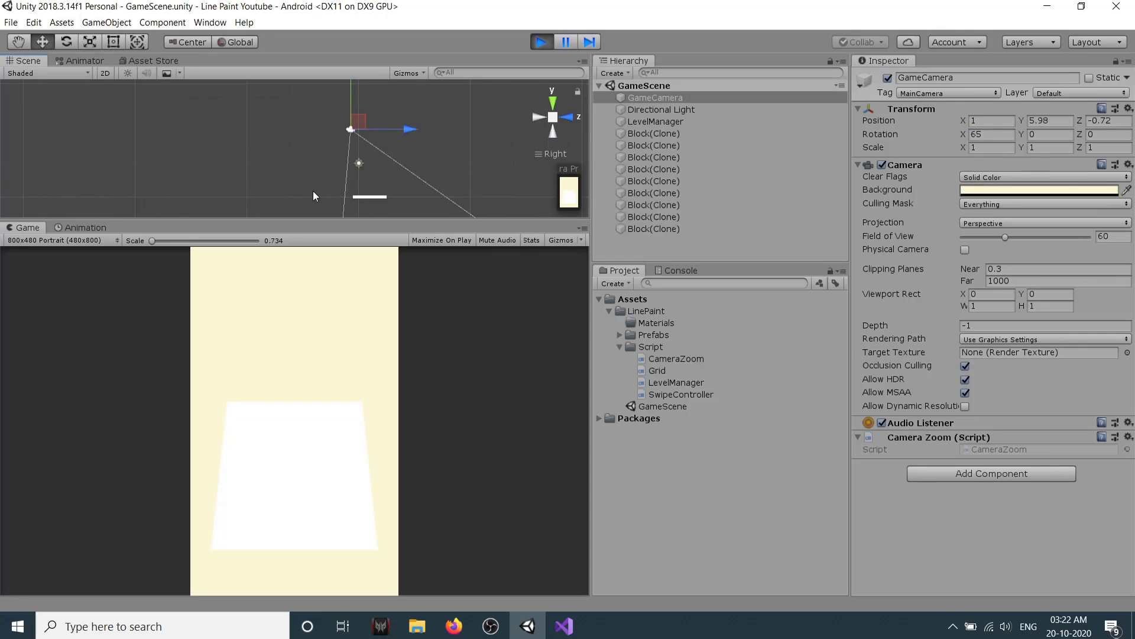
mouse_move(444, 202)
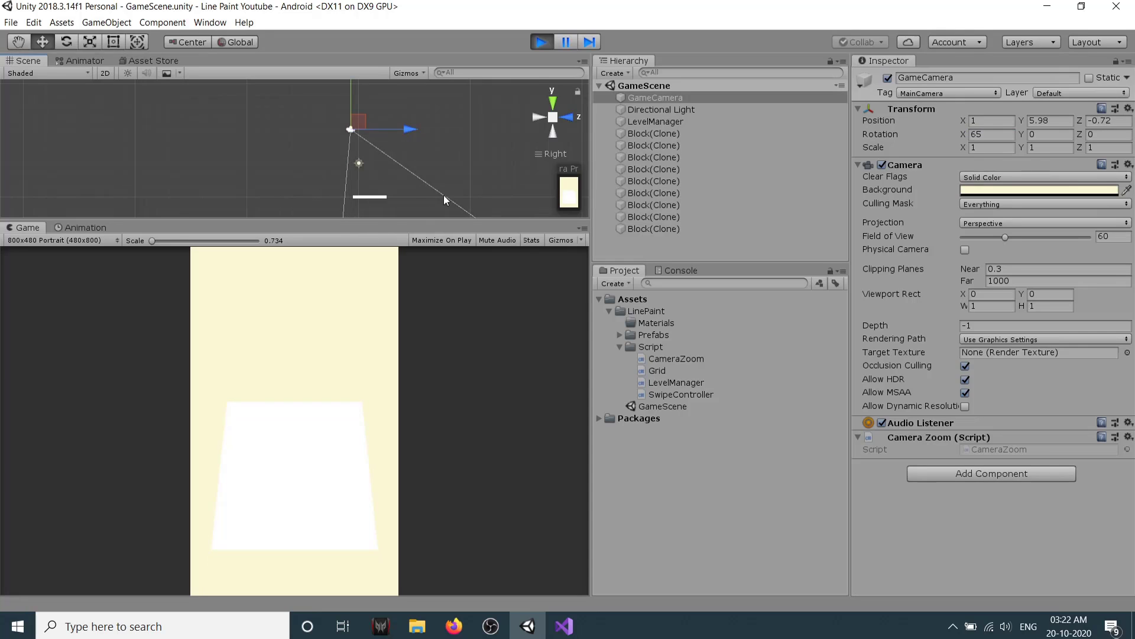
mouse_move(956, 145)
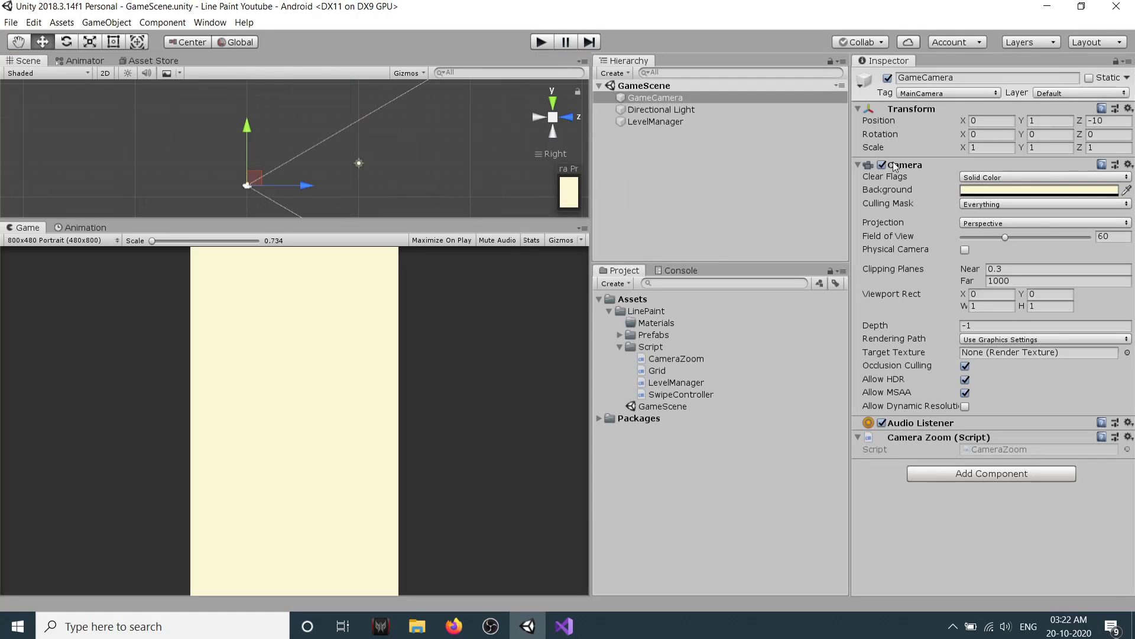
Out of Play mode, set GameCamera Rotation X to 65 and Position Z to -0.72.
left_click(992, 134)
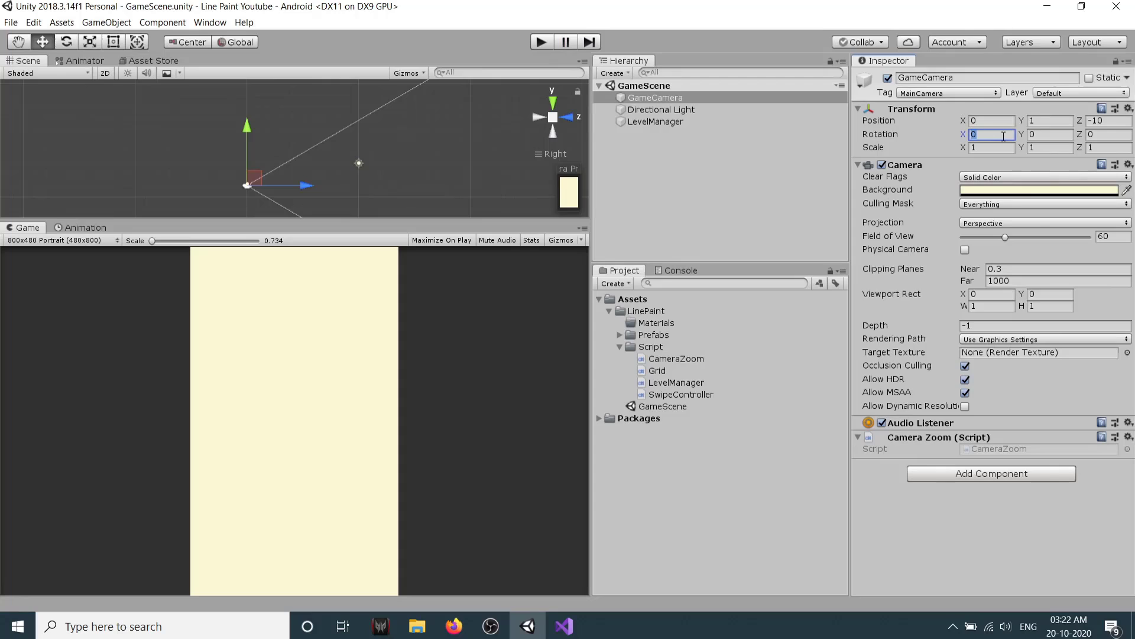
type("65")
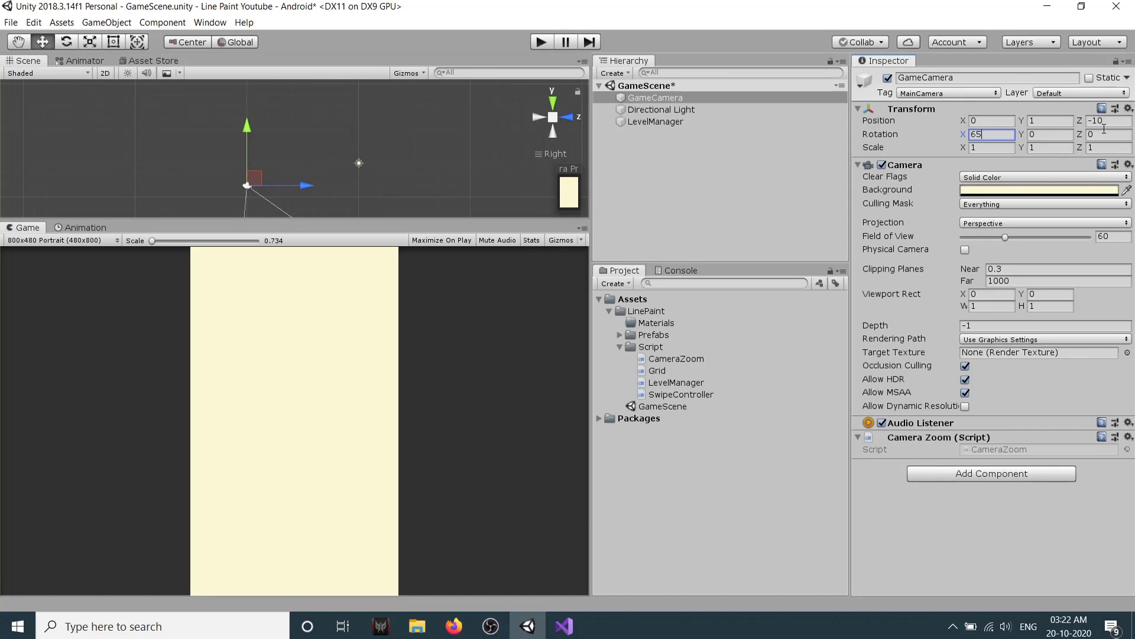
type("-0.72")
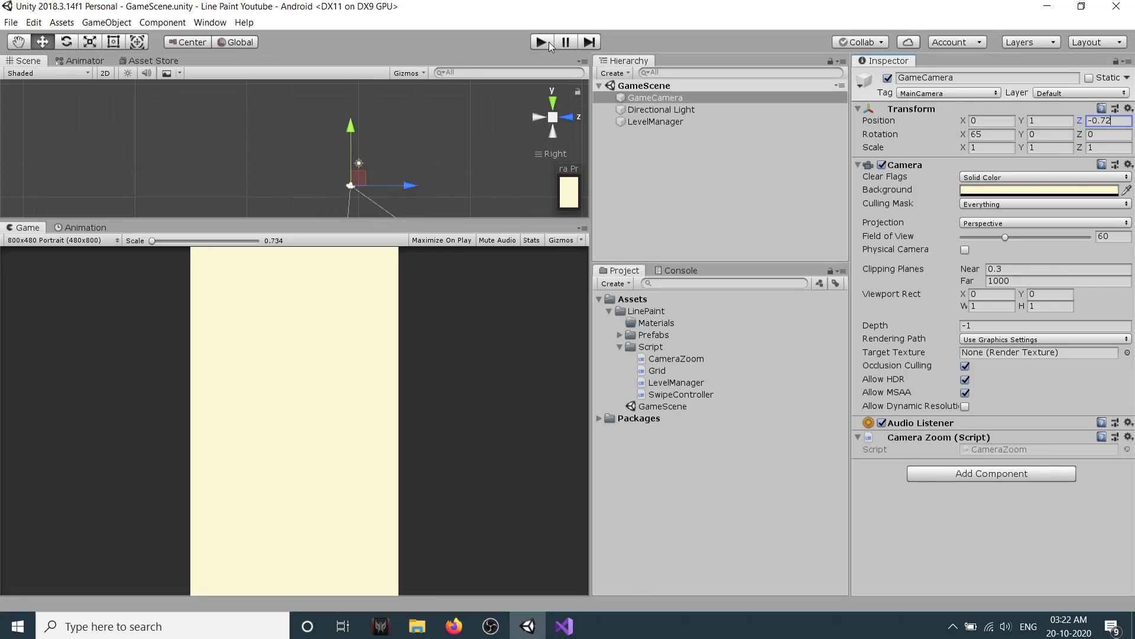
left_click(540, 41)
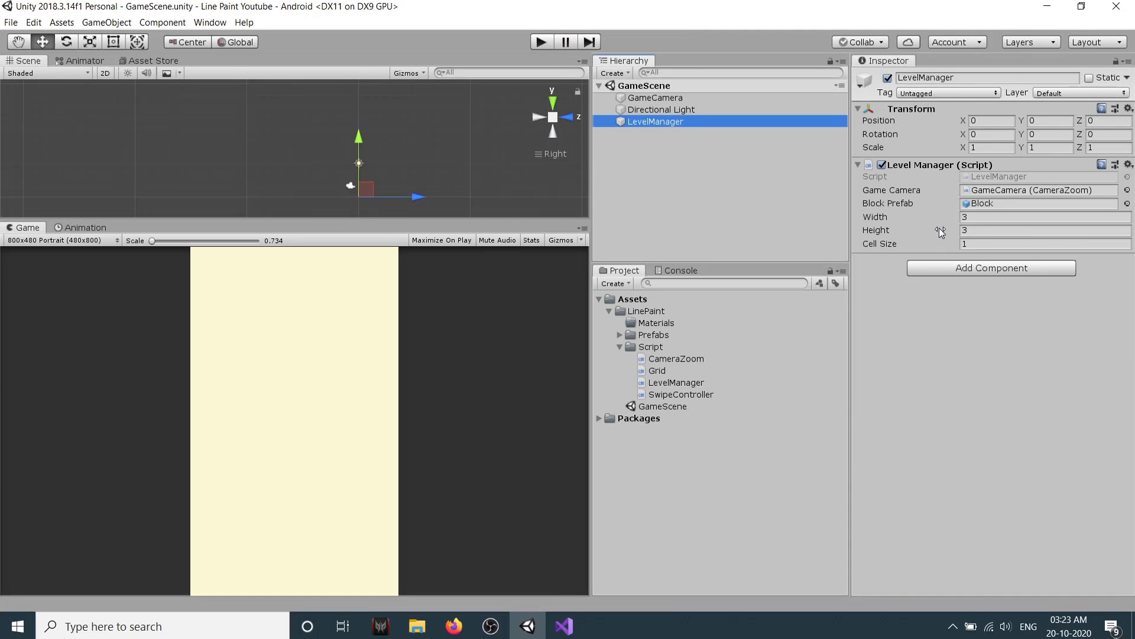
left_click(1043, 216)
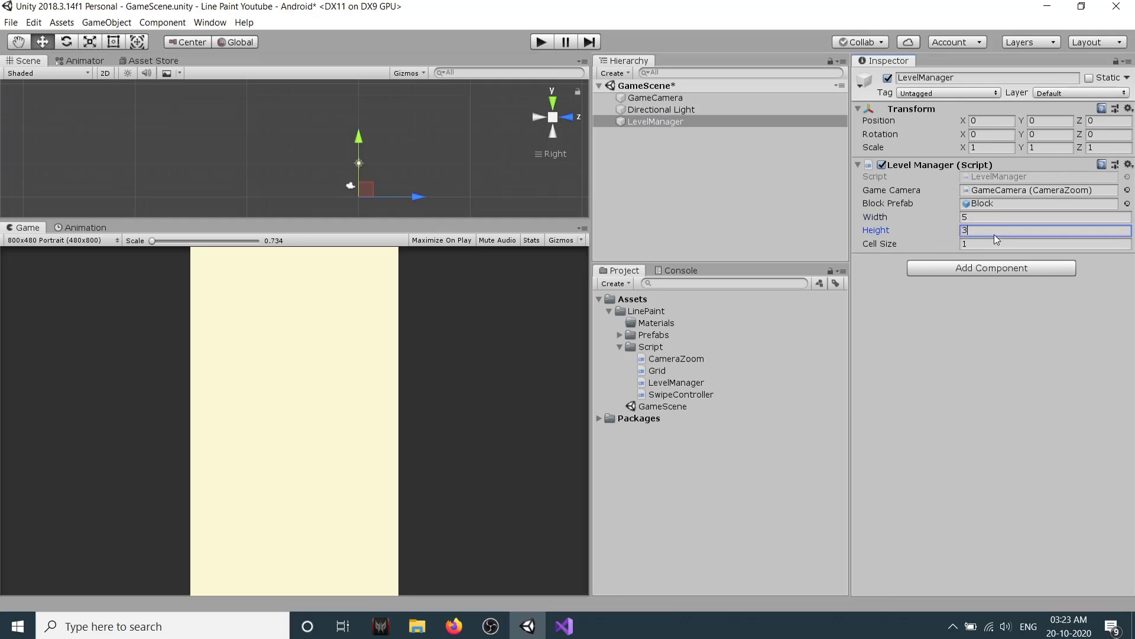
type("5")
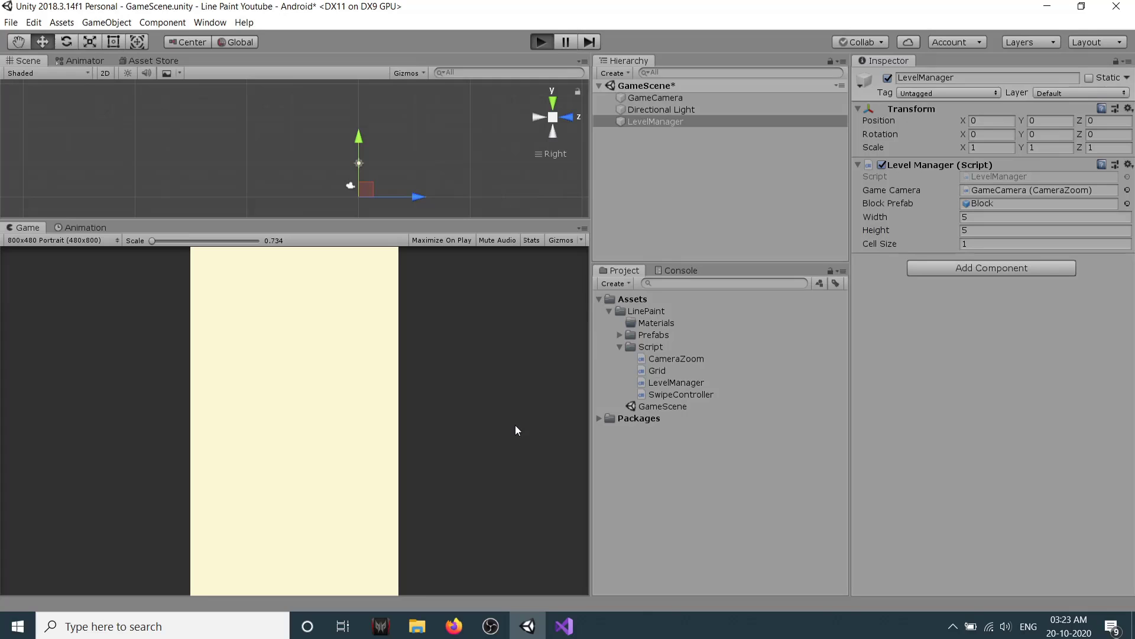
left_click(540, 42)
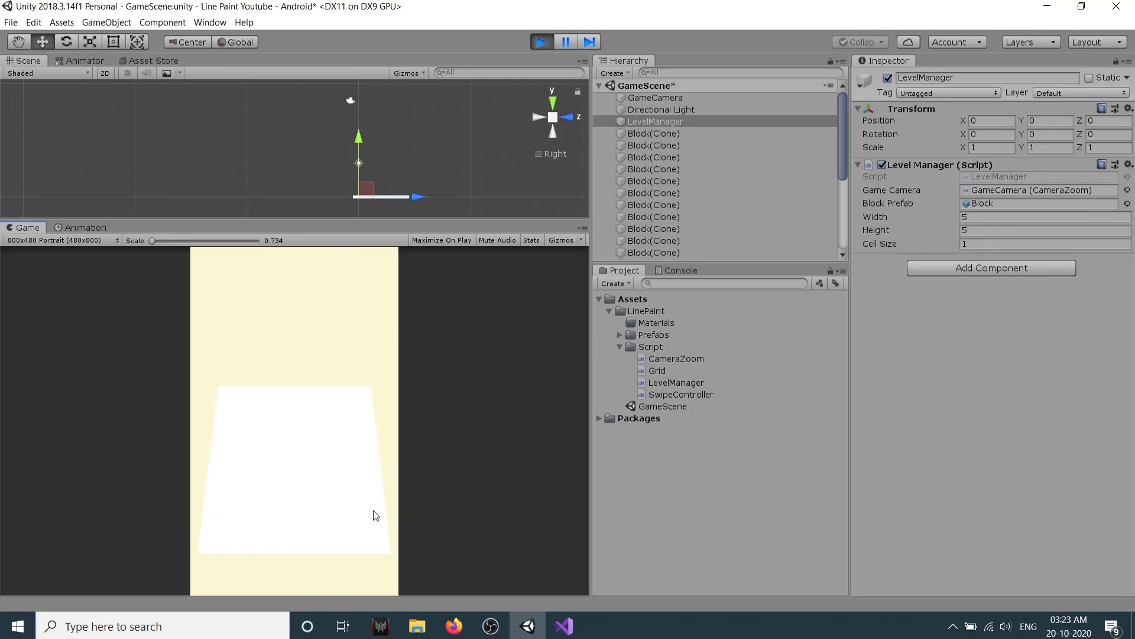
mouse_move(402, 507)
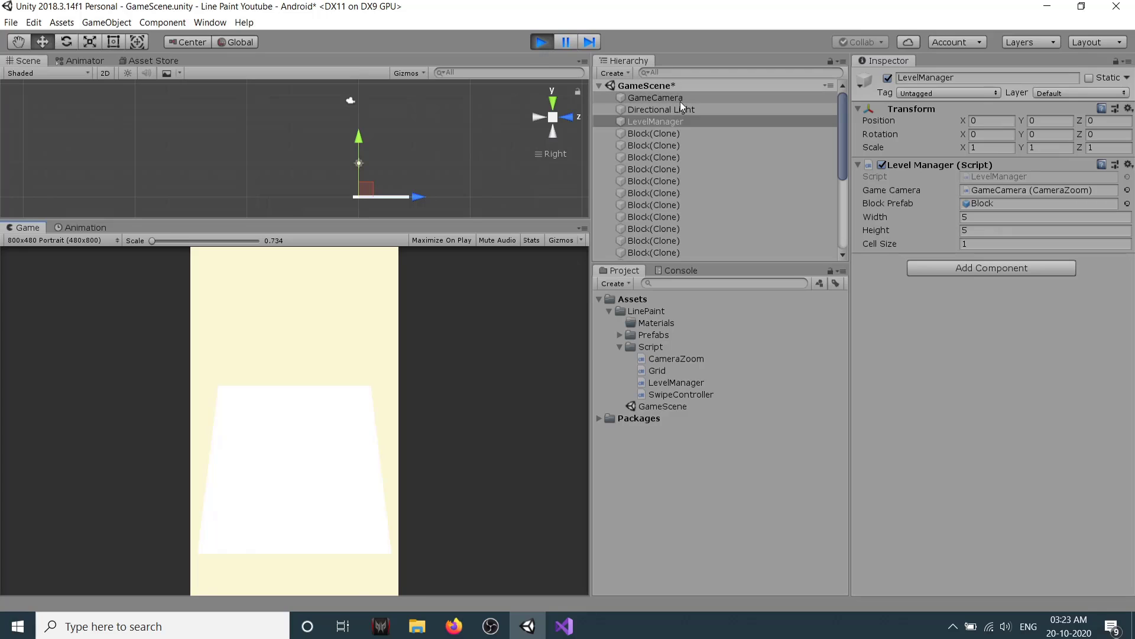
left_click(654, 97)
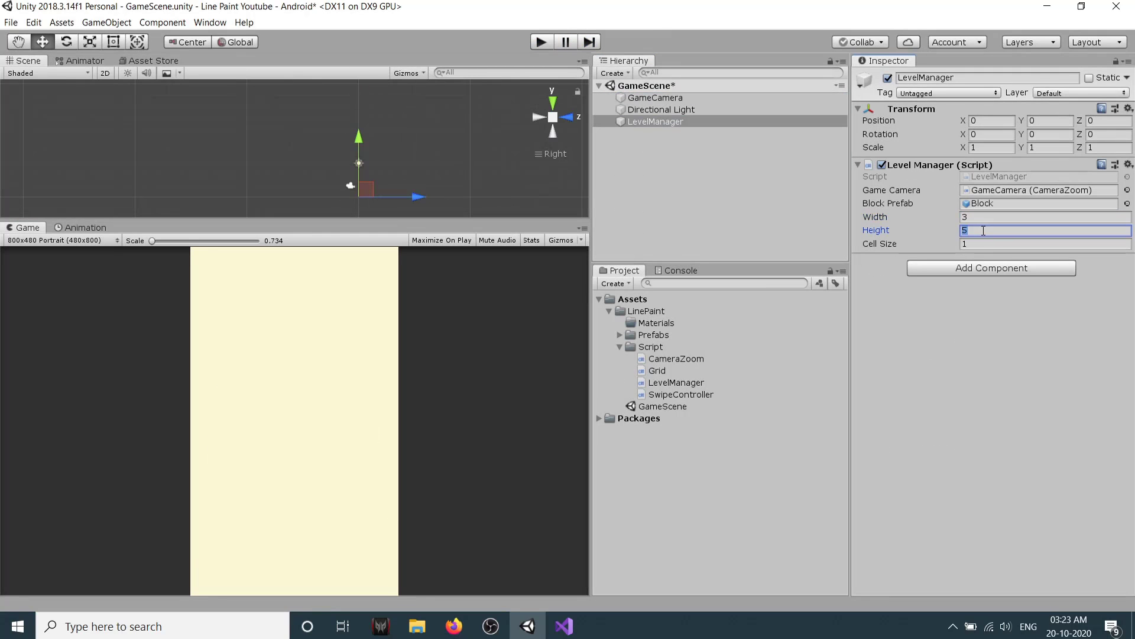
type("3")
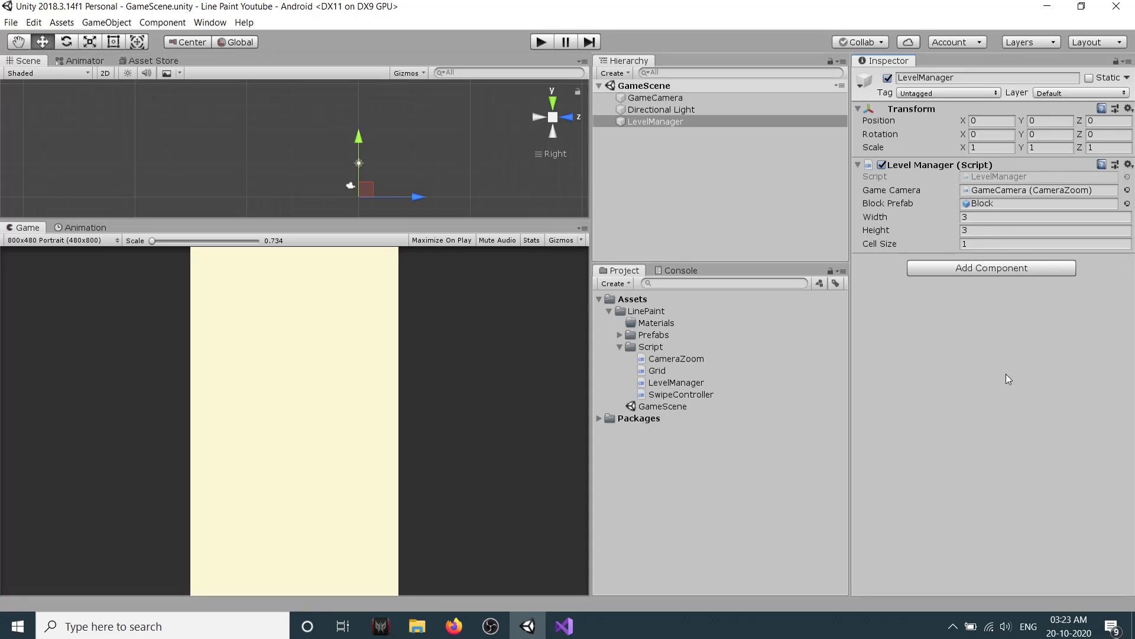
mouse_move(816, 441)
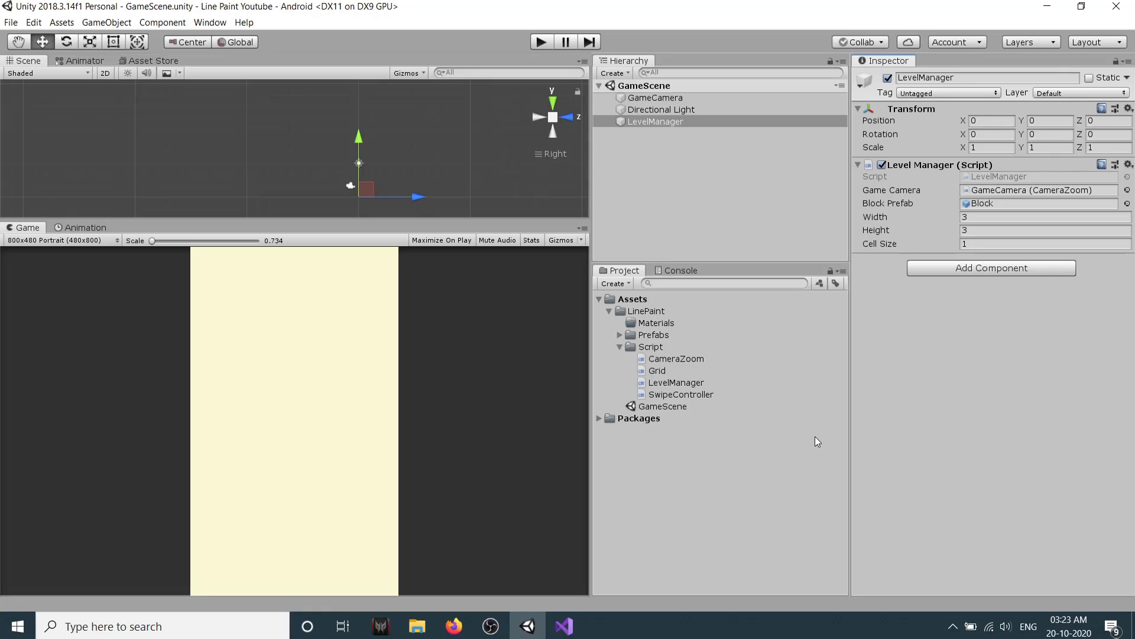
mouse_move(742, 395)
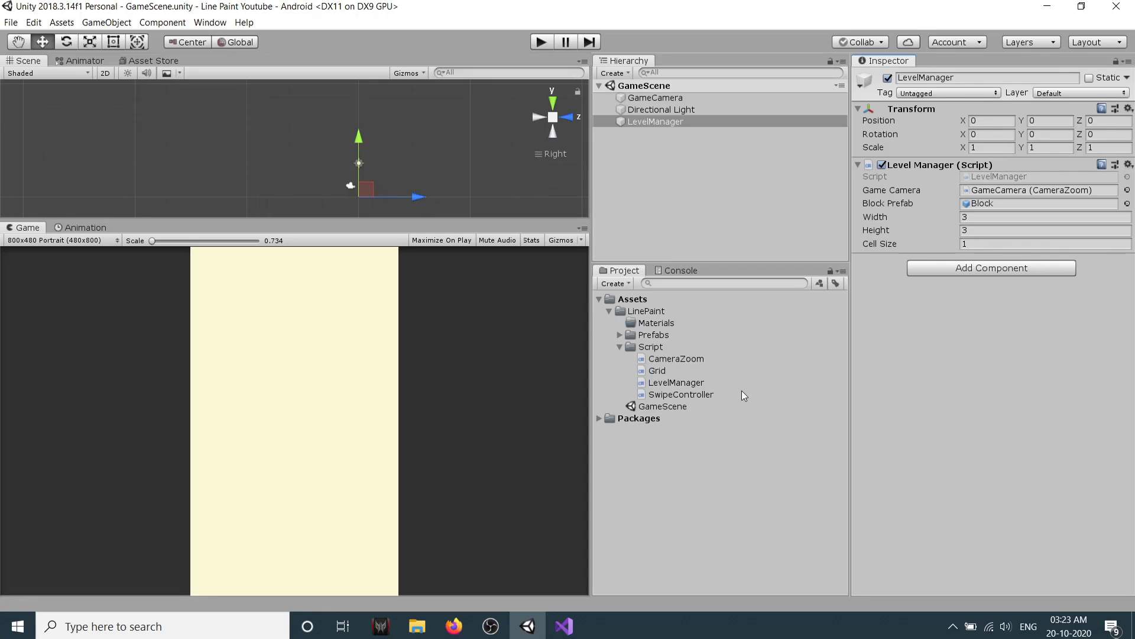
right_click(650, 346)
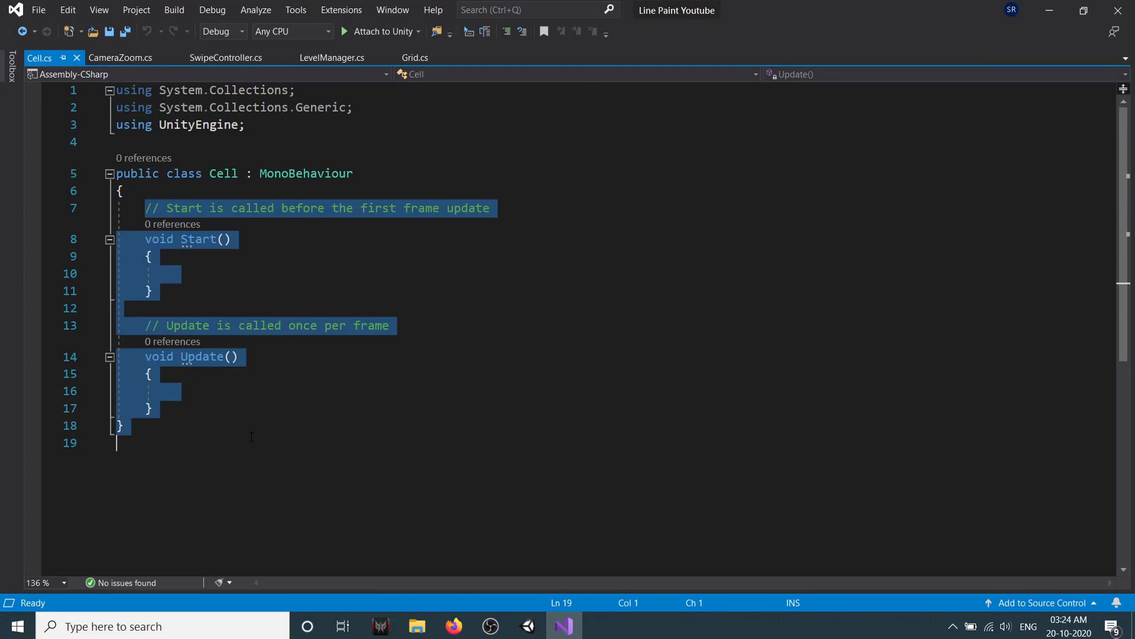
Remove Cell's default Start/Update methods and wrap the class in the LinePaint namespace.
key("Delete")
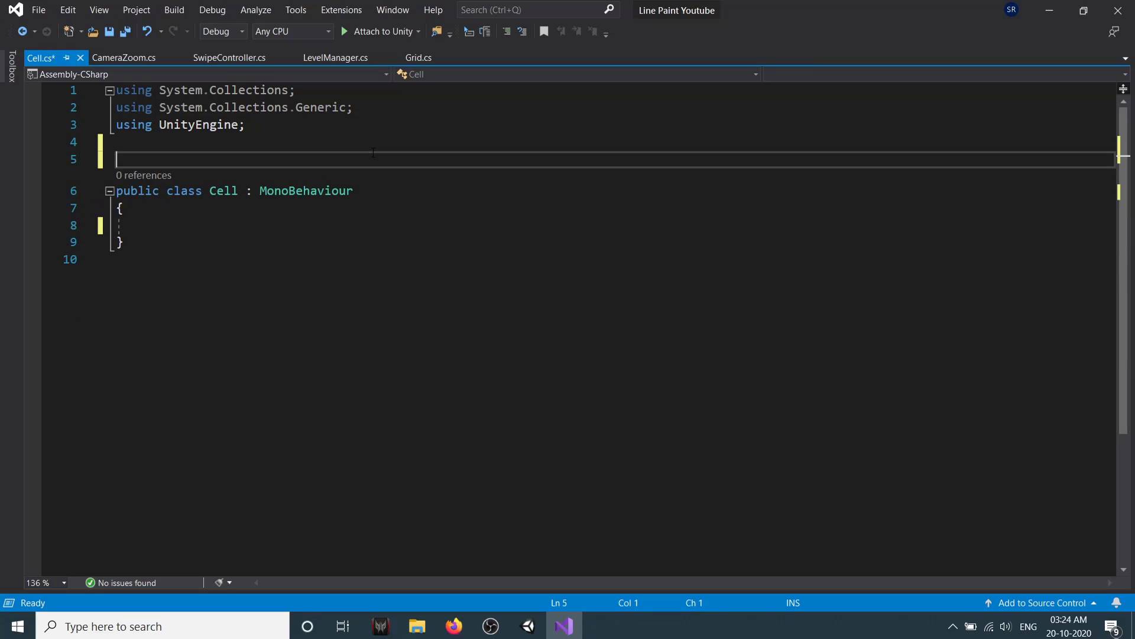
type("namespace LinePaint")
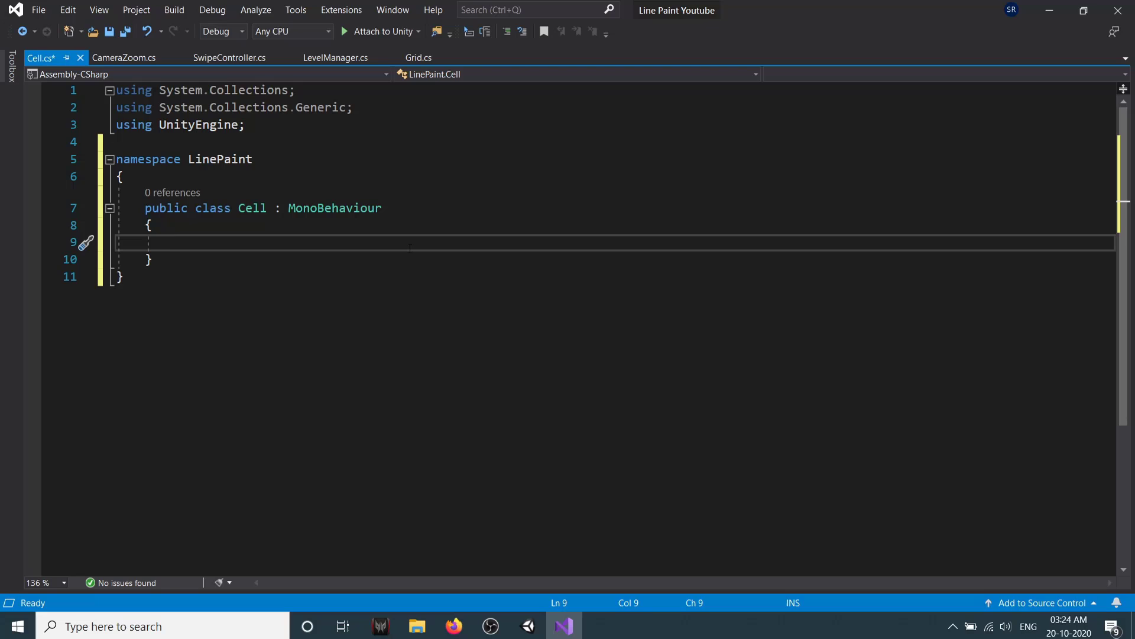
Add a public Vector2Int coords field marked [HideInInspector] to Cell.
type("public Vector2Int")
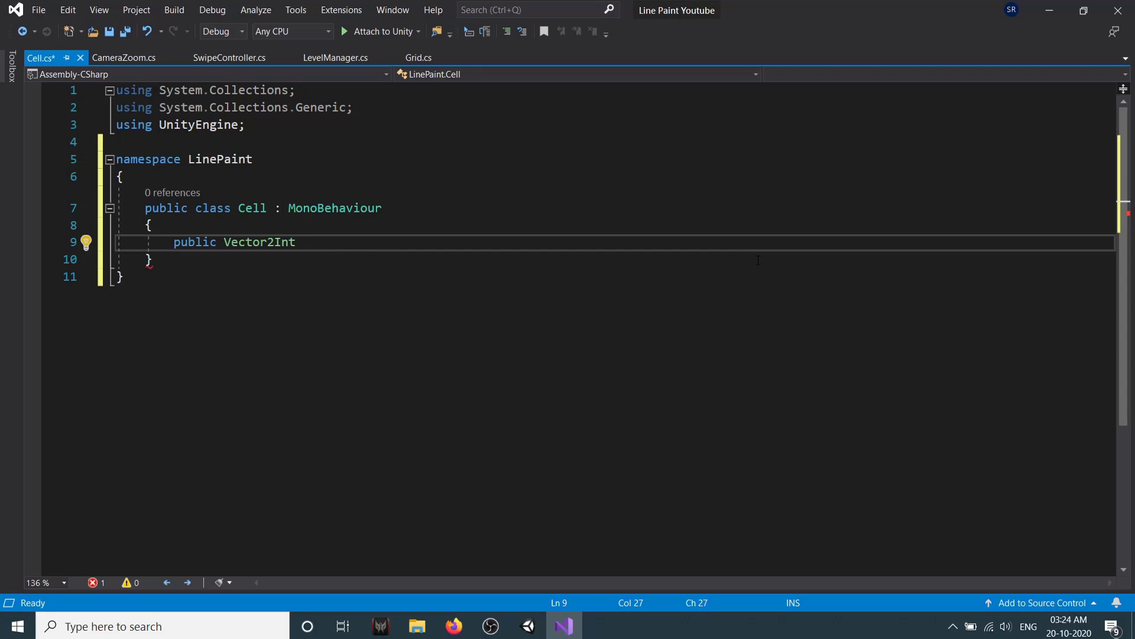
type("coordss")
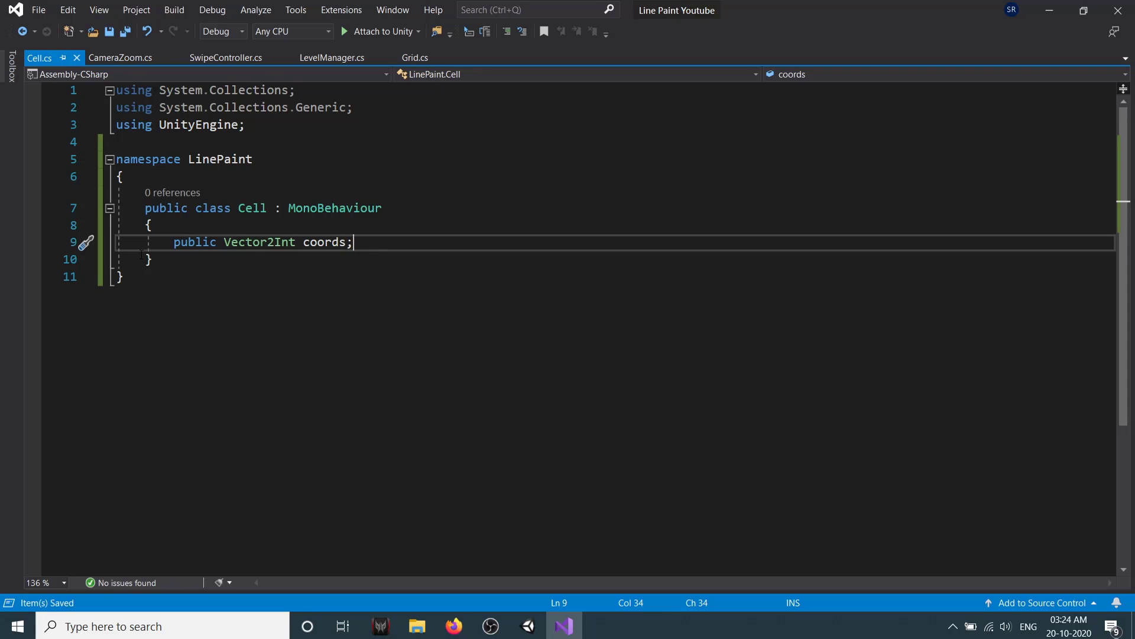
type("[")
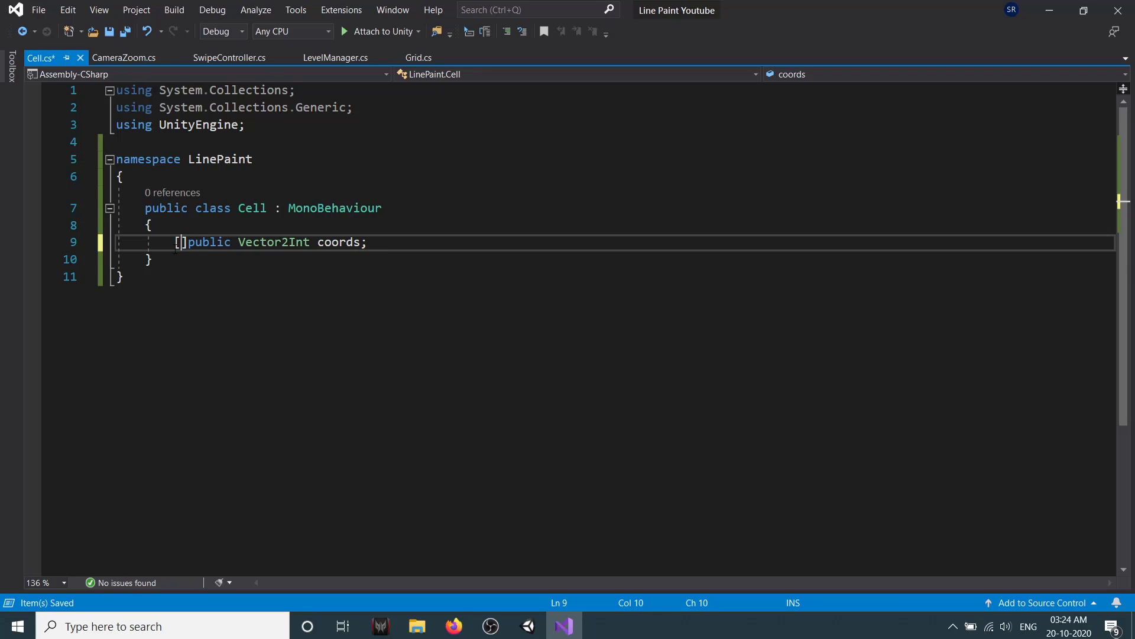
type("HideInInspector")
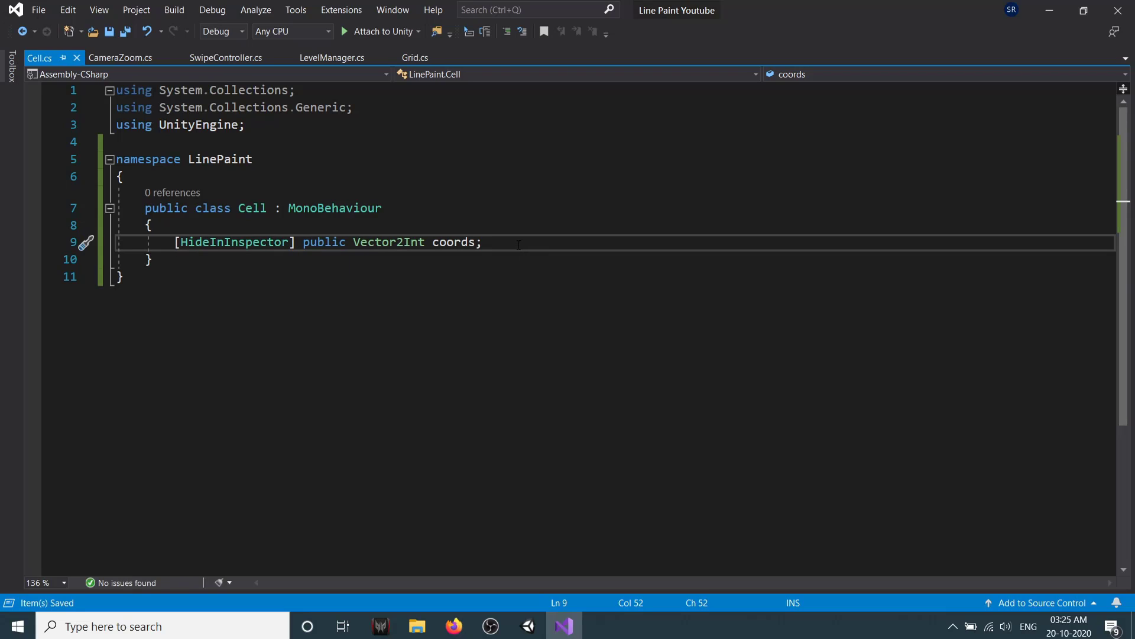
mouse_move(331, 57)
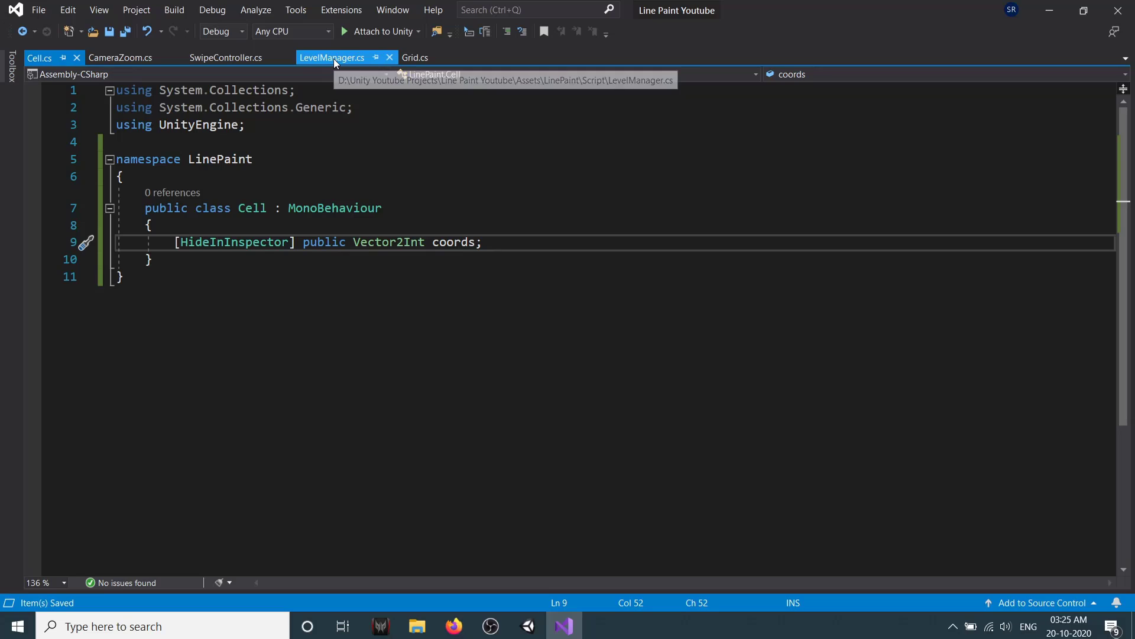
Declare a 'private Cell[,] cells;' field in LevelManager above the grid field.
left_click(331, 57)
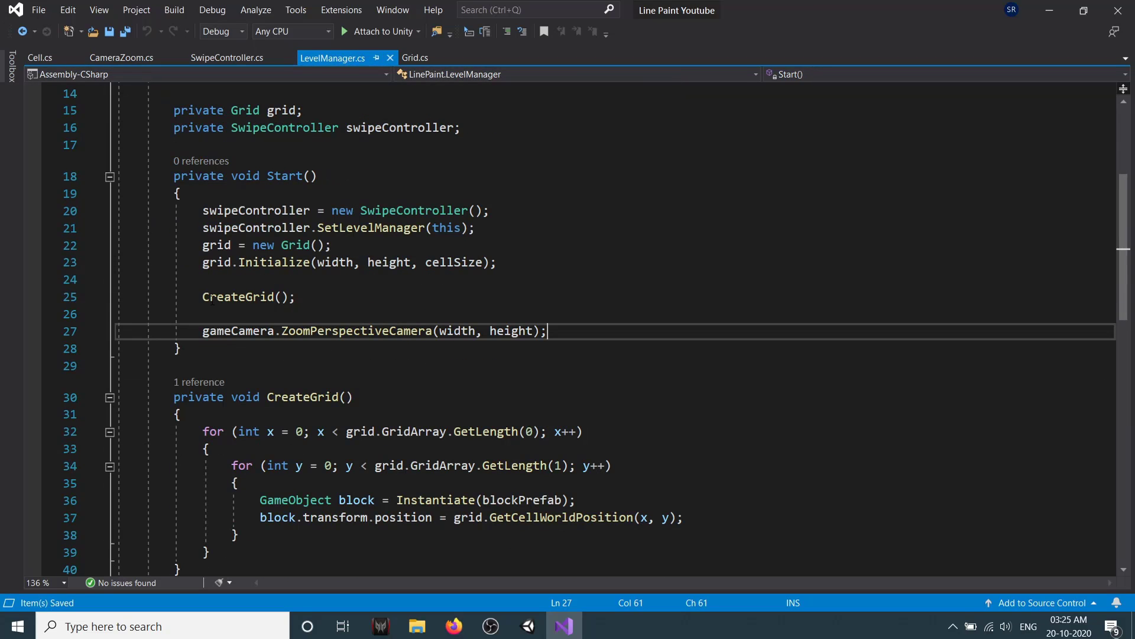
triple_click(348, 262)
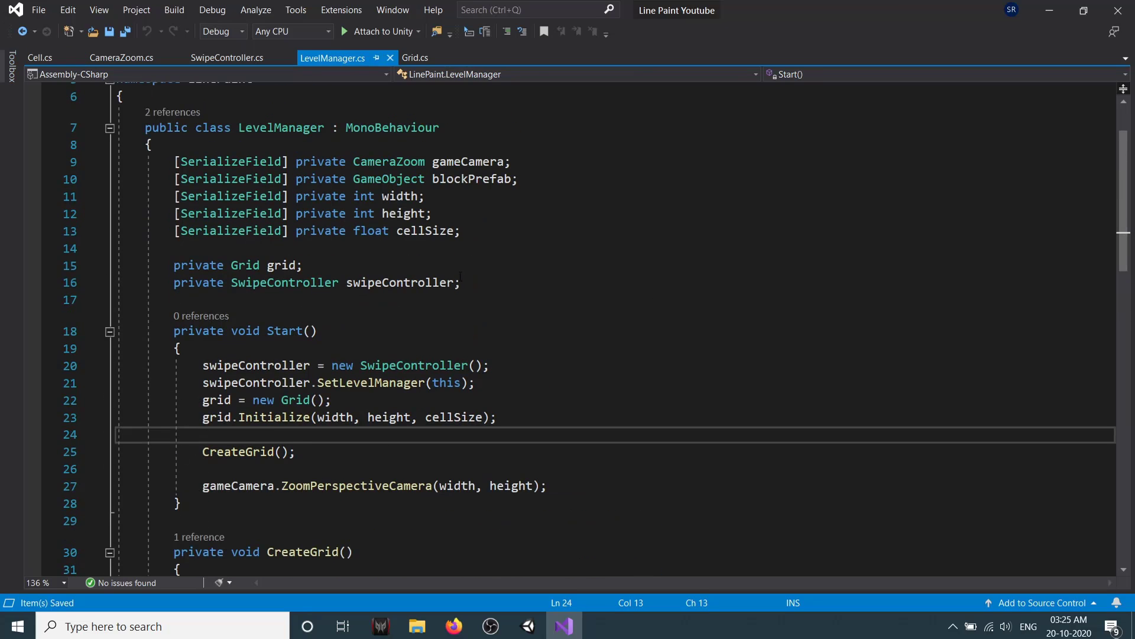
left_click(304, 265)
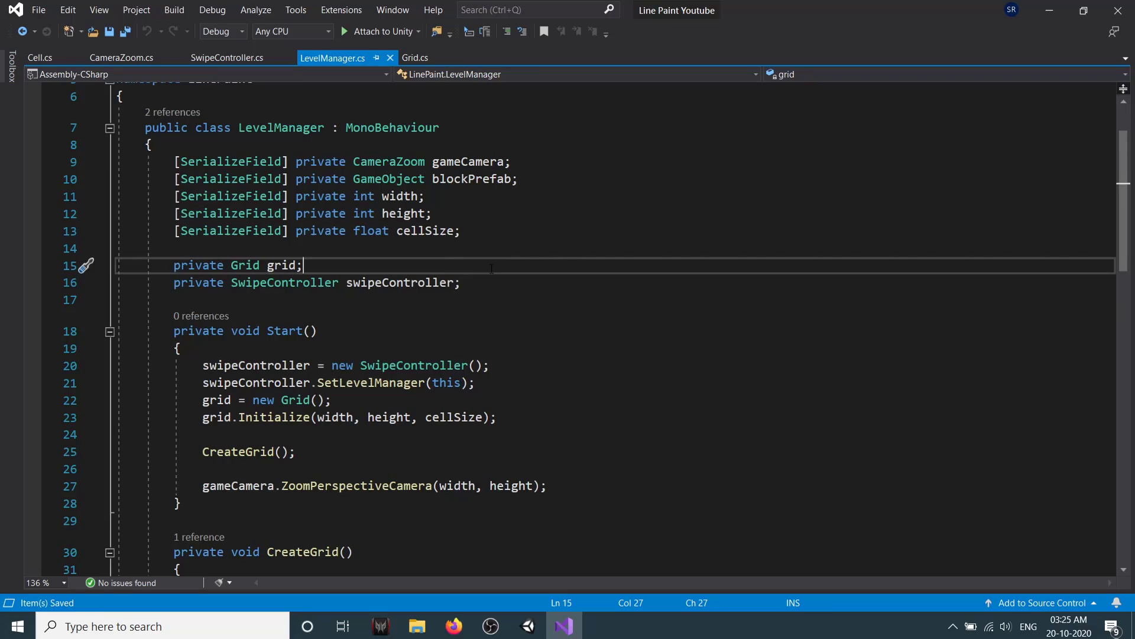
type("private")
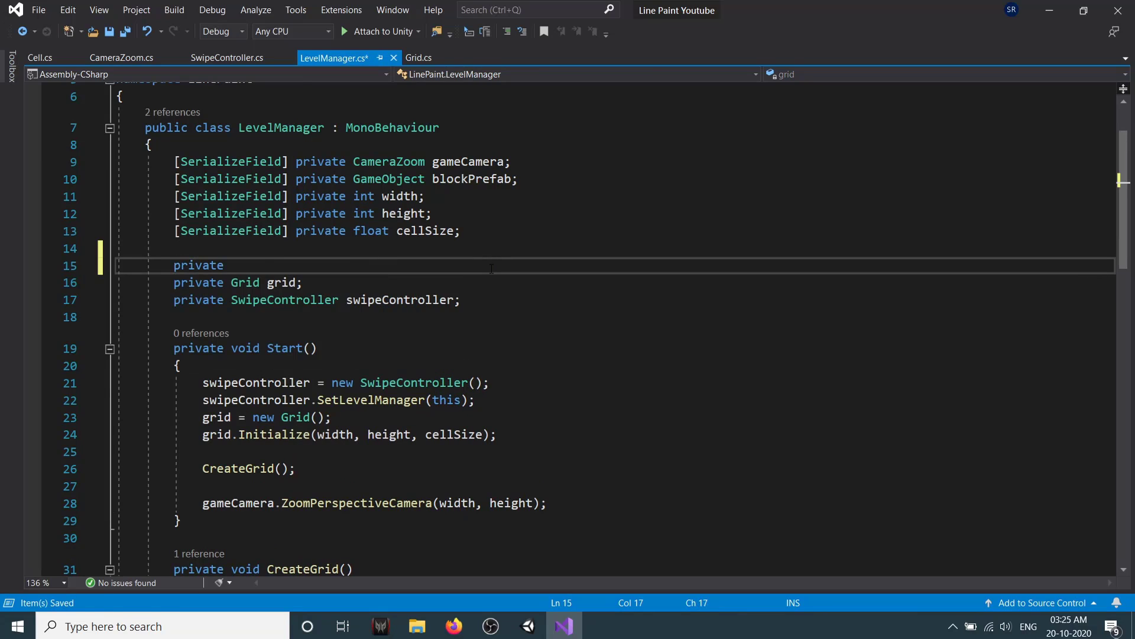
type("Cel")
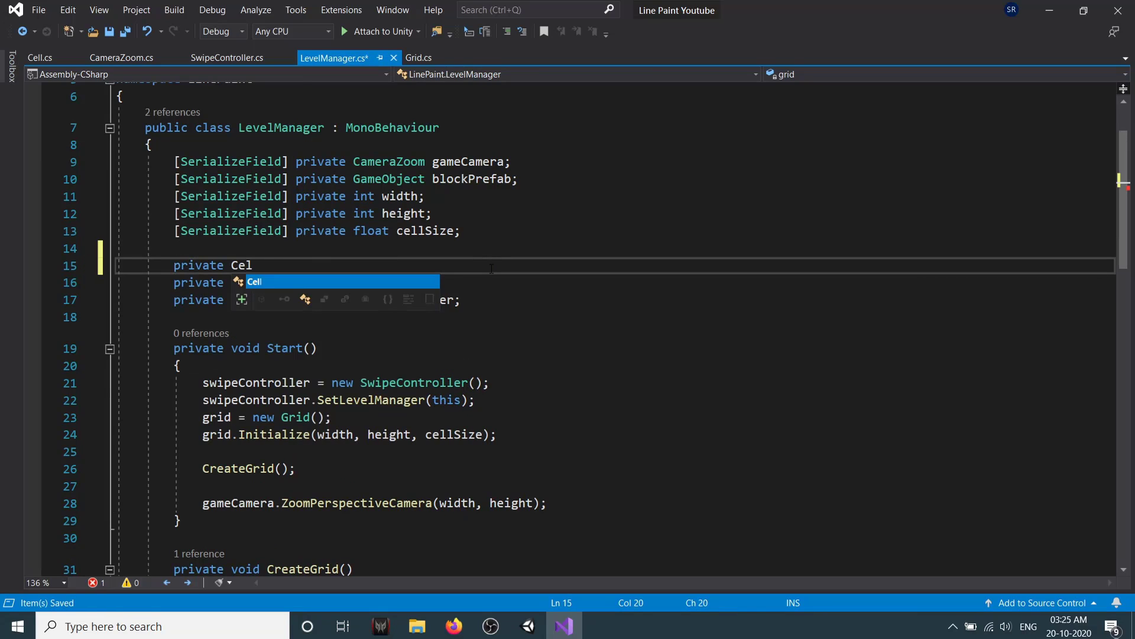
type("l[,]")
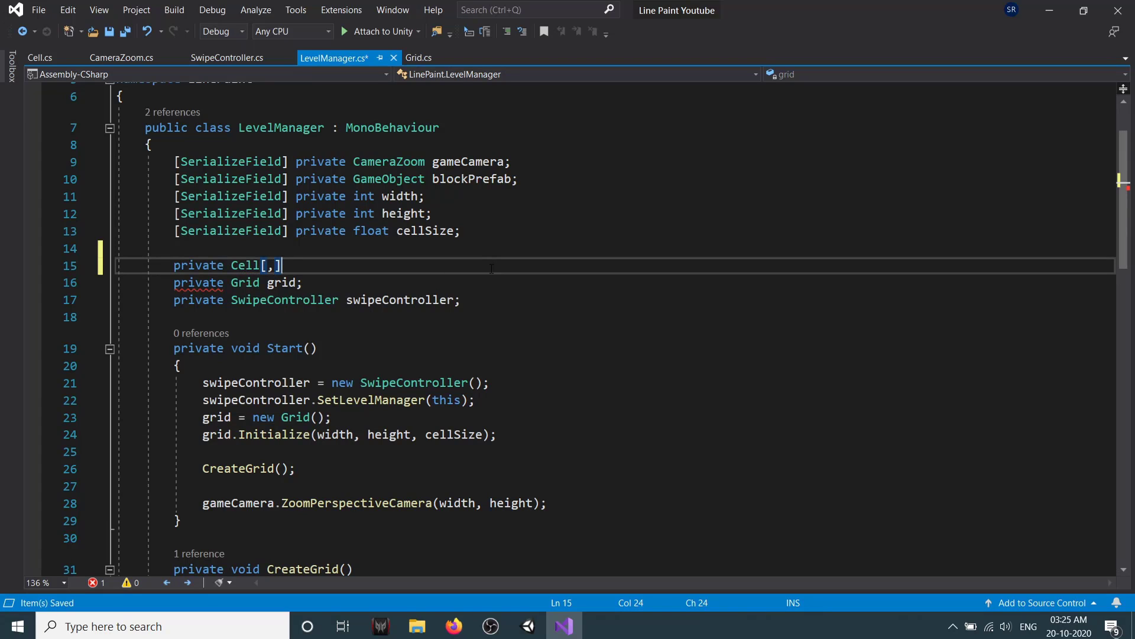
type("cellA")
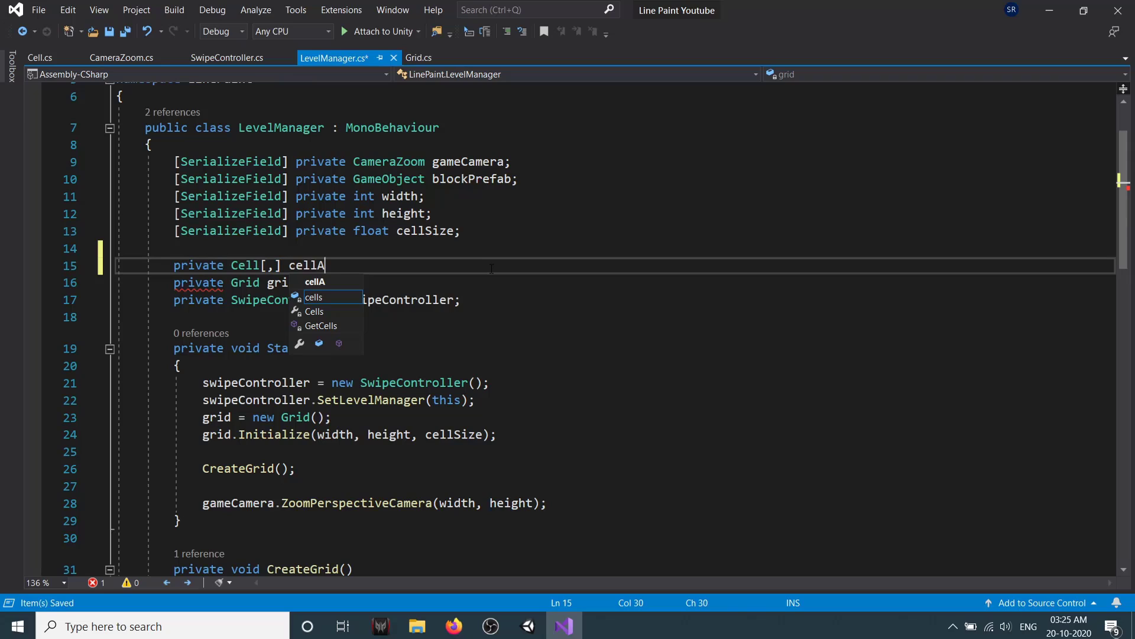
type("rray;")
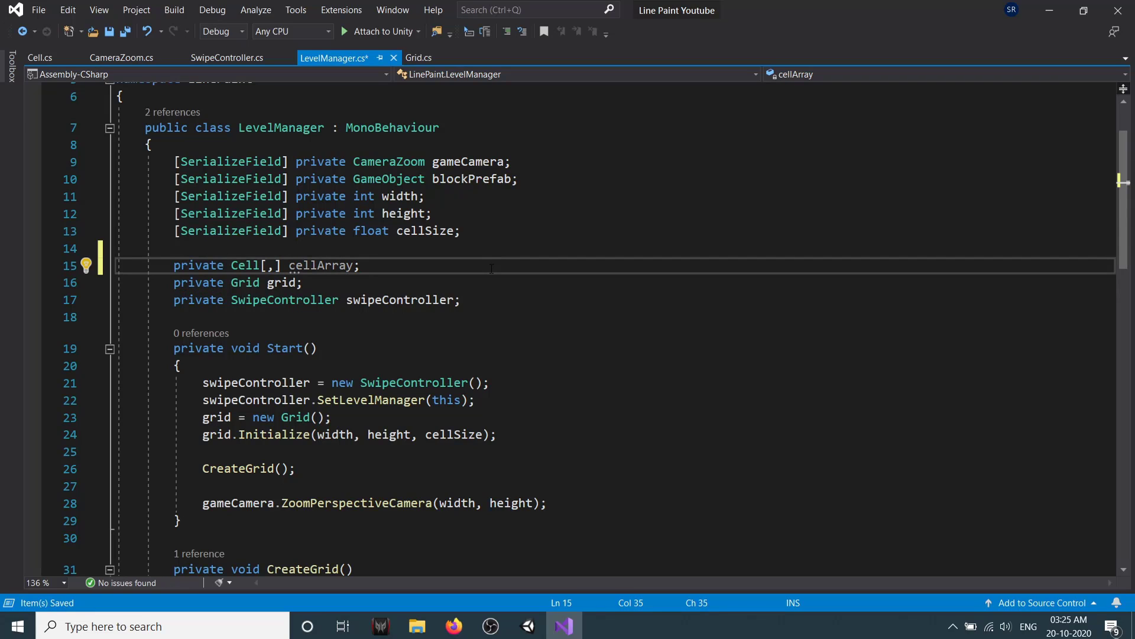
type("cells")
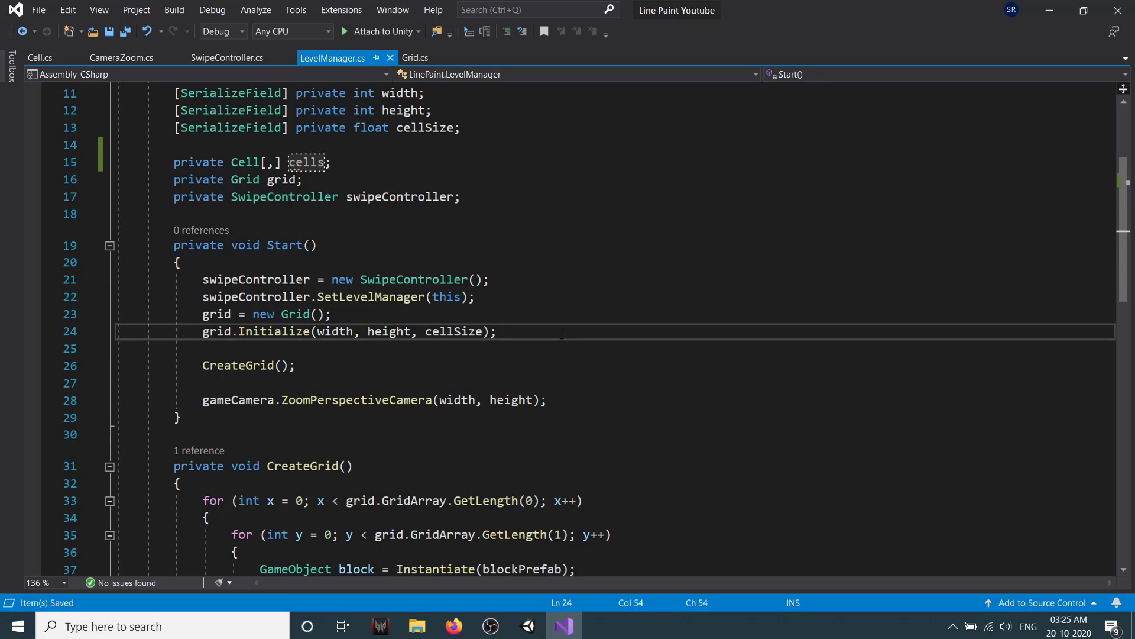
In Start, initialize cells as 'new Cell[width, height]'.
key("enter")
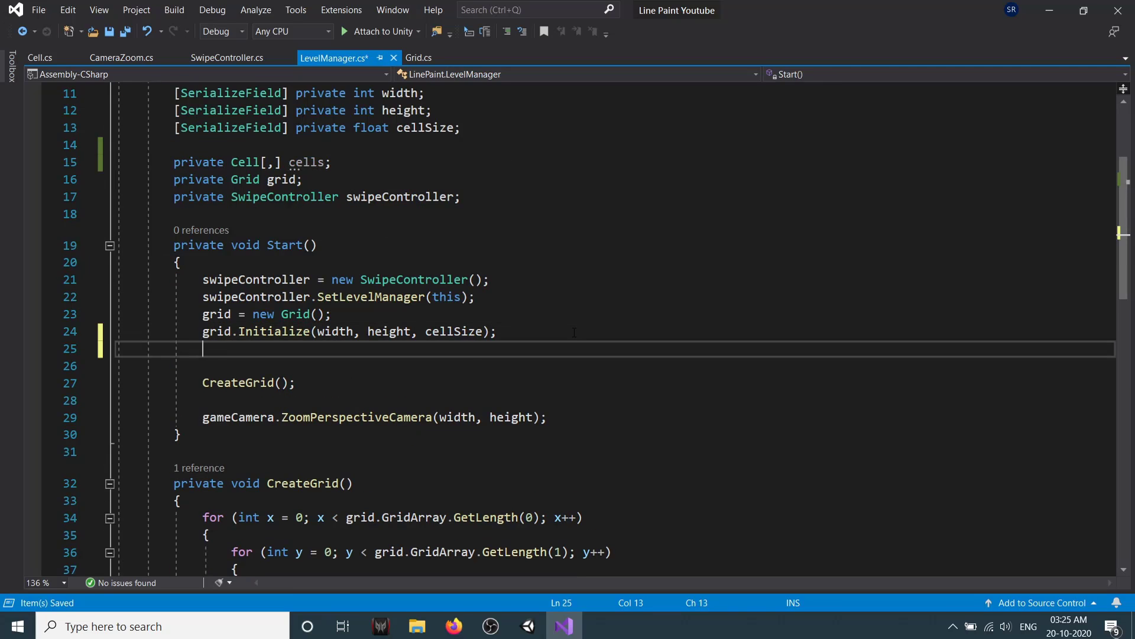
type("cells =")
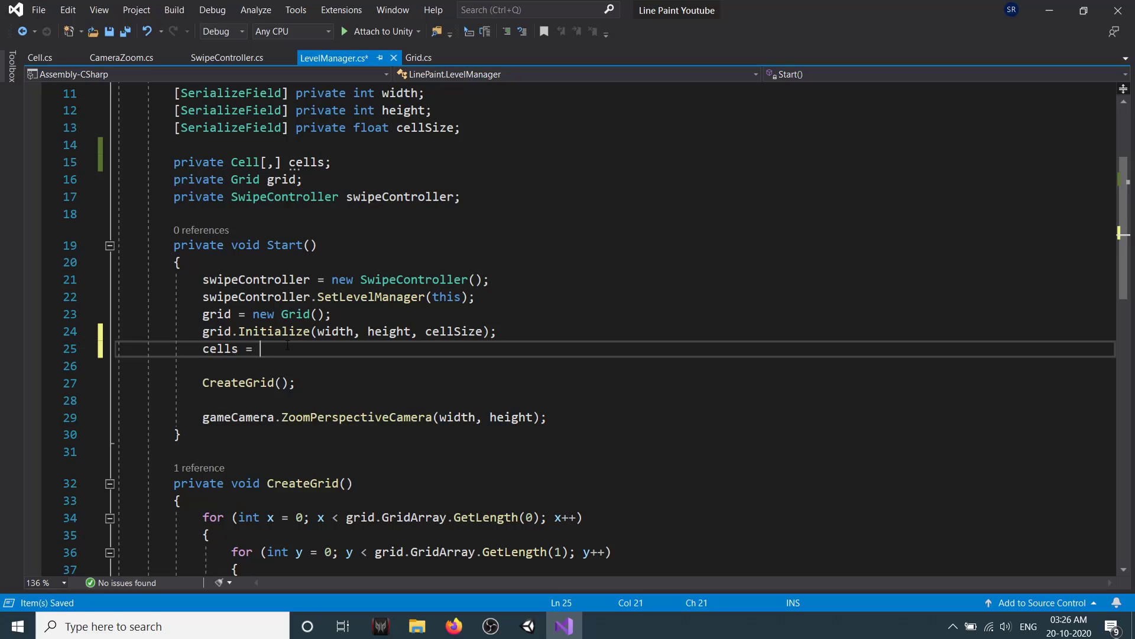
type("new Cell[width")
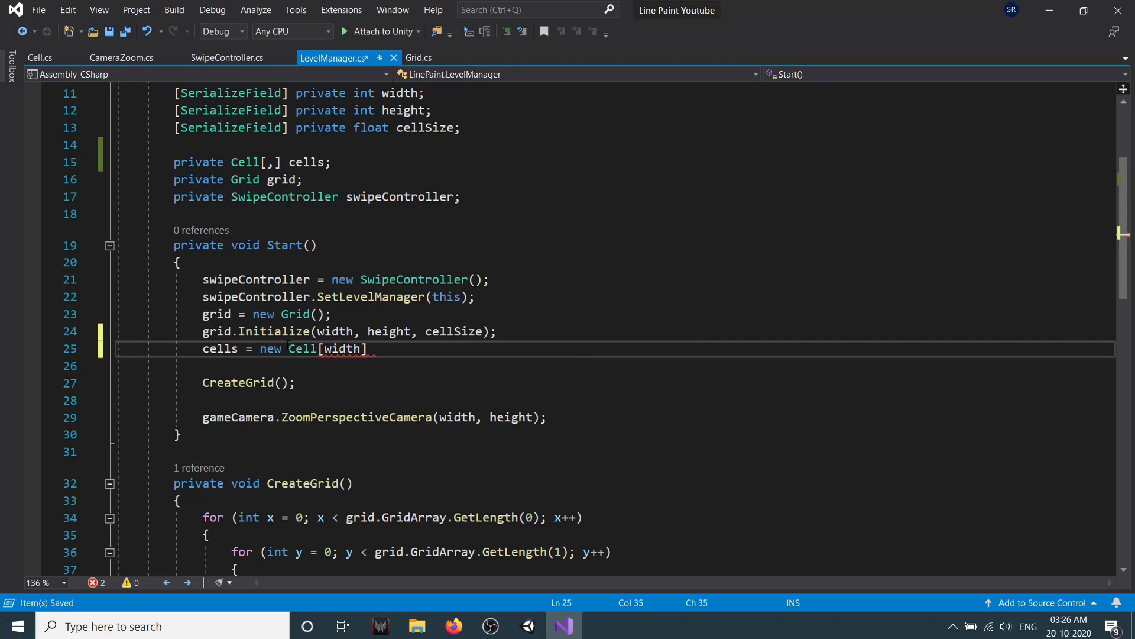
type(",height")
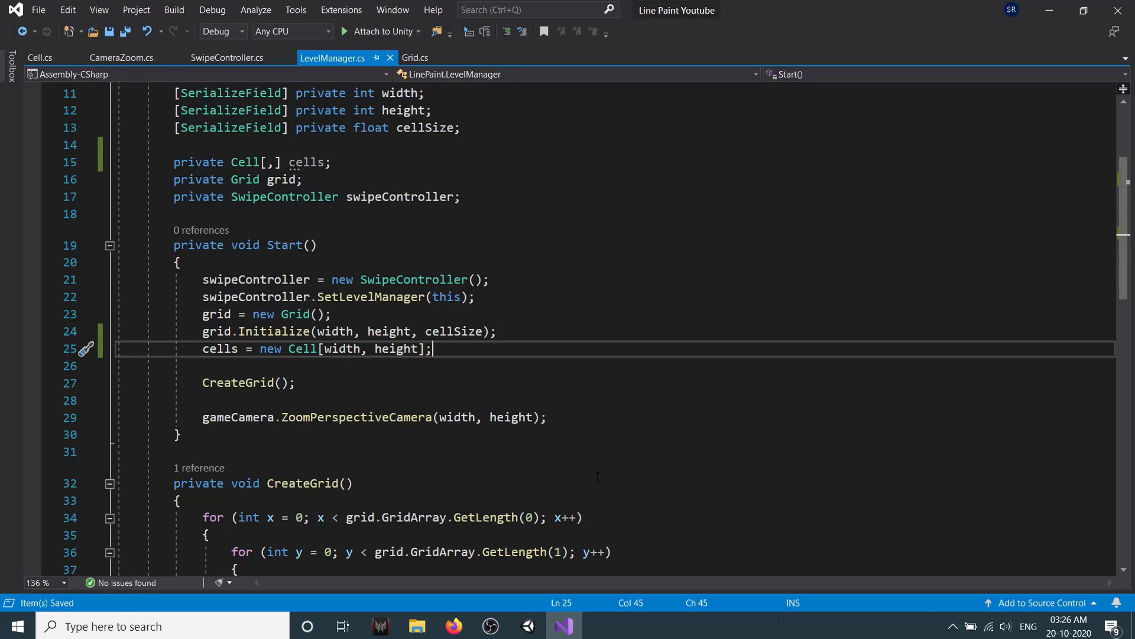
double_click(220, 450)
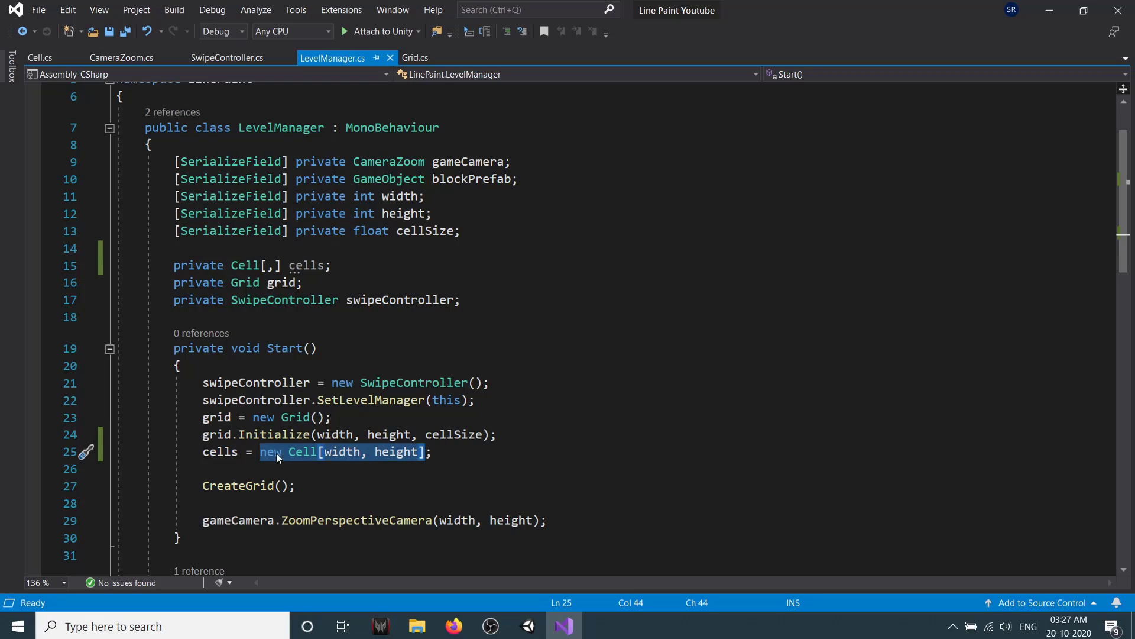
left_click(428, 450)
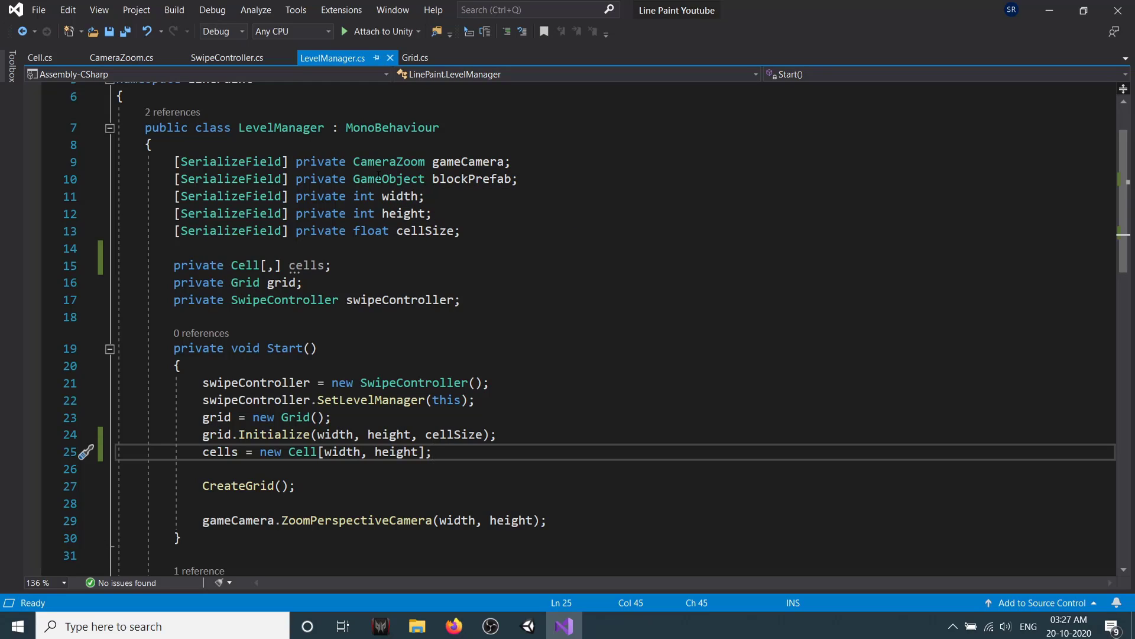
Retype blockPrefab as Cell and begin a 'private void Create...' method below CreateGrid.
double_click(389, 179)
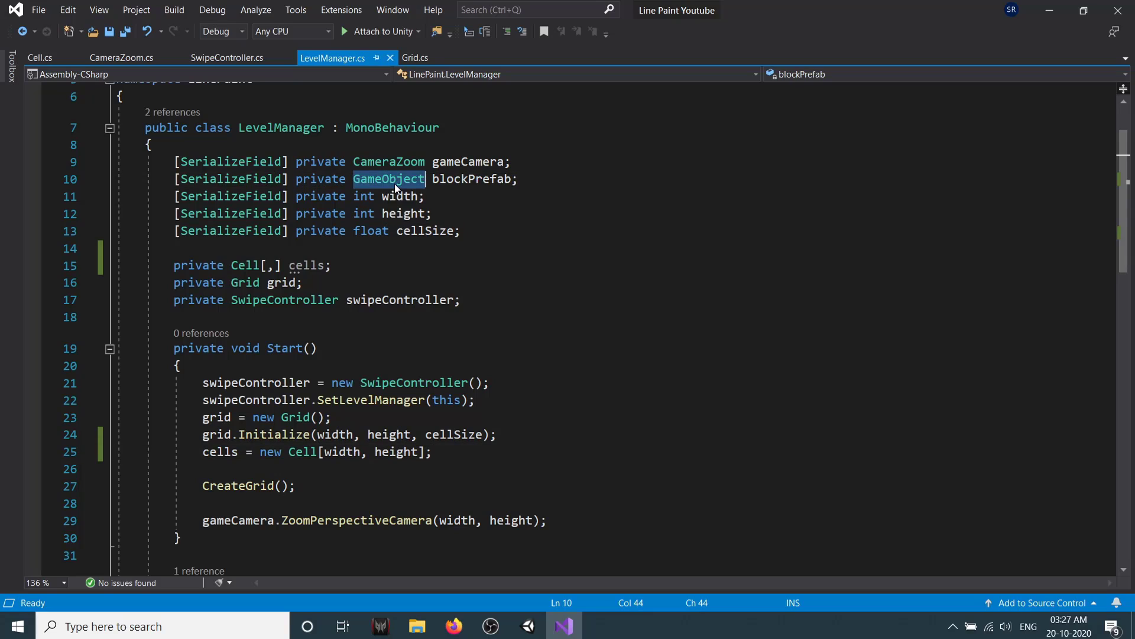
type("Cell")
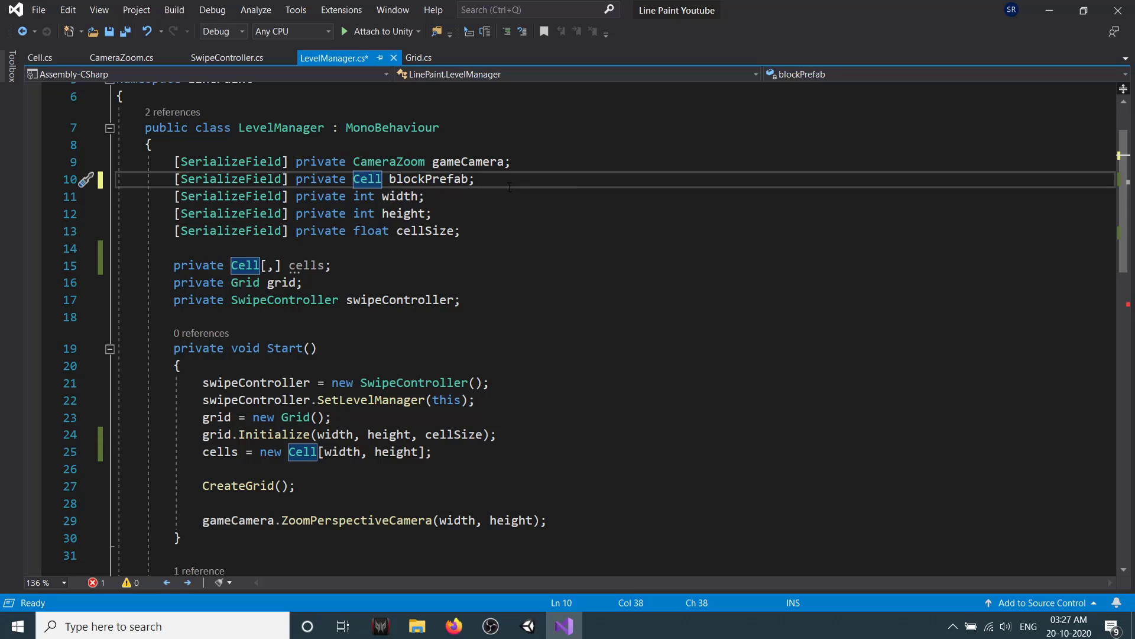
scroll("down", 3)
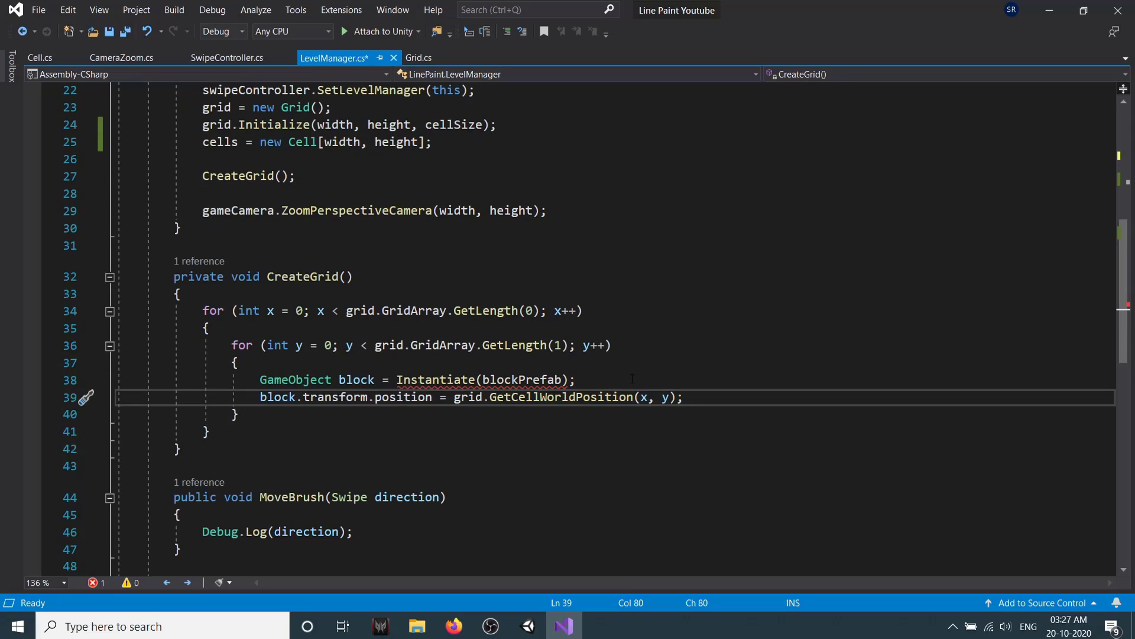
key("Enter")
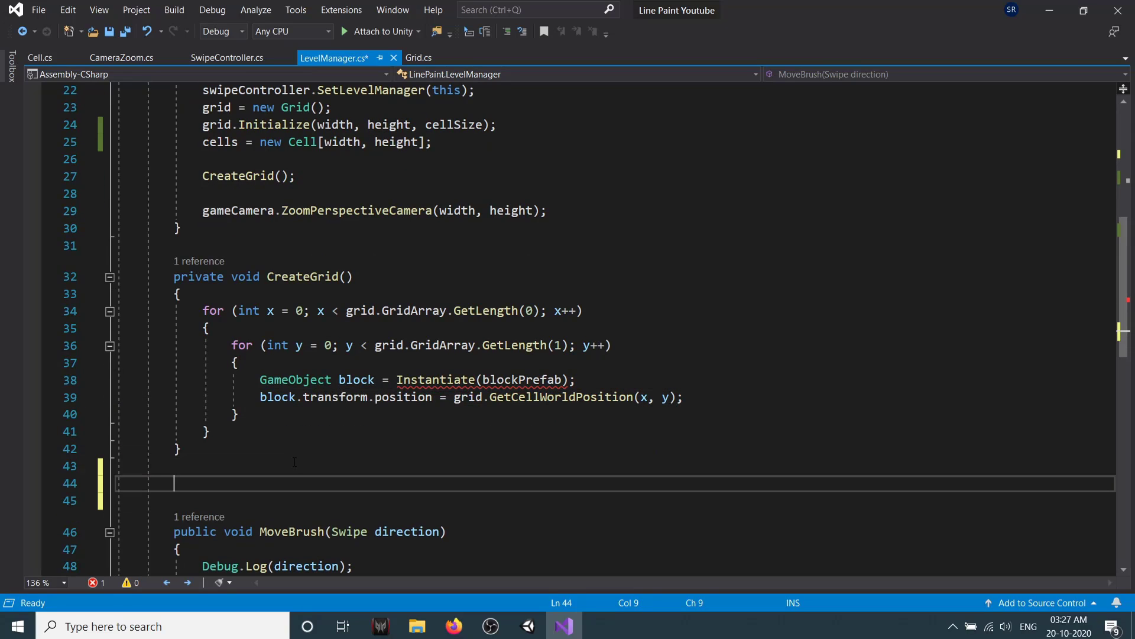
type("private void CreateCell(")
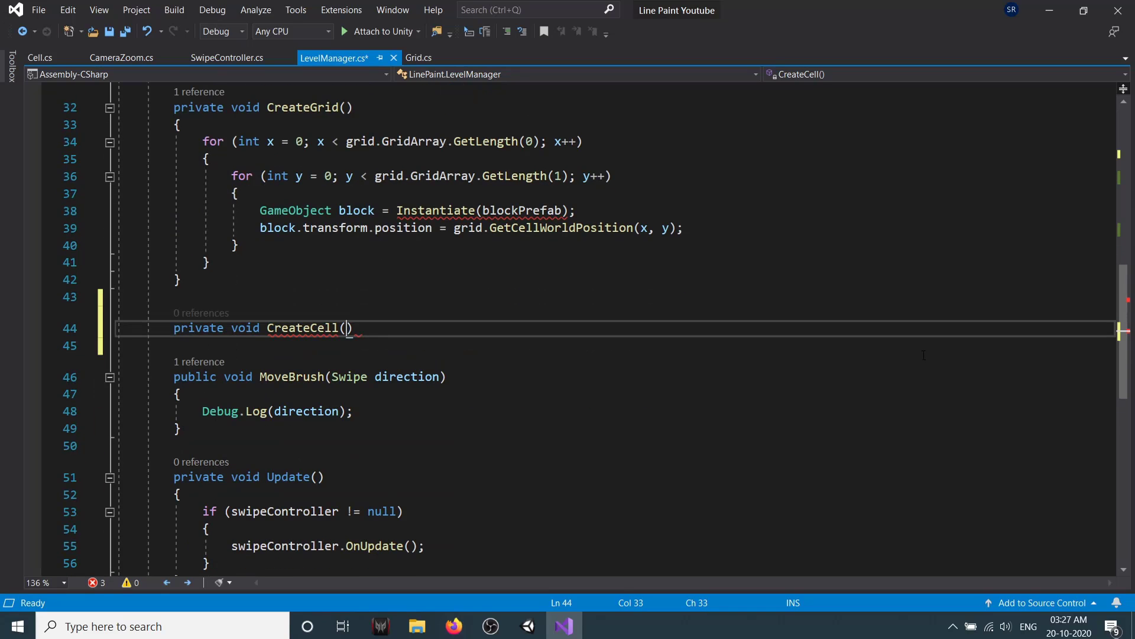
Give CreateCell parameters 'int x, int y, Vector3 originPos' and declare a Cell cell variable.
type("int x, int")
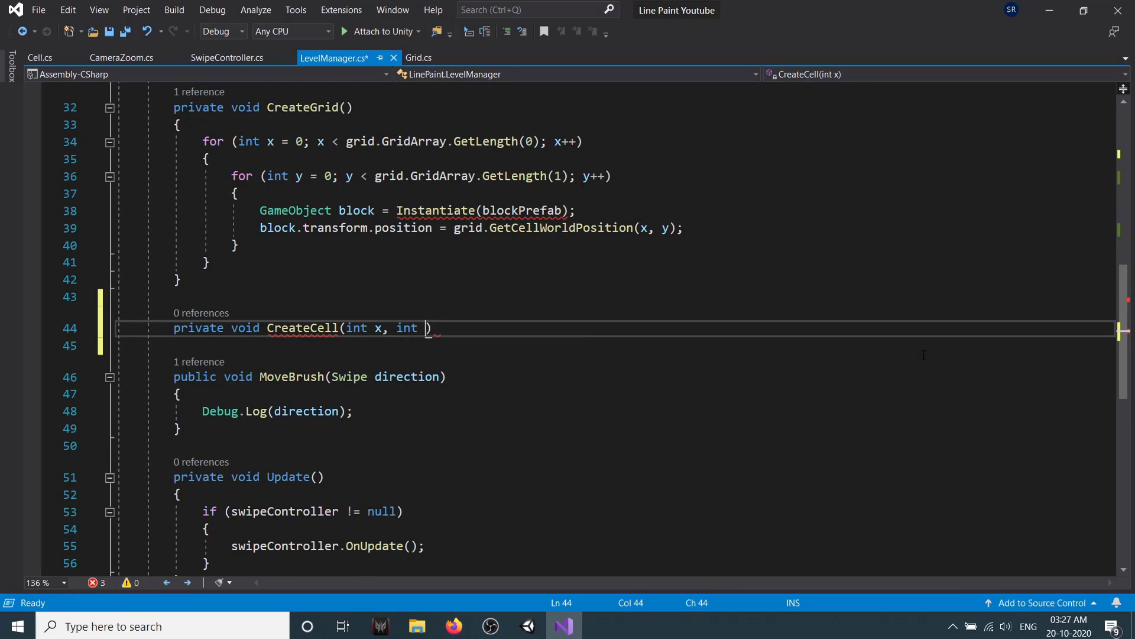
type("y")
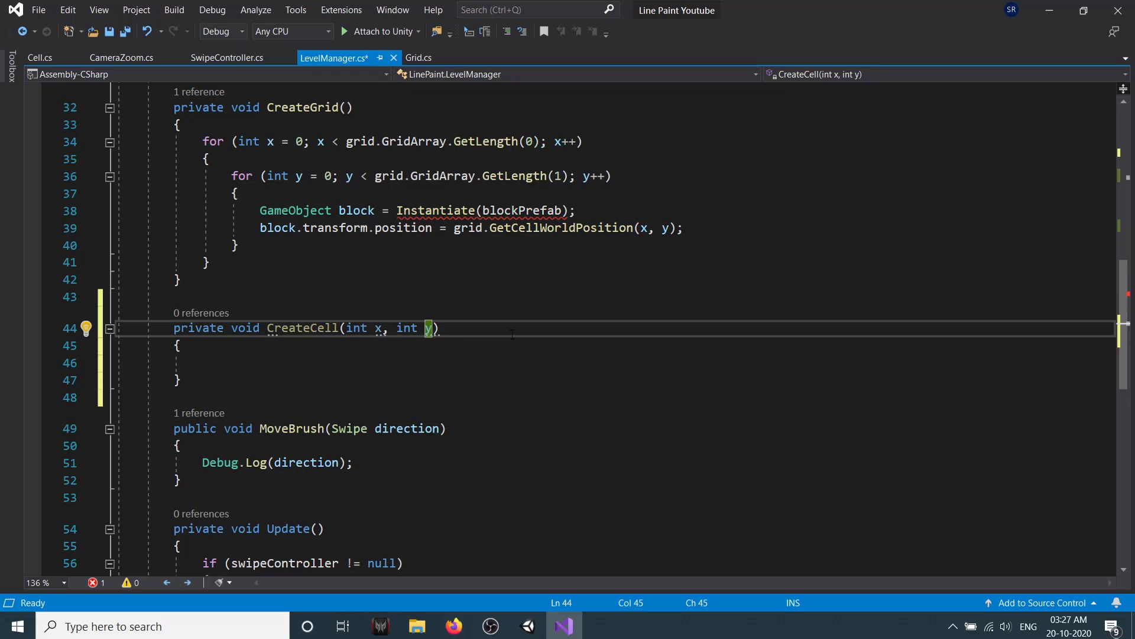
type(", Vector3")
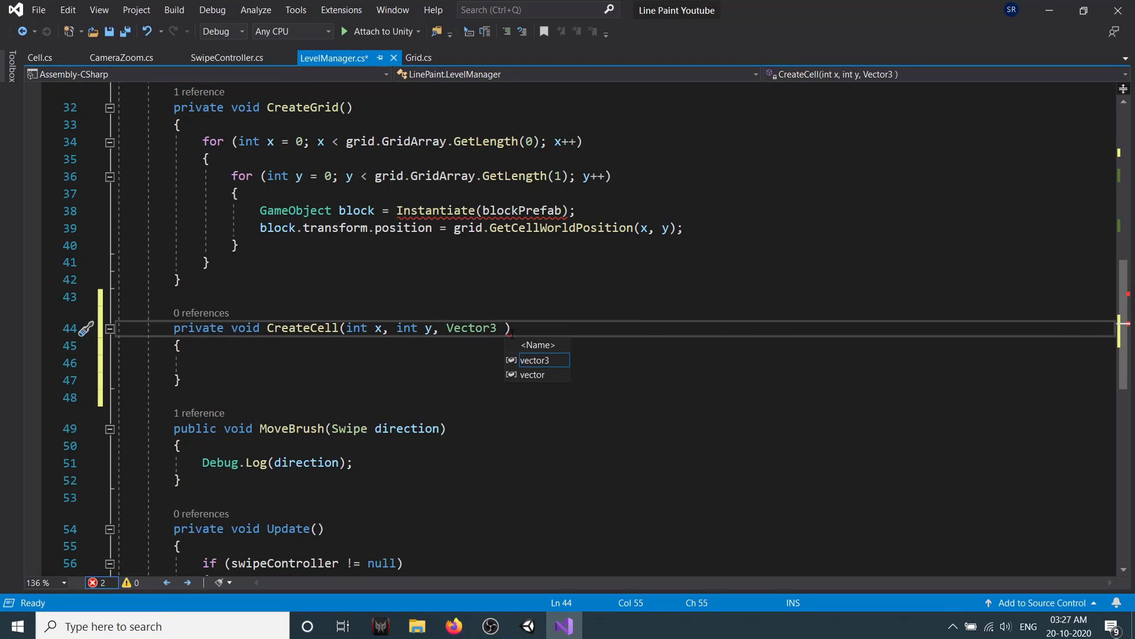
type("originPos")
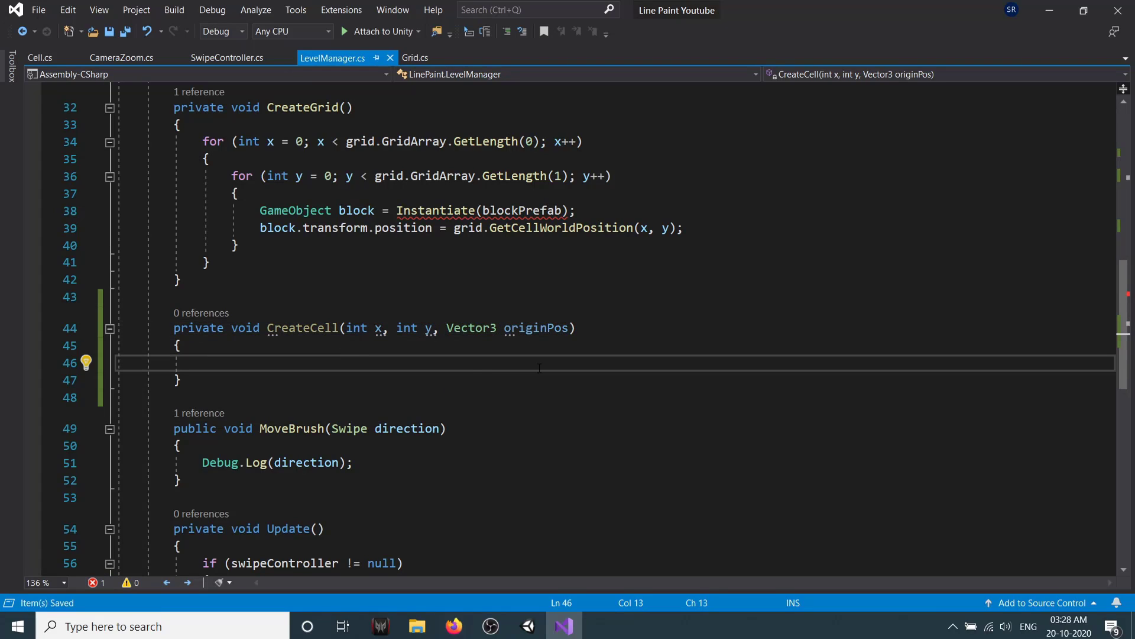
type("Cell cell")
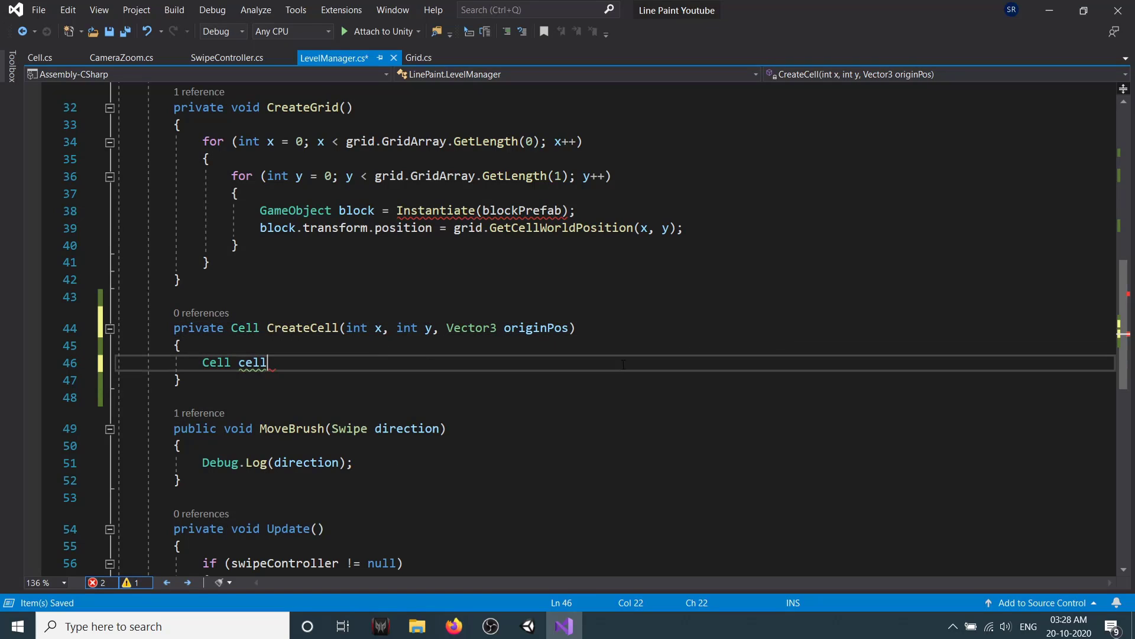
type("= Instantiate(blockPrefab);")
type("return")
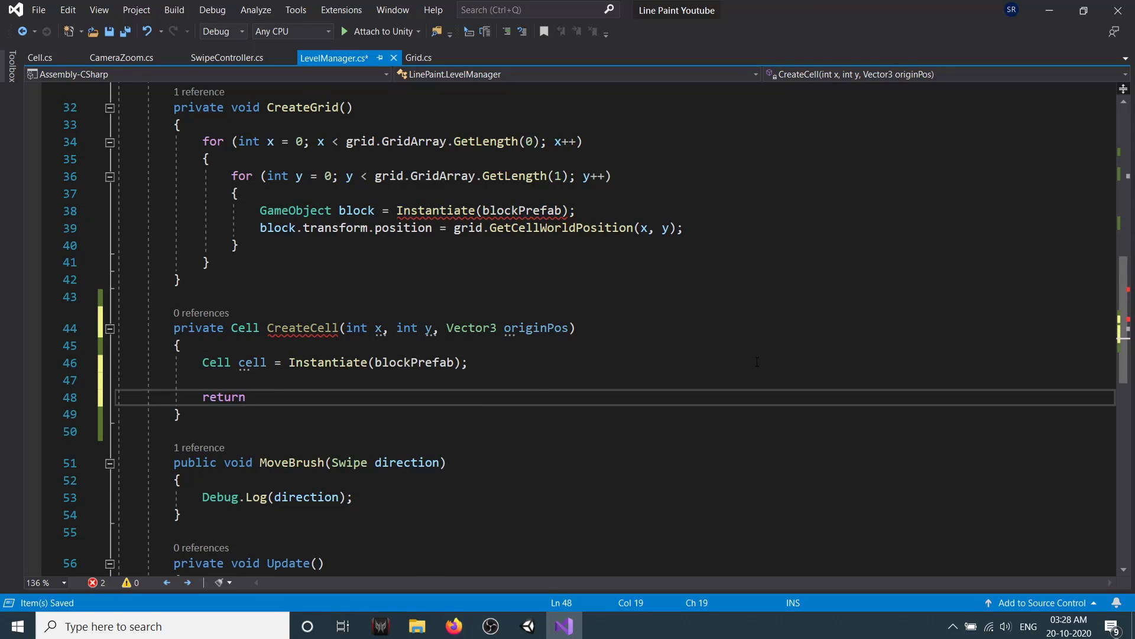
type("cell;")
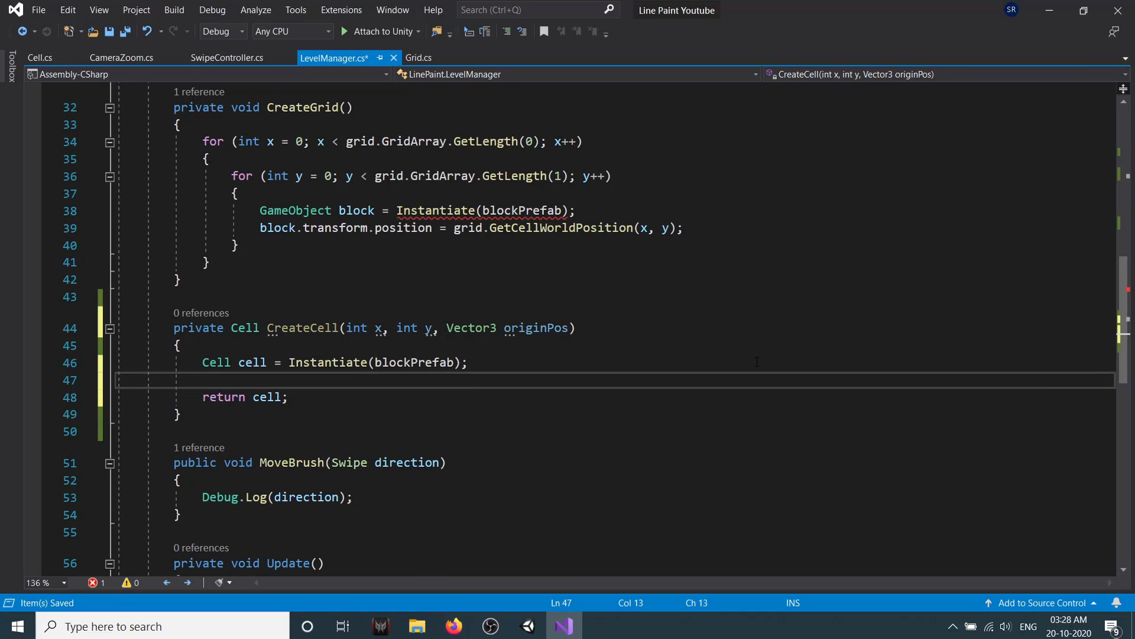
Set cell.coords to new Vector2Int(x, y) and its transform.localScale from cellSize.
type("cell.coords =")
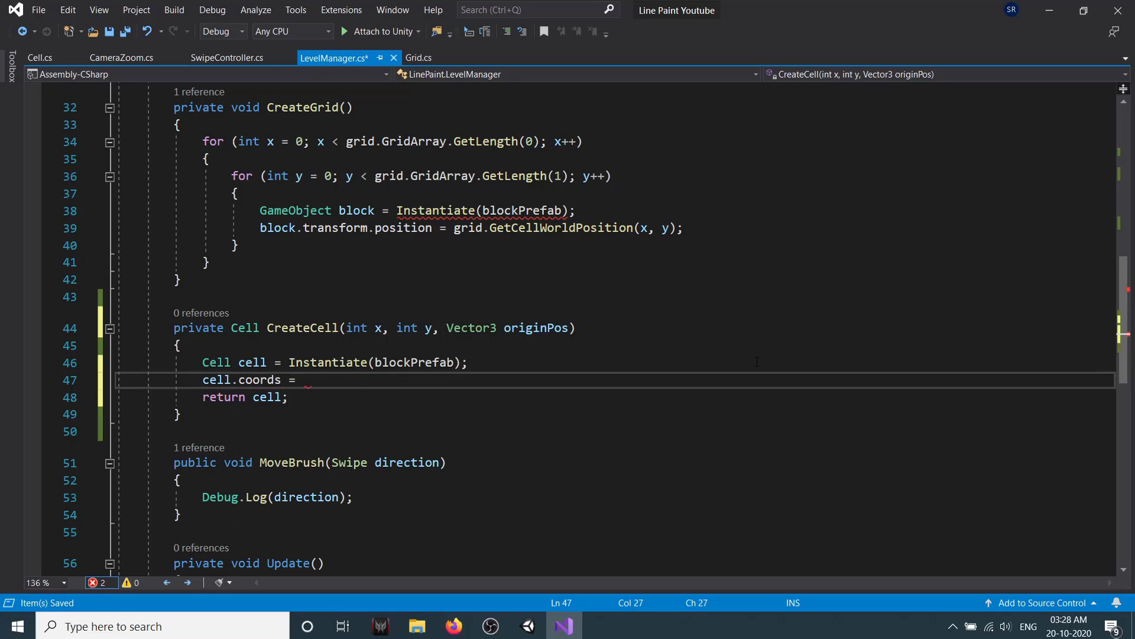
type("new Vector2Int(x,y)")
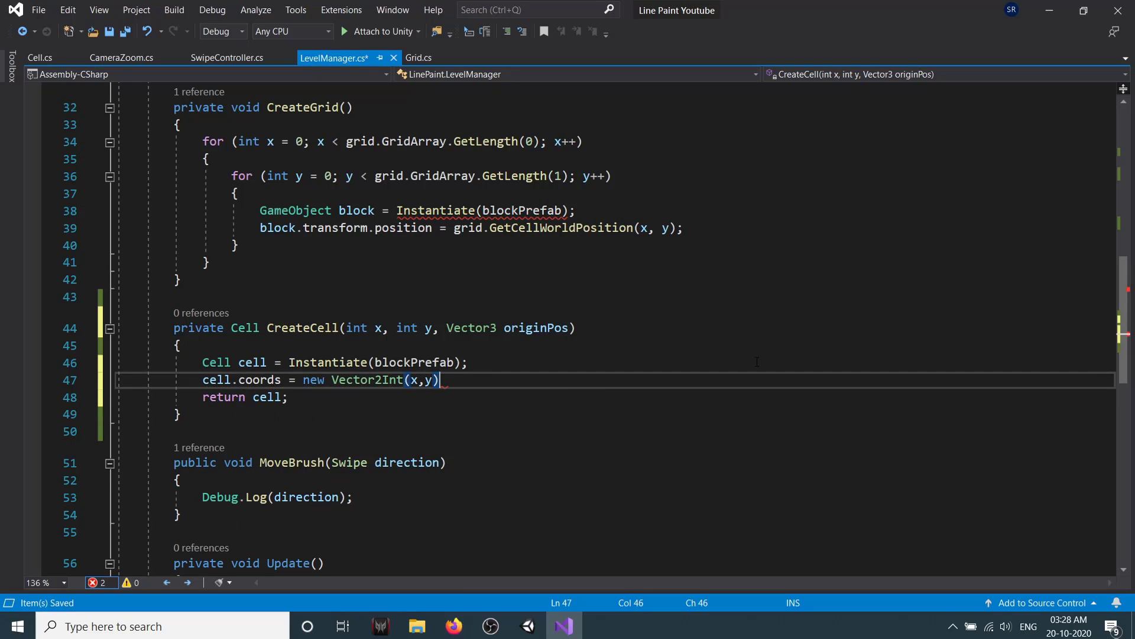
key("Enter")
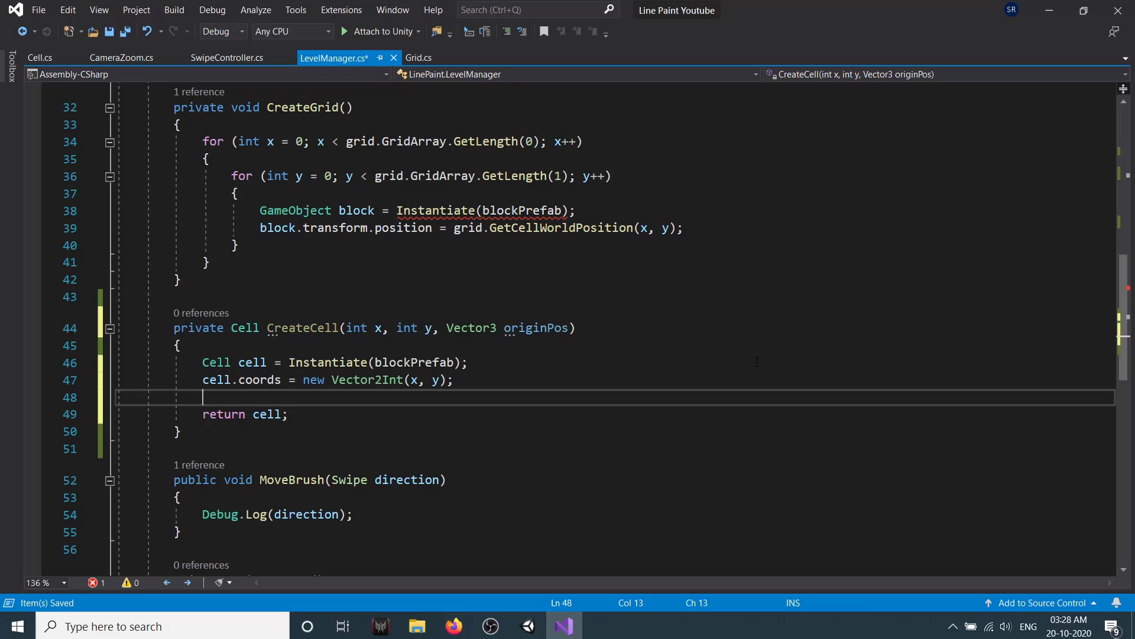
type("cell")
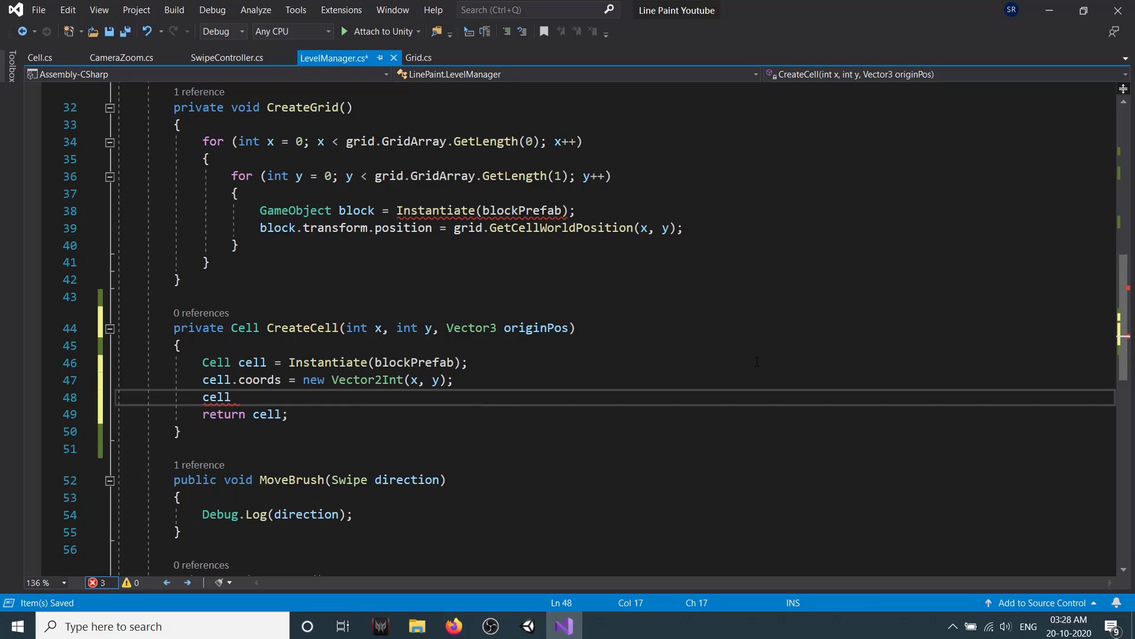
type(".transform.loa")
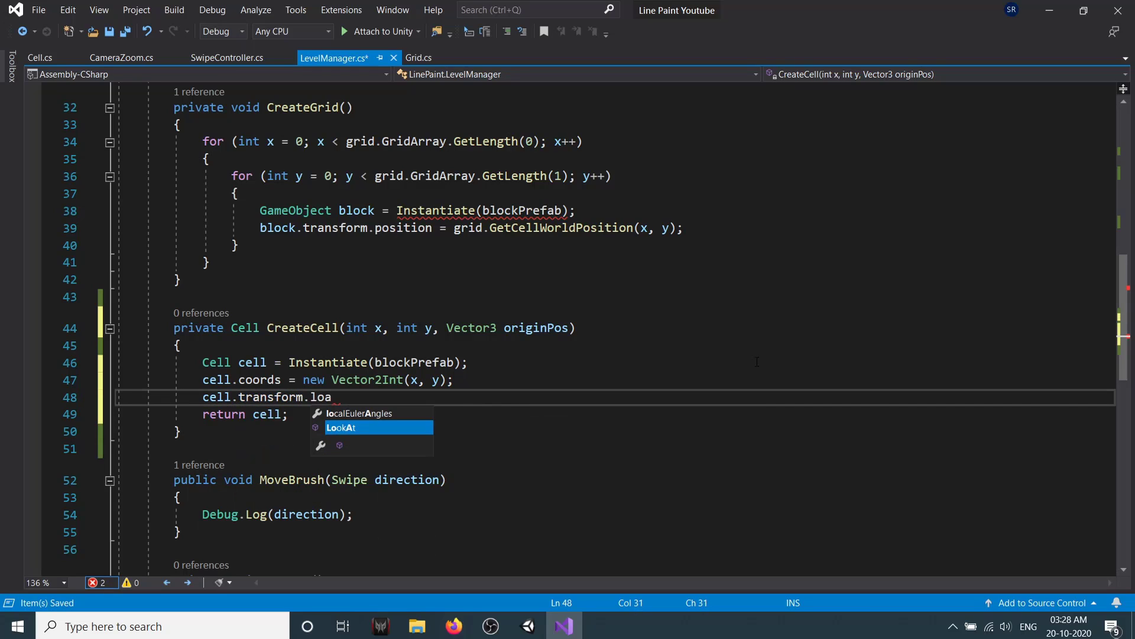
type("localScale(")
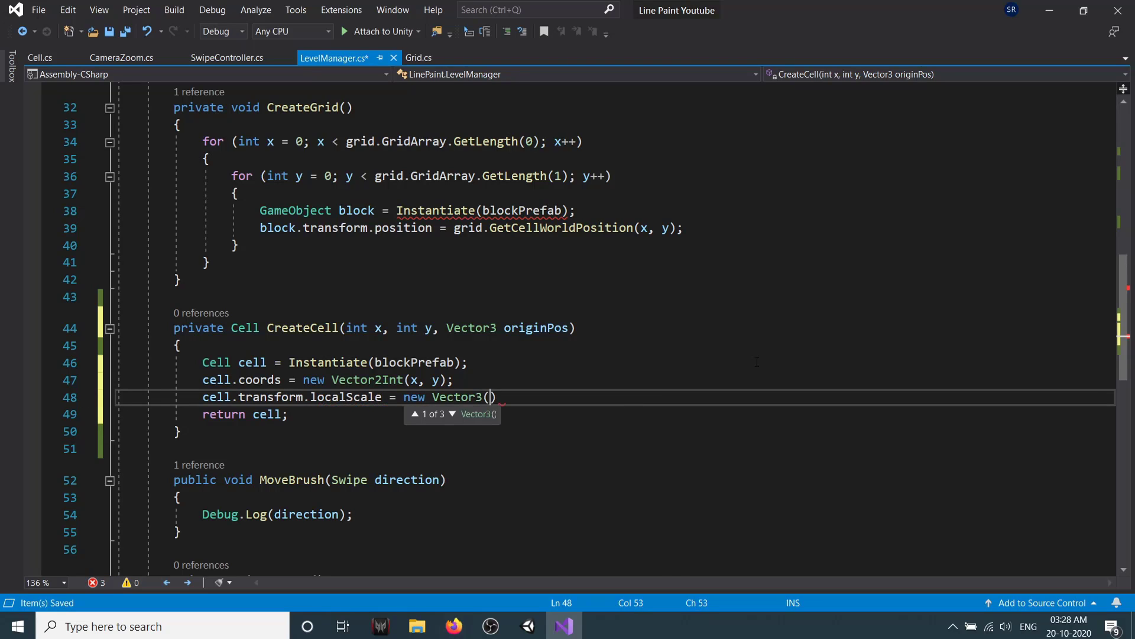
type("cellSize, 0.25f, cellSize")
type("cell.transform")
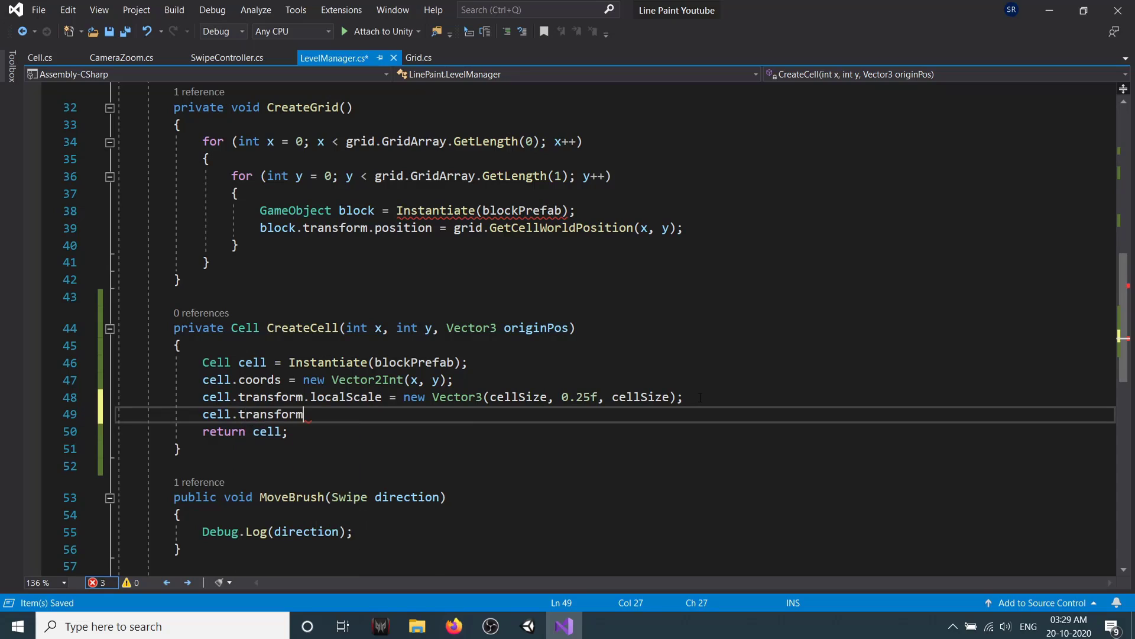
Set cell.transform.position to originPos plus grid.GetCellWorldPosition(x, y).
type(".position = originPos +")
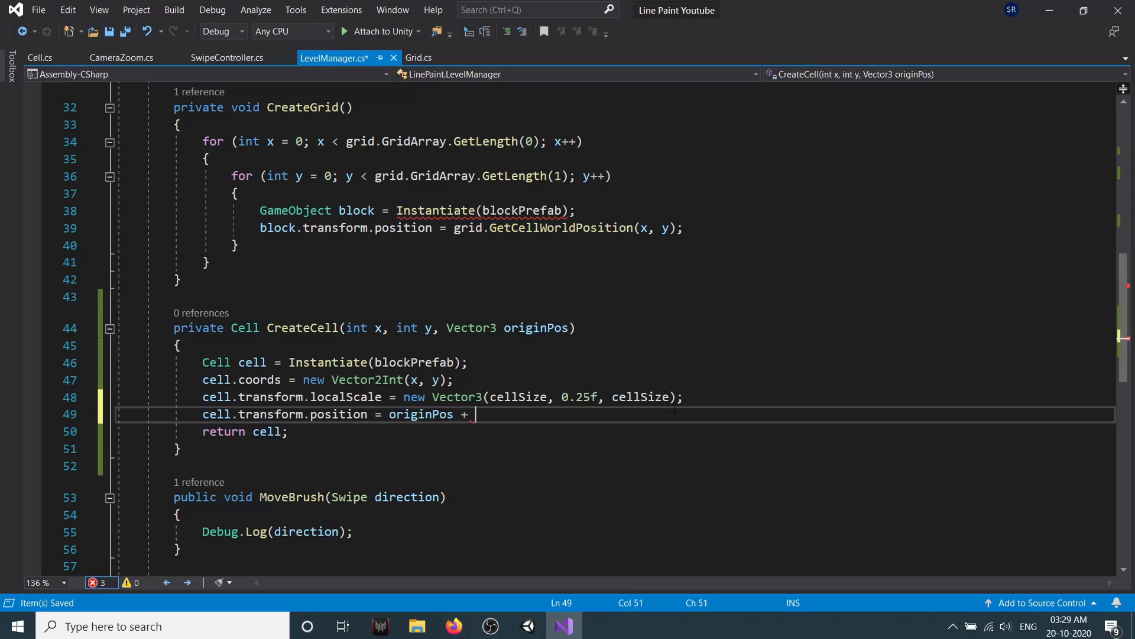
type("grid.GetCellWorldPosition(x, y);")
left_click(617, 211)
type("cells[")
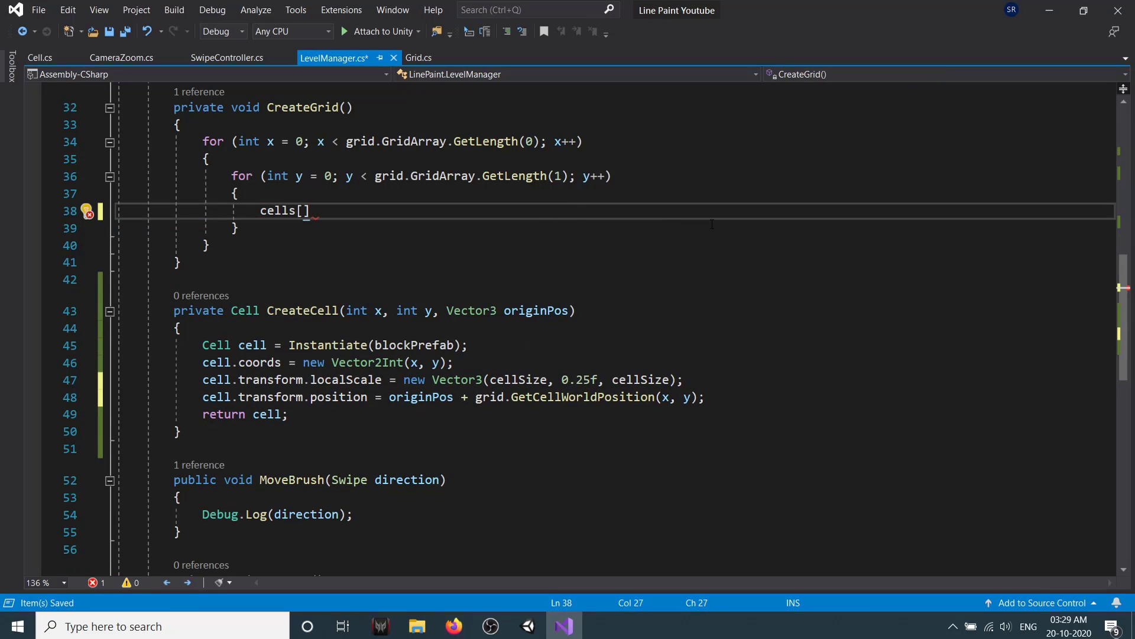
Fill cells[x, y] with CreateCell(x, y, originPos) and call CreateGrid(Vector3.zero) in Start.
type("x,y] =")
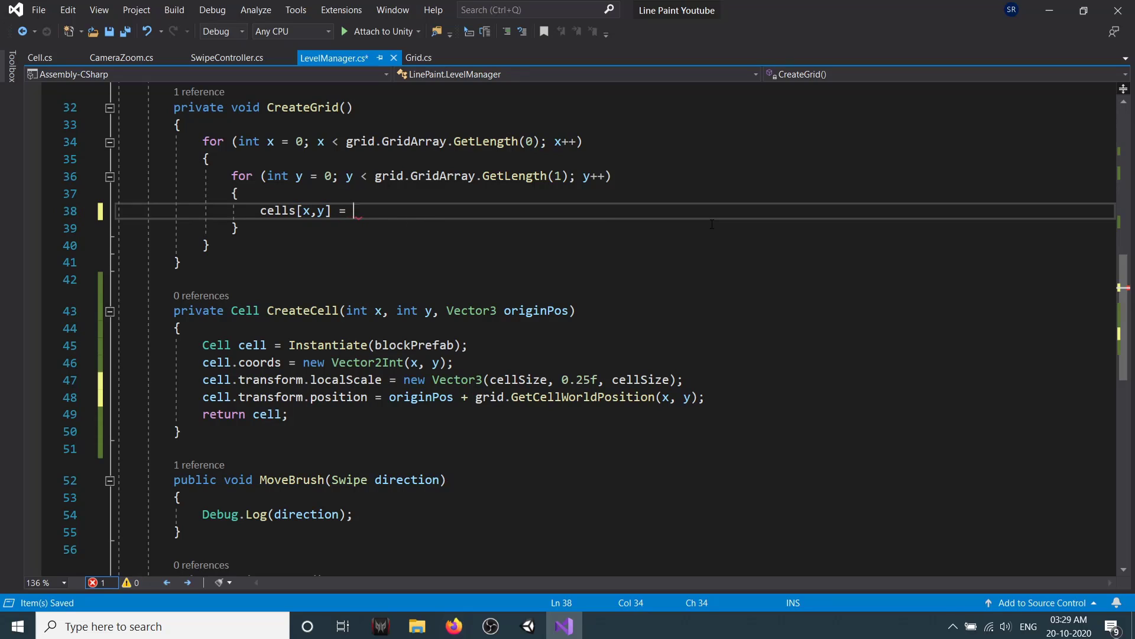
type("CreateCell(x,y)")
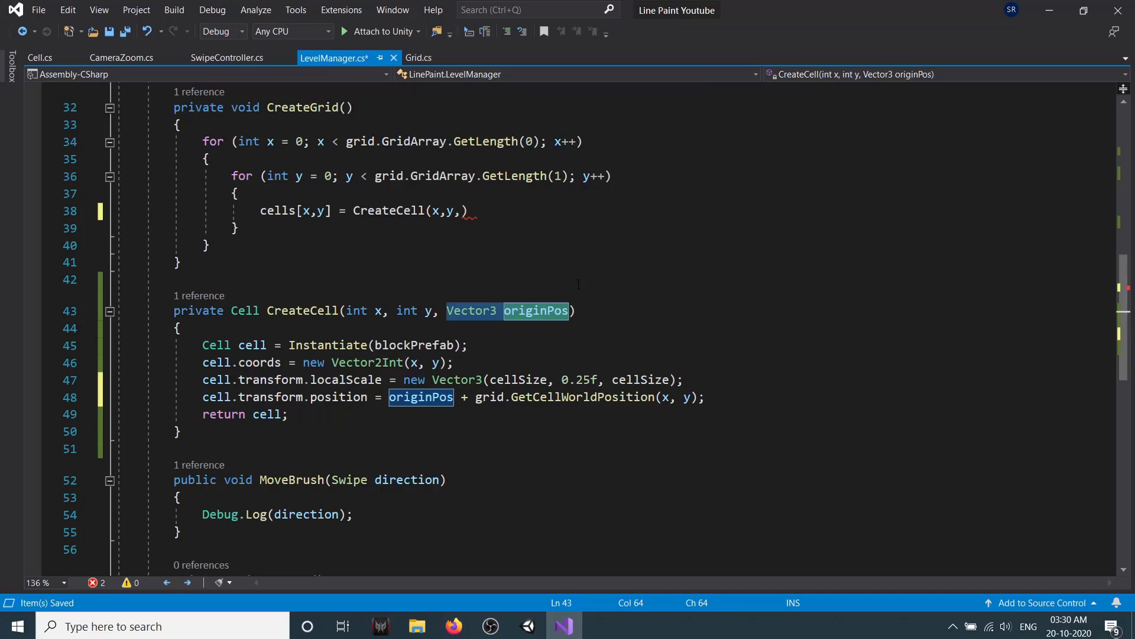
type("originPos")
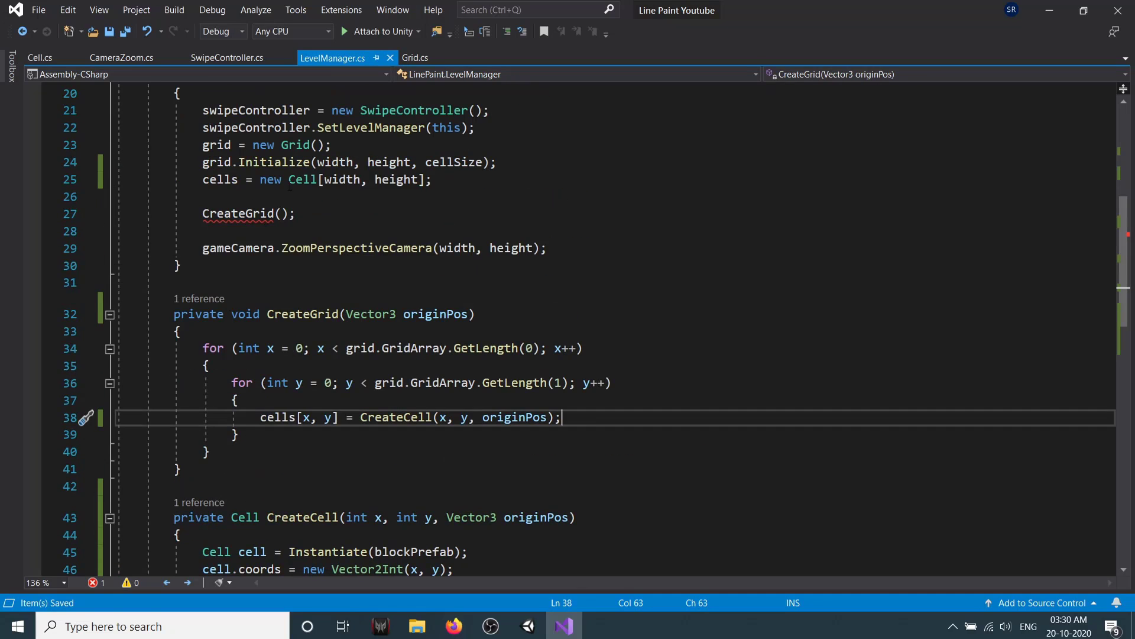
type("Vector3.zero")
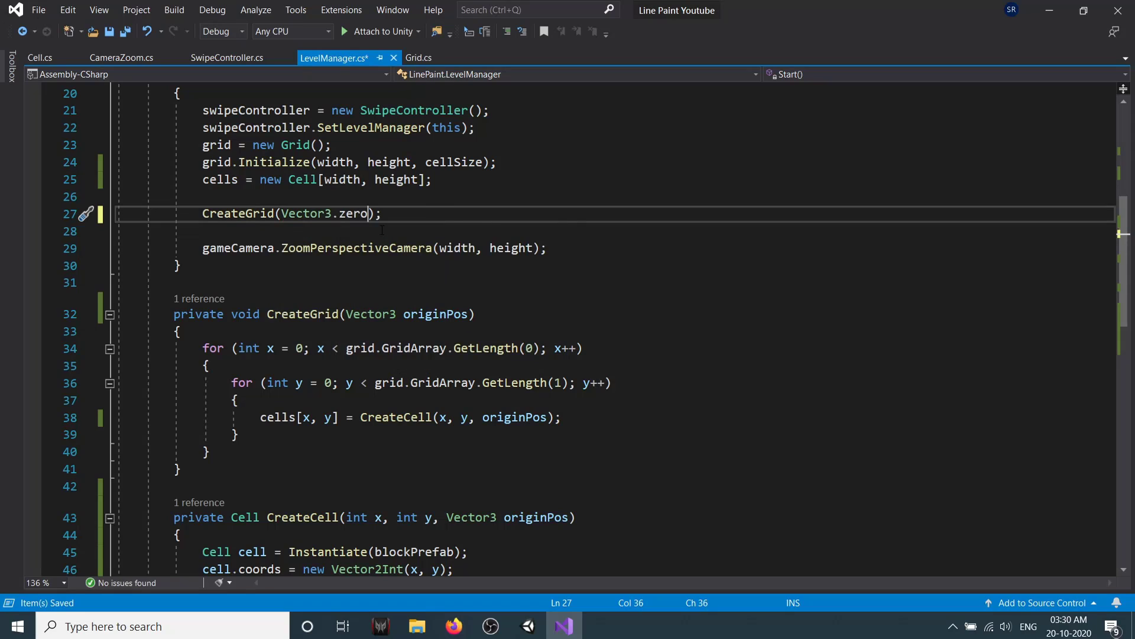
scroll("down", 3)
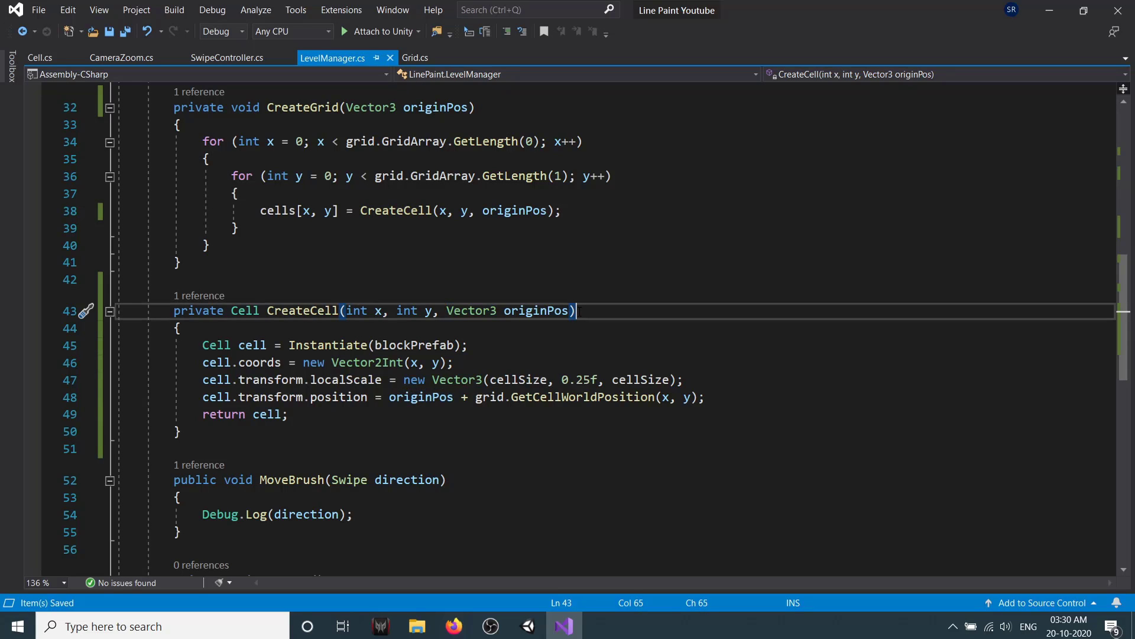
mouse_move(350, 274)
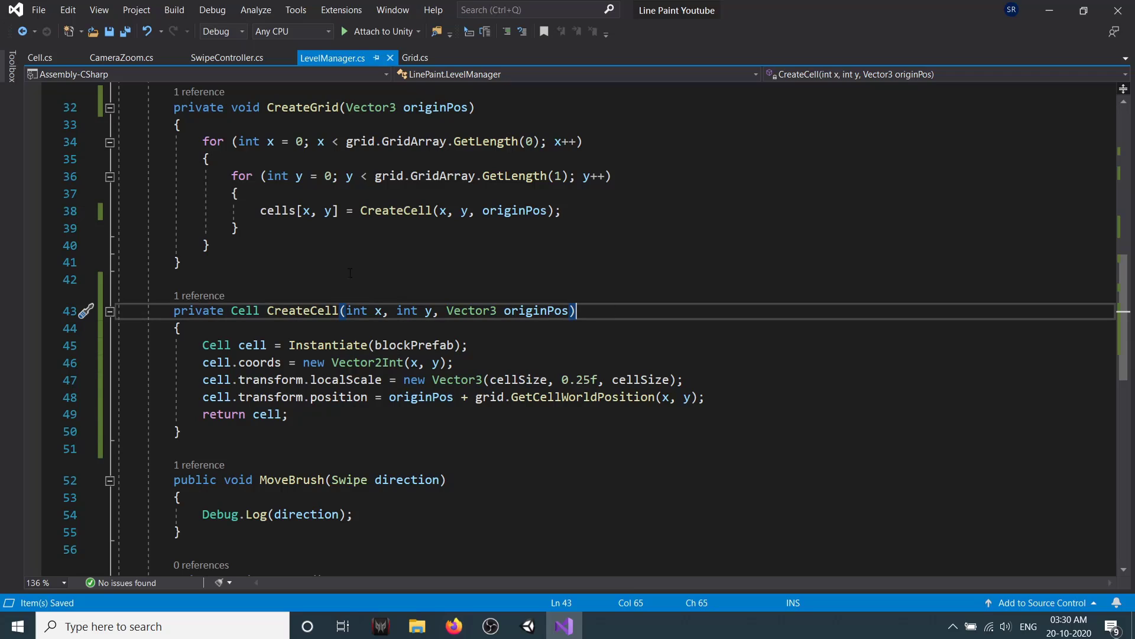
mouse_move(918, 356)
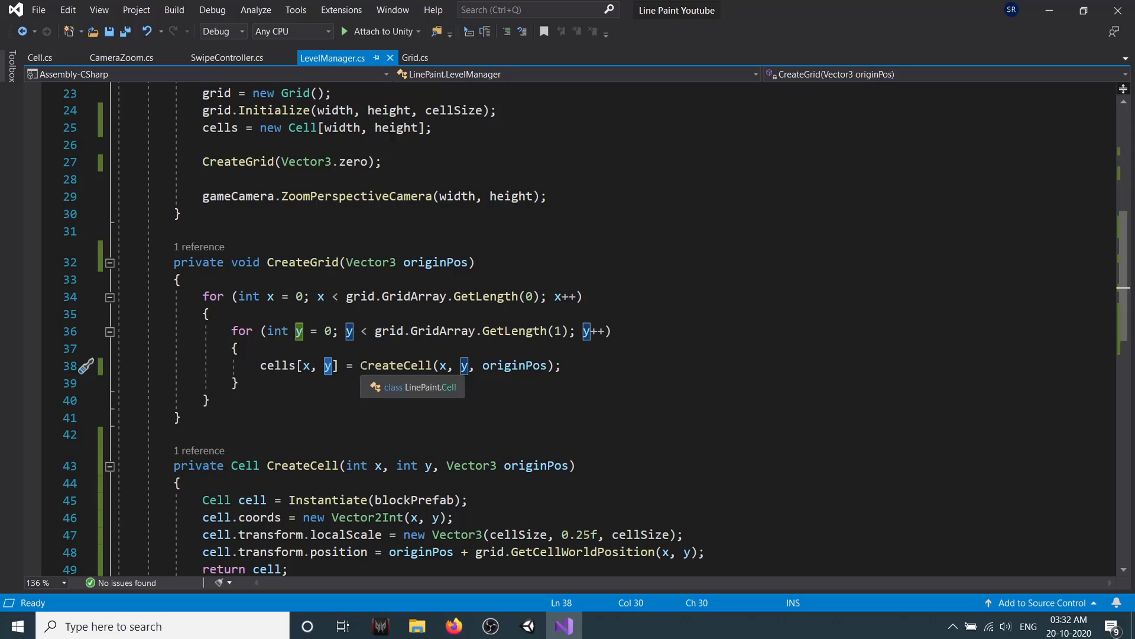
Review the y variable and CreateGrid usages in the saved LevelManager script.
left_click_drag(362, 365, 560, 365)
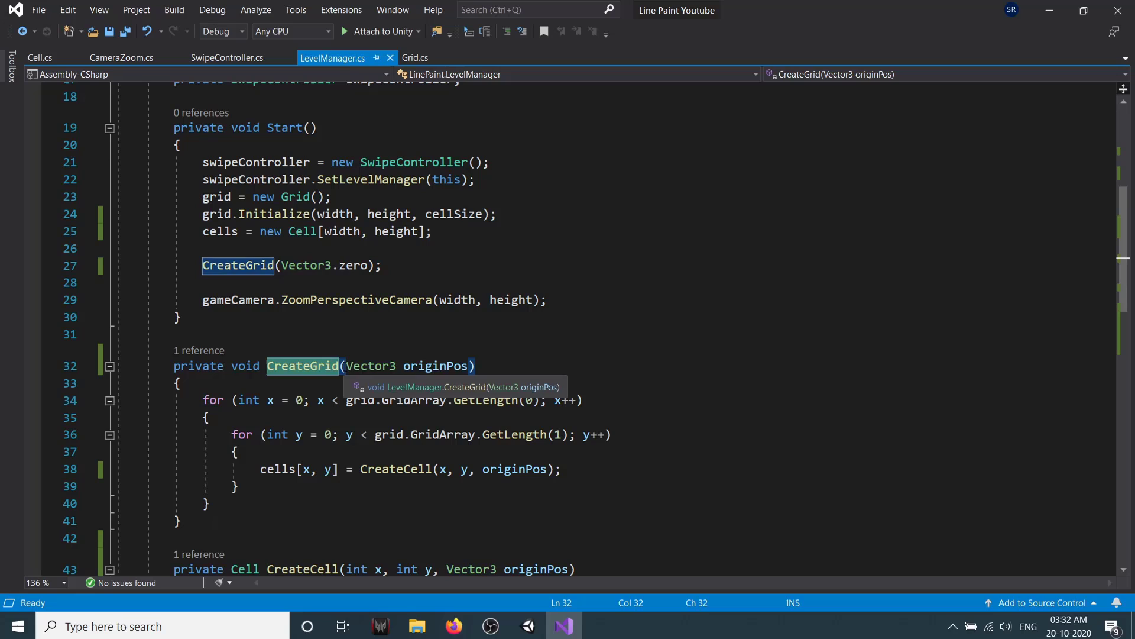
left_click_drag(347, 365, 470, 366)
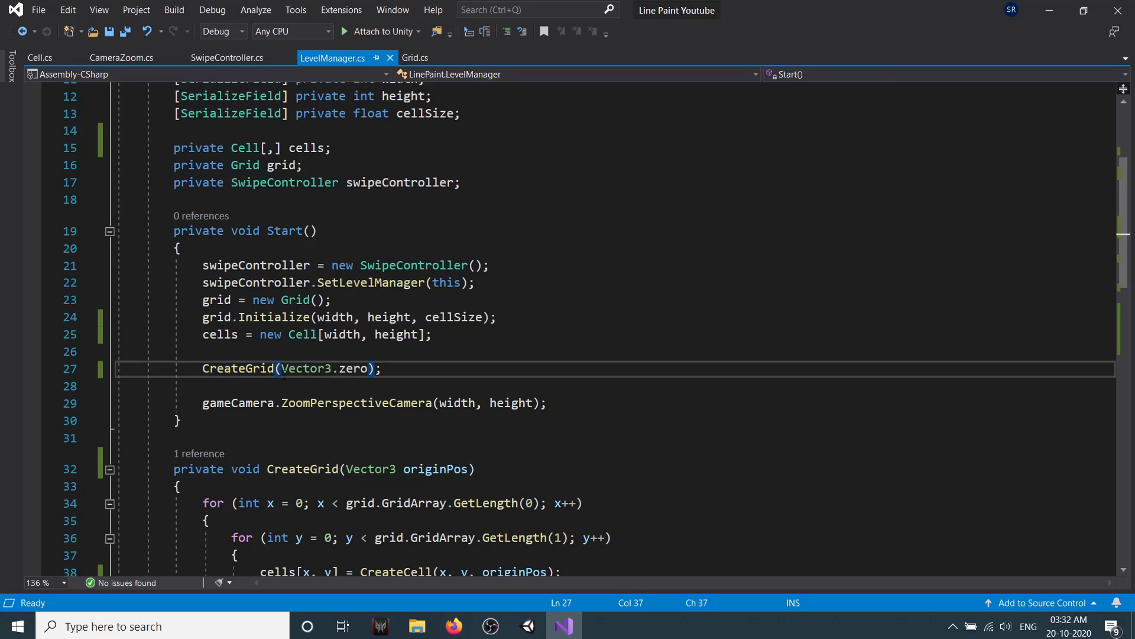
double_click(307, 368)
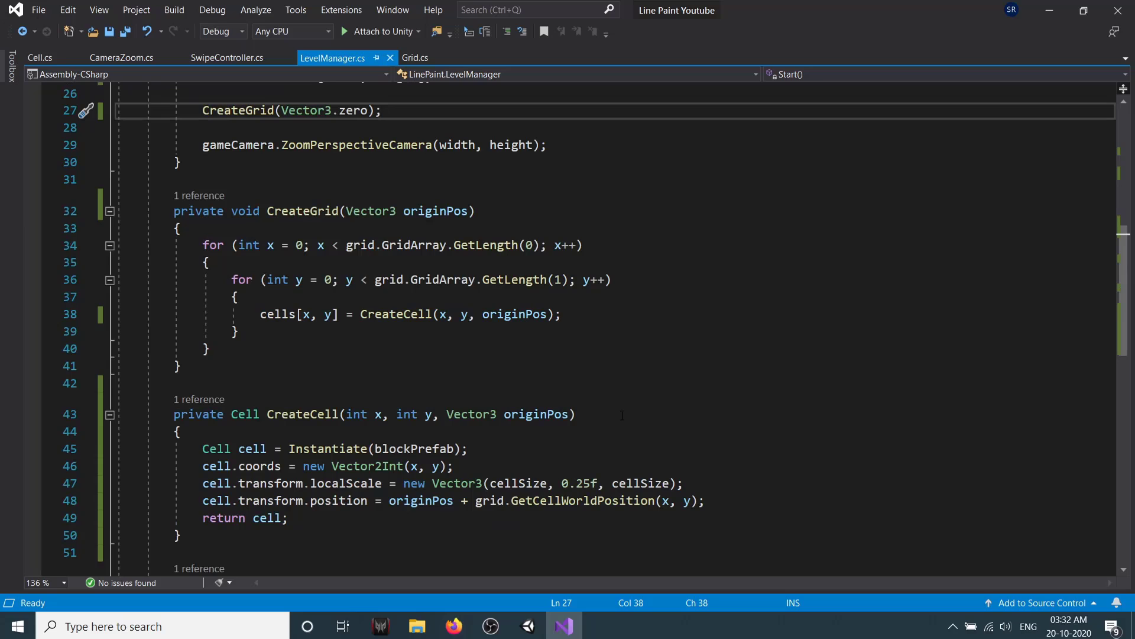
scroll("down", 3)
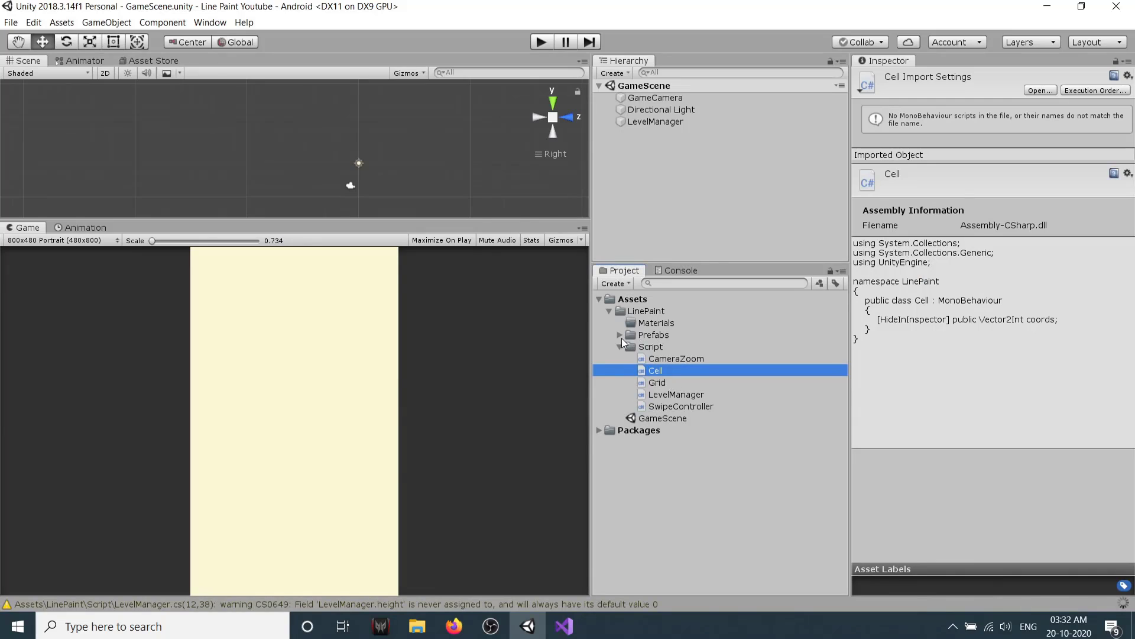
Expand the Prefabs folder, deselect, and run the scene to test the grid.
left_click(659, 346)
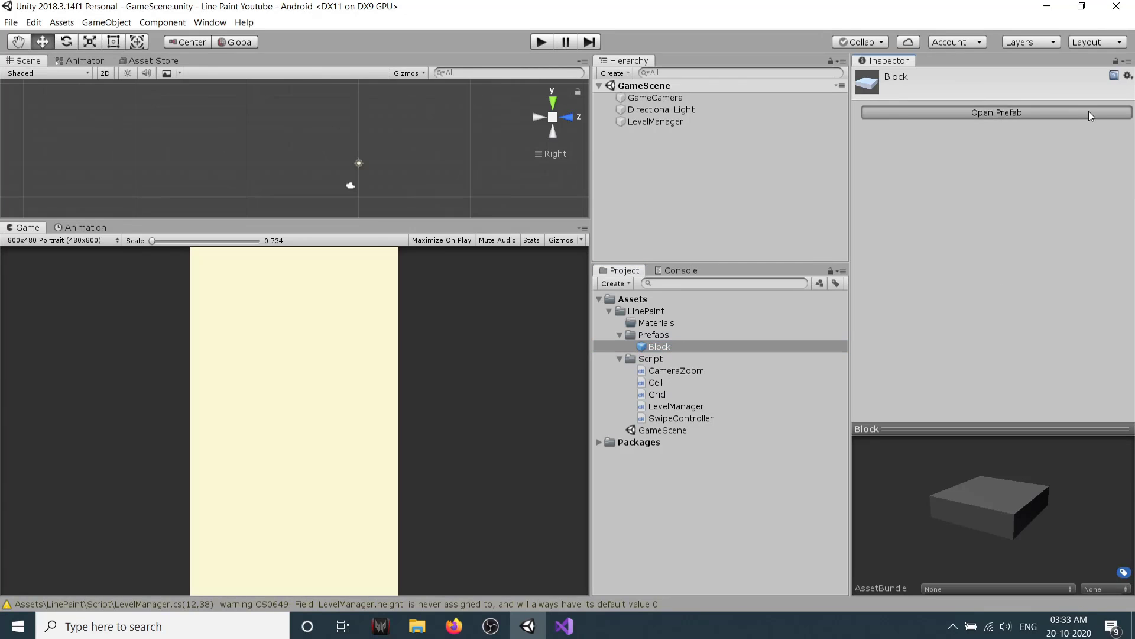
left_click(995, 113)
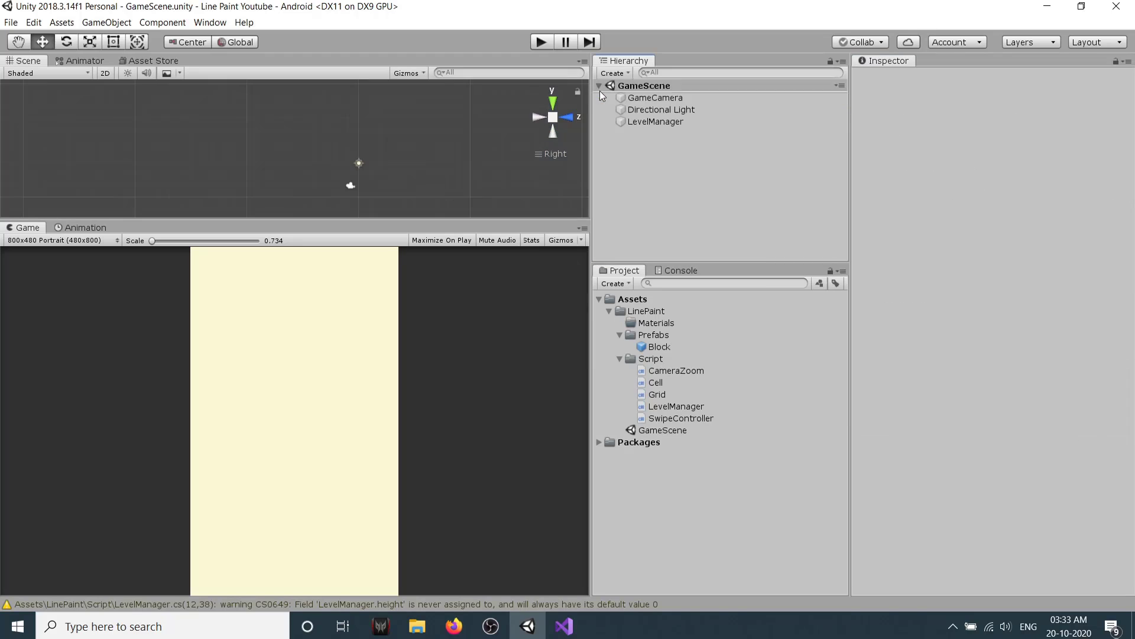
left_click(541, 41)
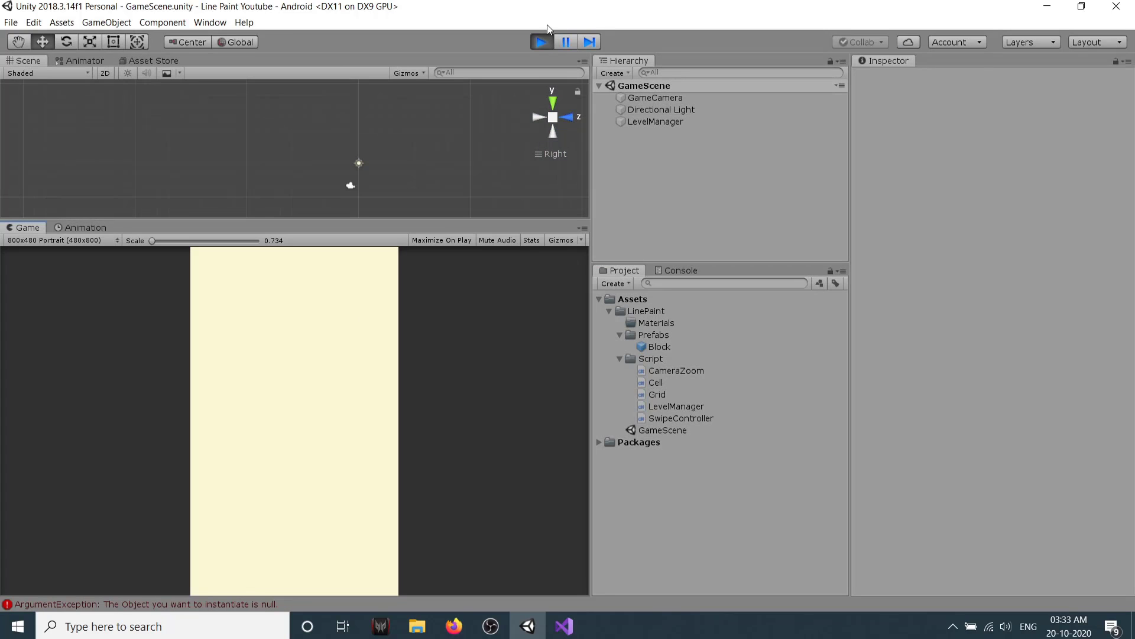
Read the null-instantiate error in the Console and return to the Project assets.
left_click(681, 270)
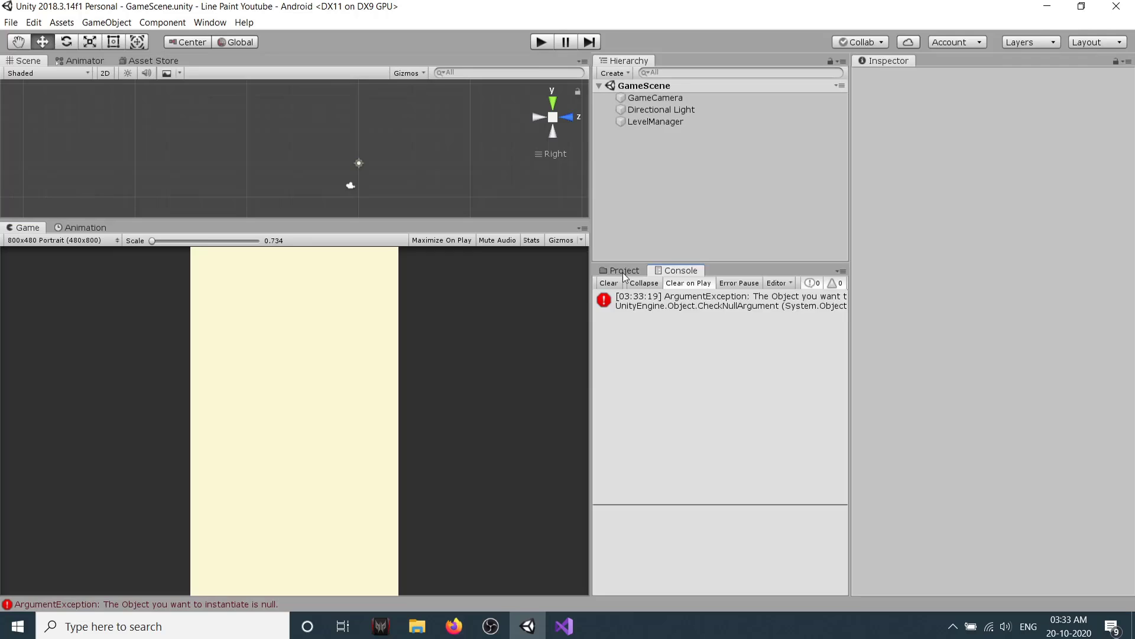
left_click(655, 121)
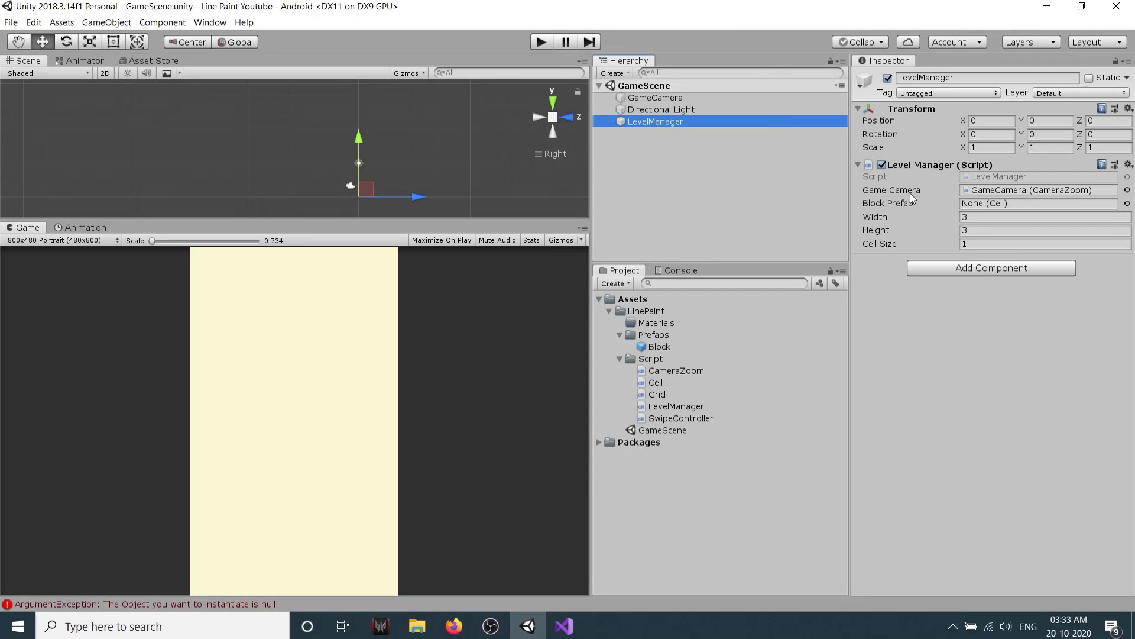
mouse_move(655, 355)
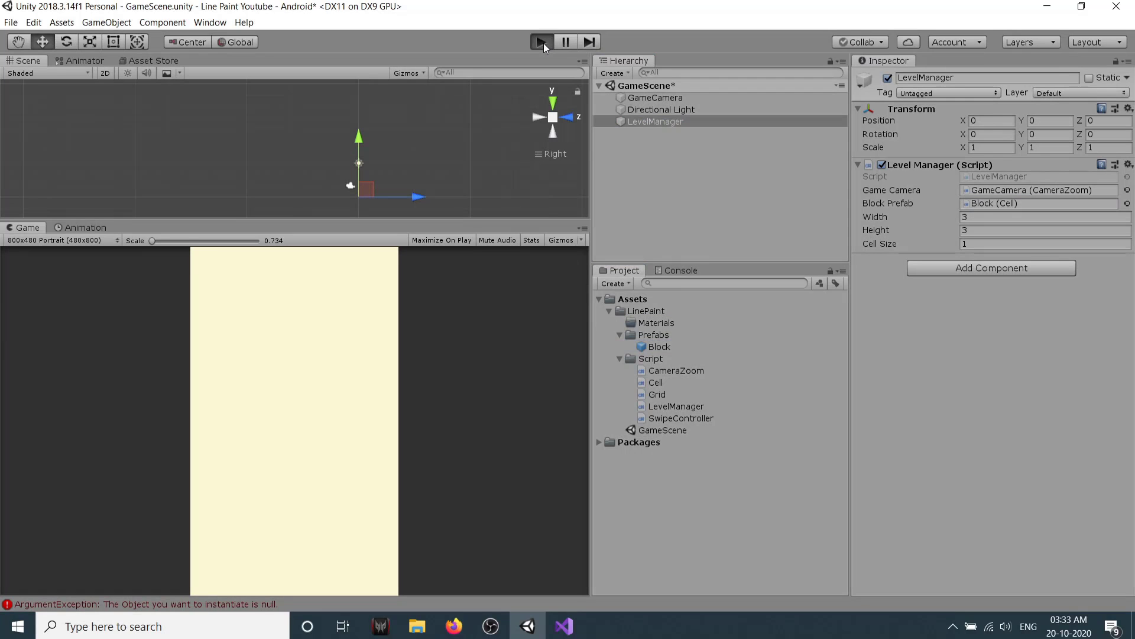
Run the scene again and inspect one of the nine spawned Block clones.
left_click(540, 41)
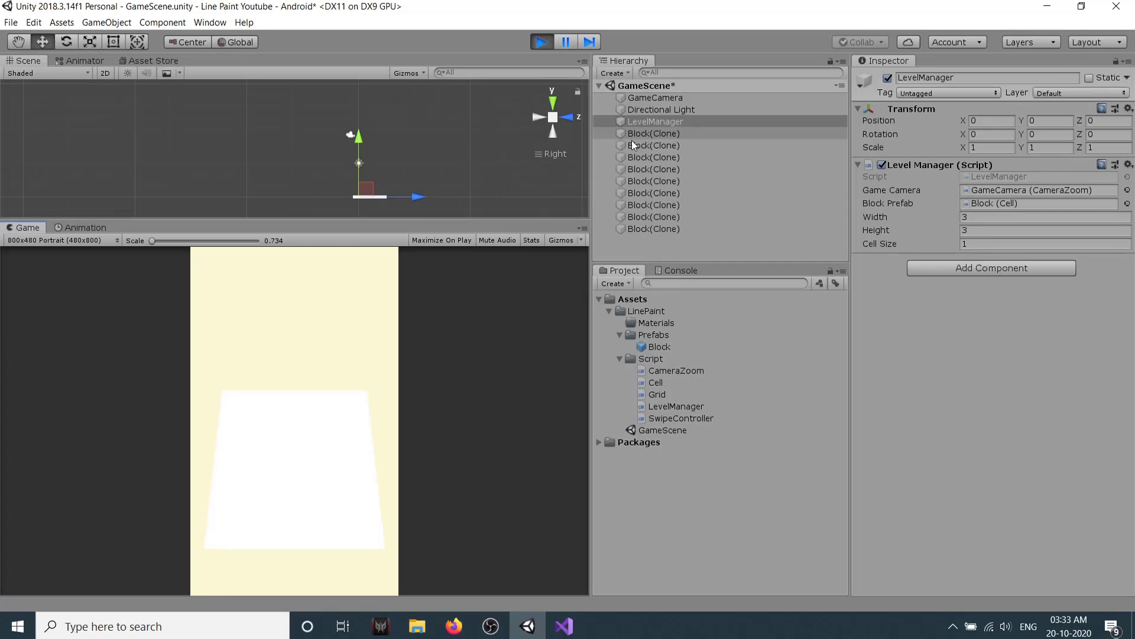
left_click(654, 133)
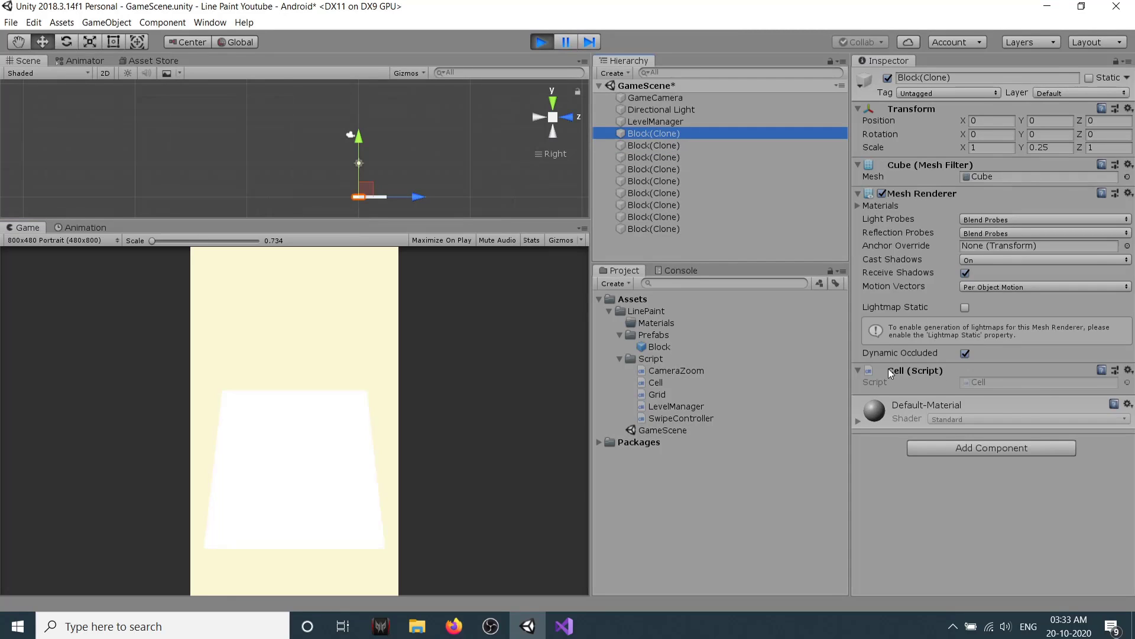